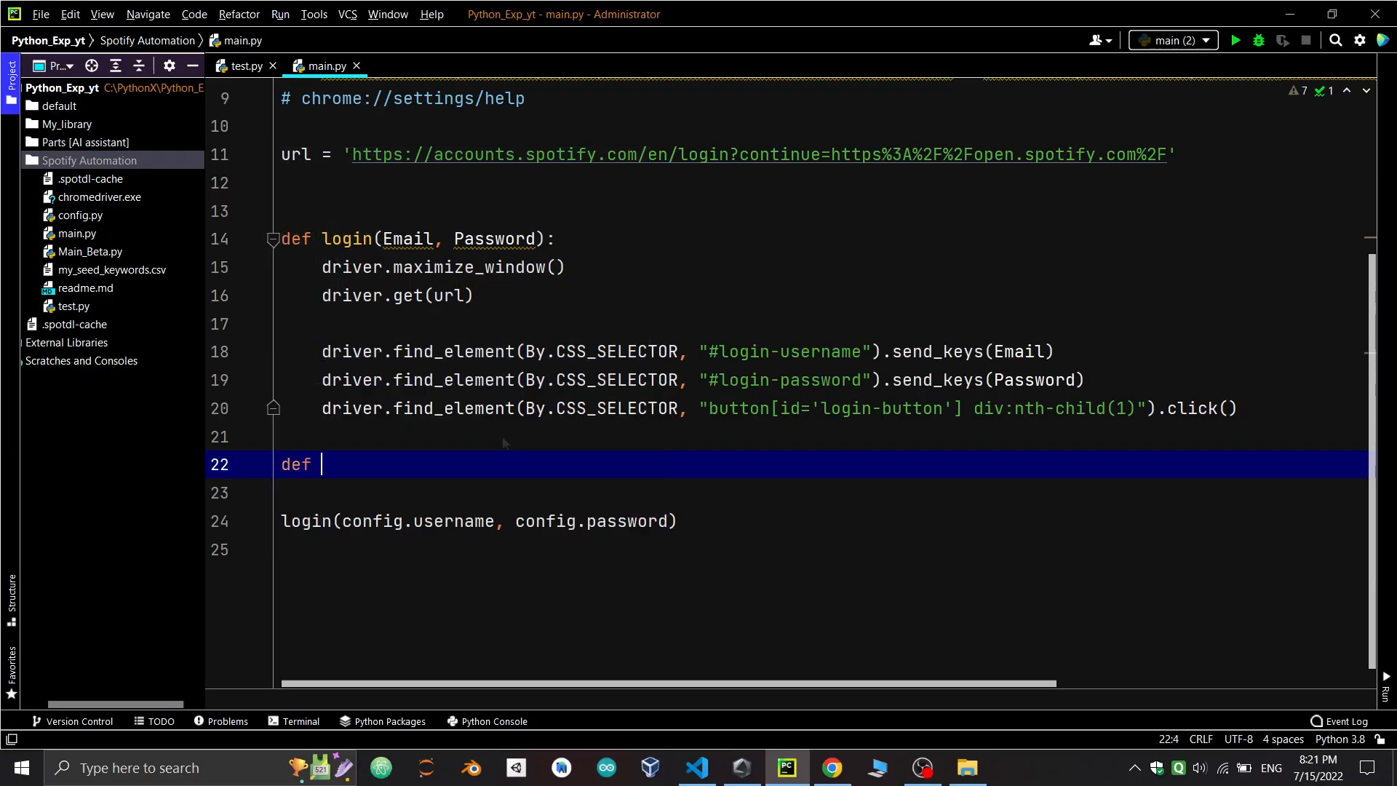
Step: Start an empty download() function directly below login() in main.py
type("download():")
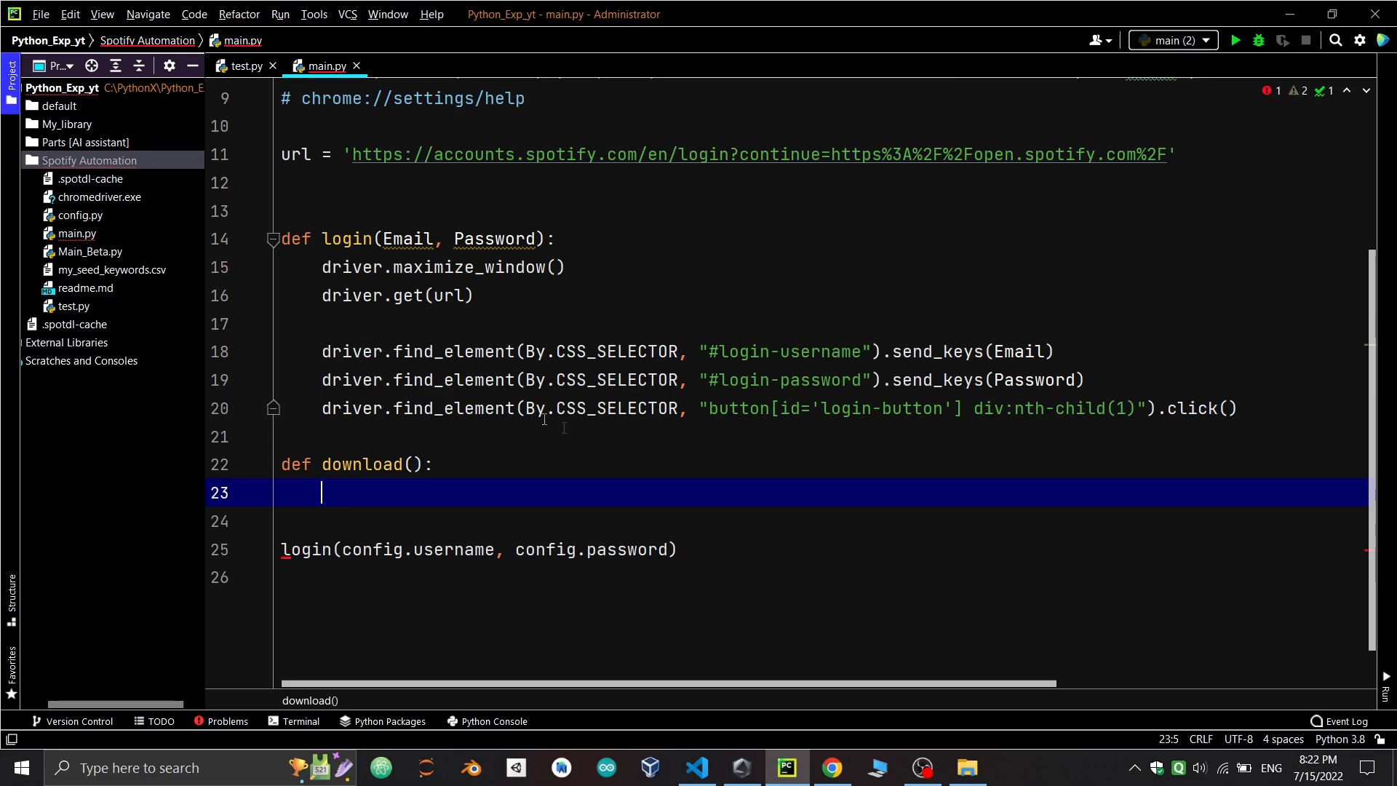
Step: Search 'spotdl pypl' and open the spotdl PyPI project page
left_click(829, 767)
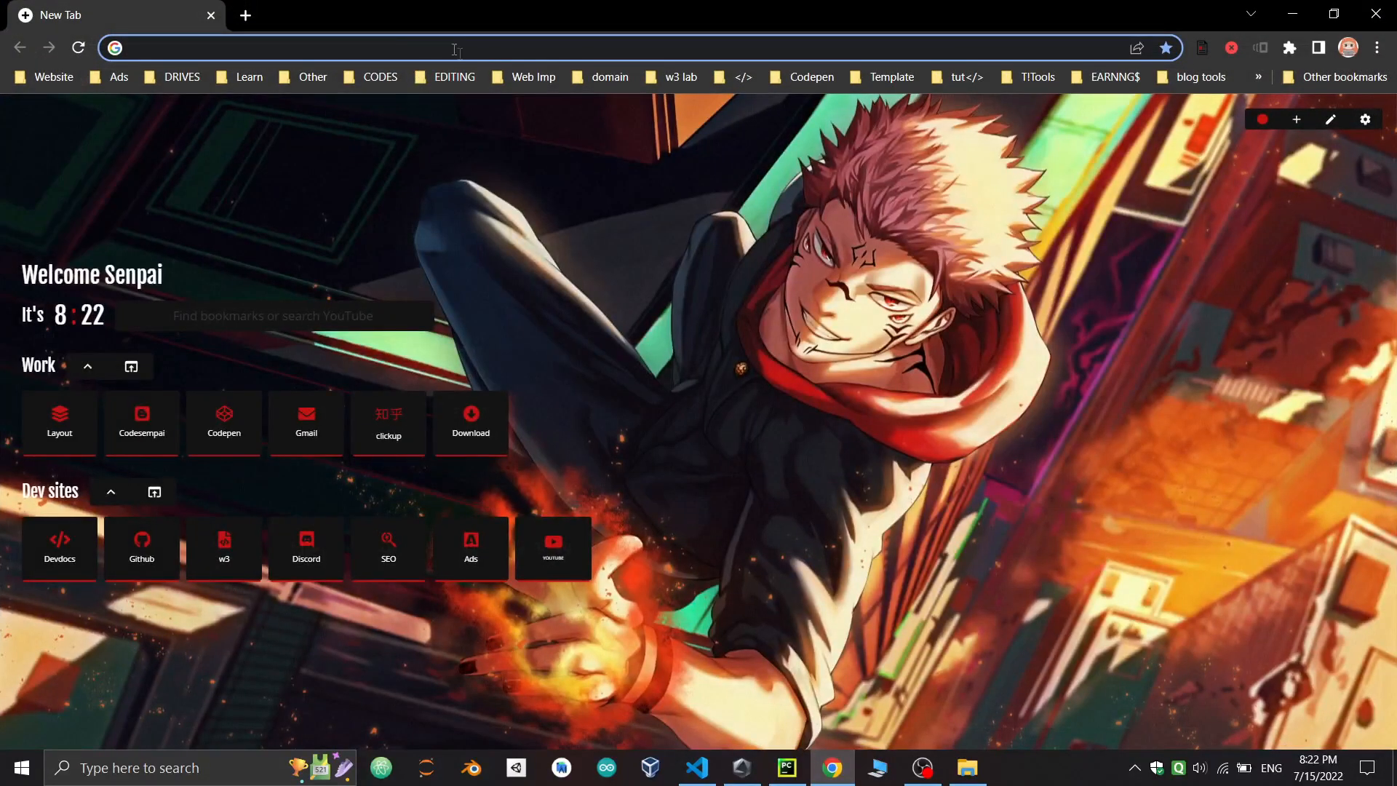
type("spotdl pypl")
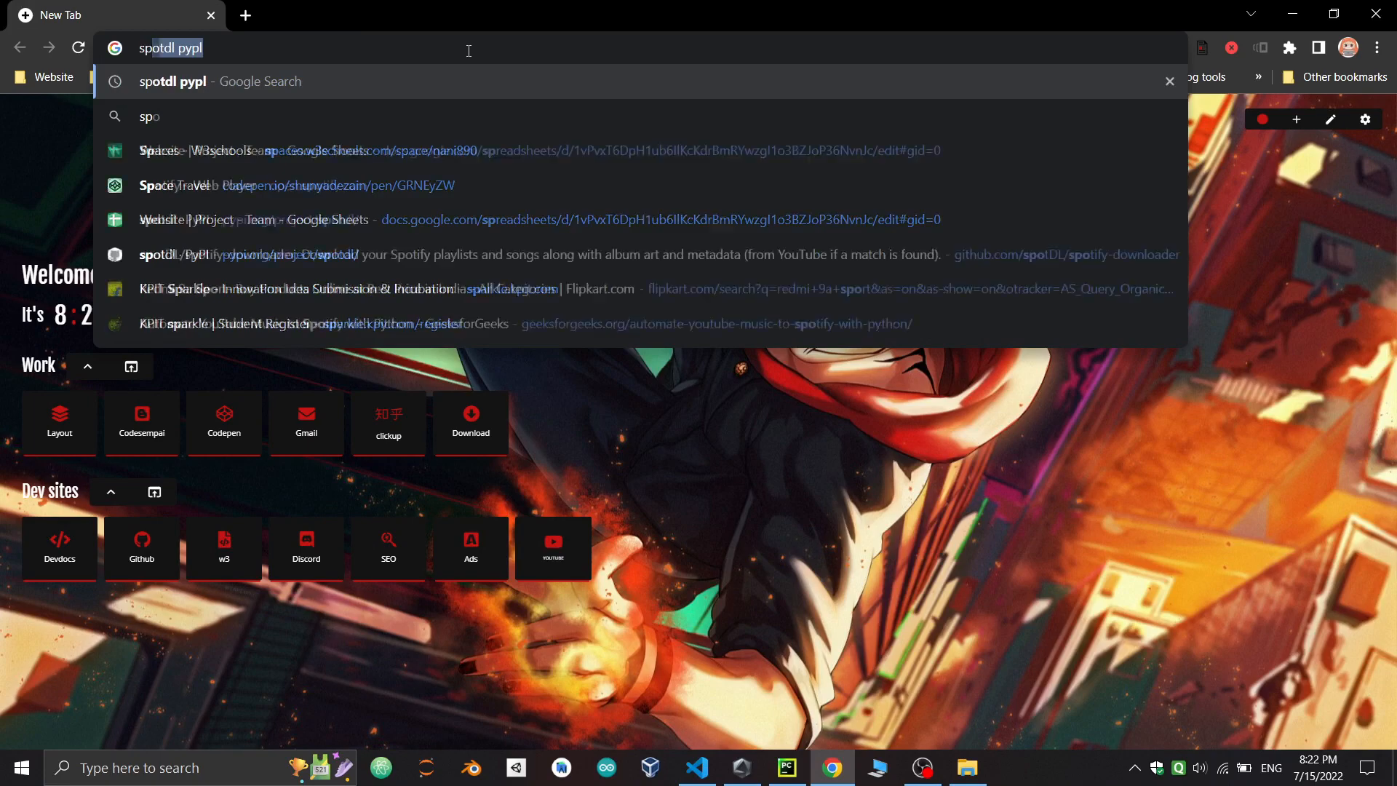
key("Return")
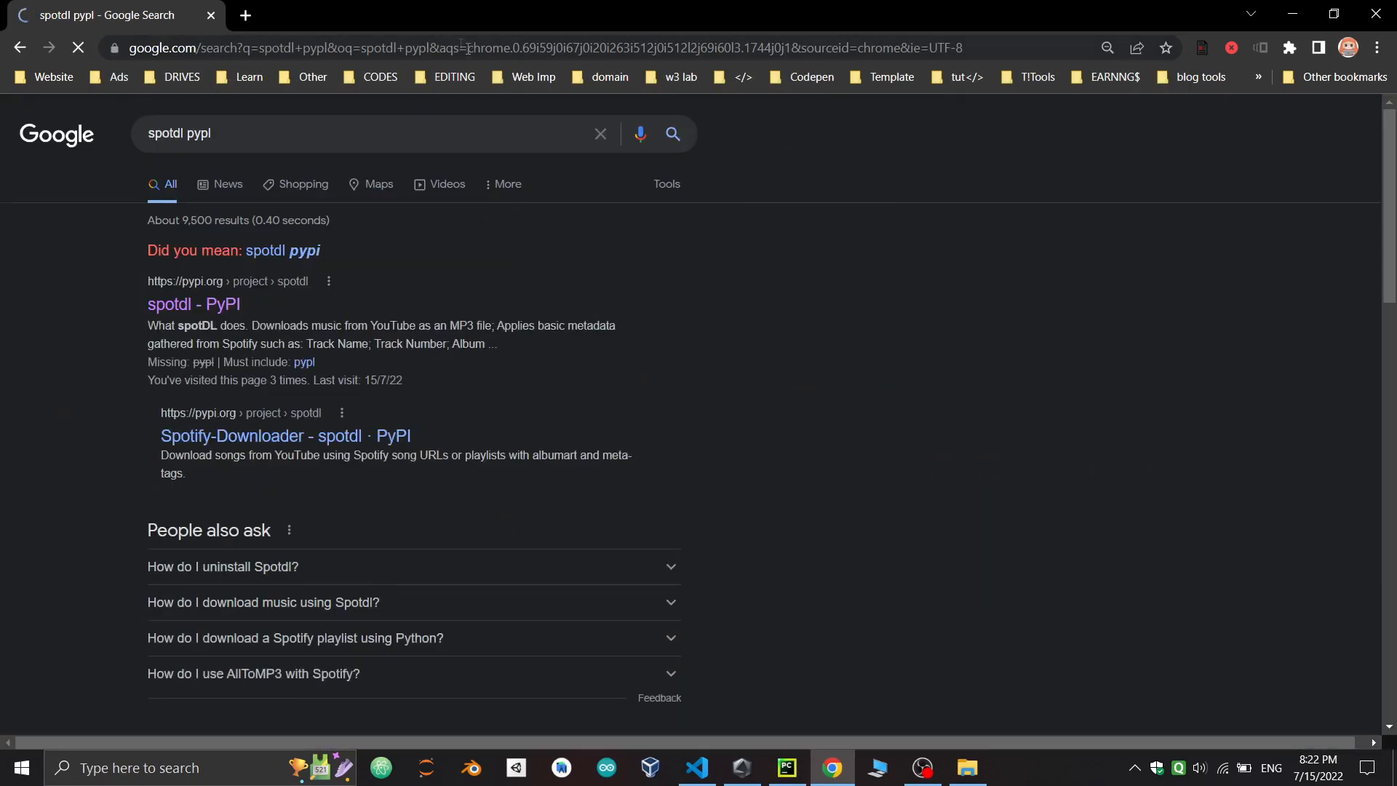
left_click(194, 304)
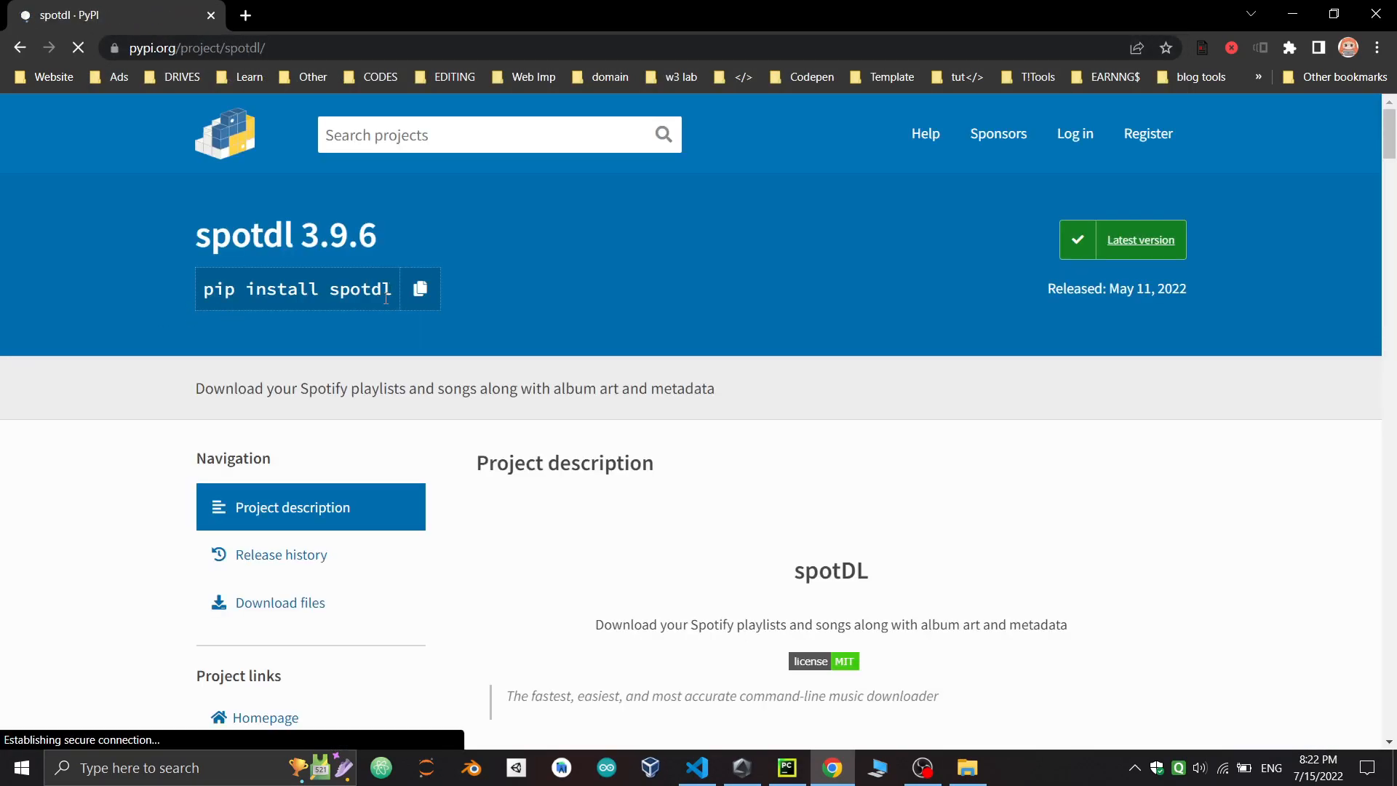
Step: Select the Usage section's example track download command and return to main.py
scroll("down", 3)
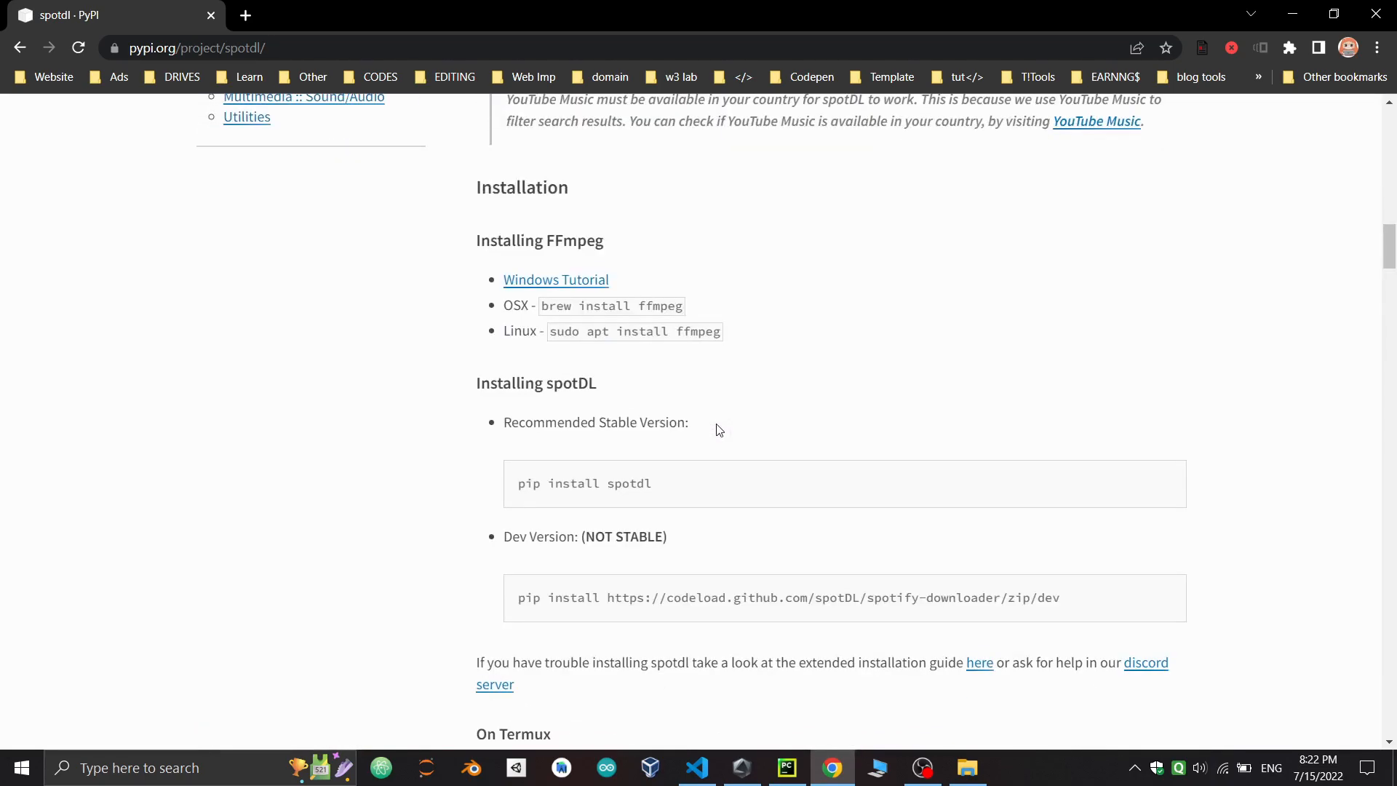
scroll("down", 3)
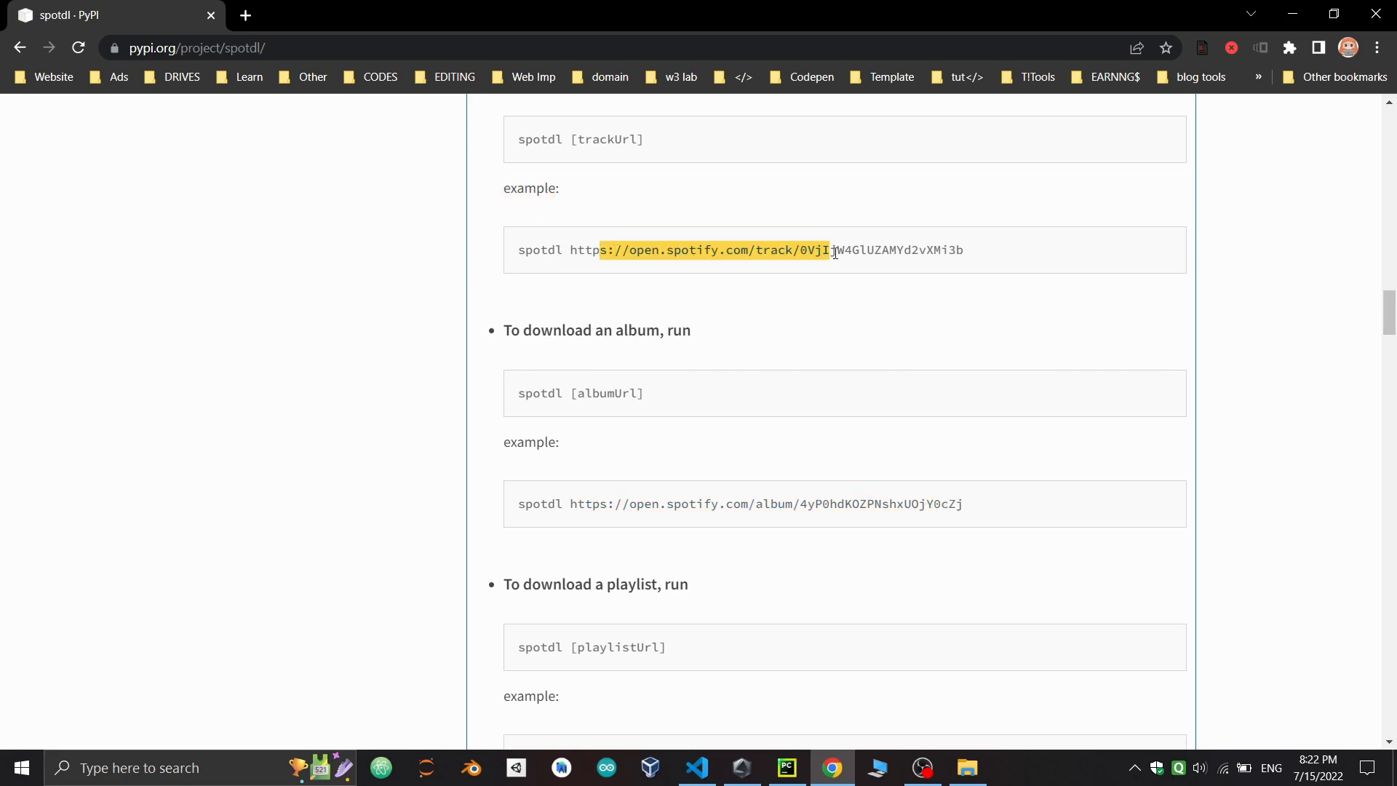
triple_click(739, 249)
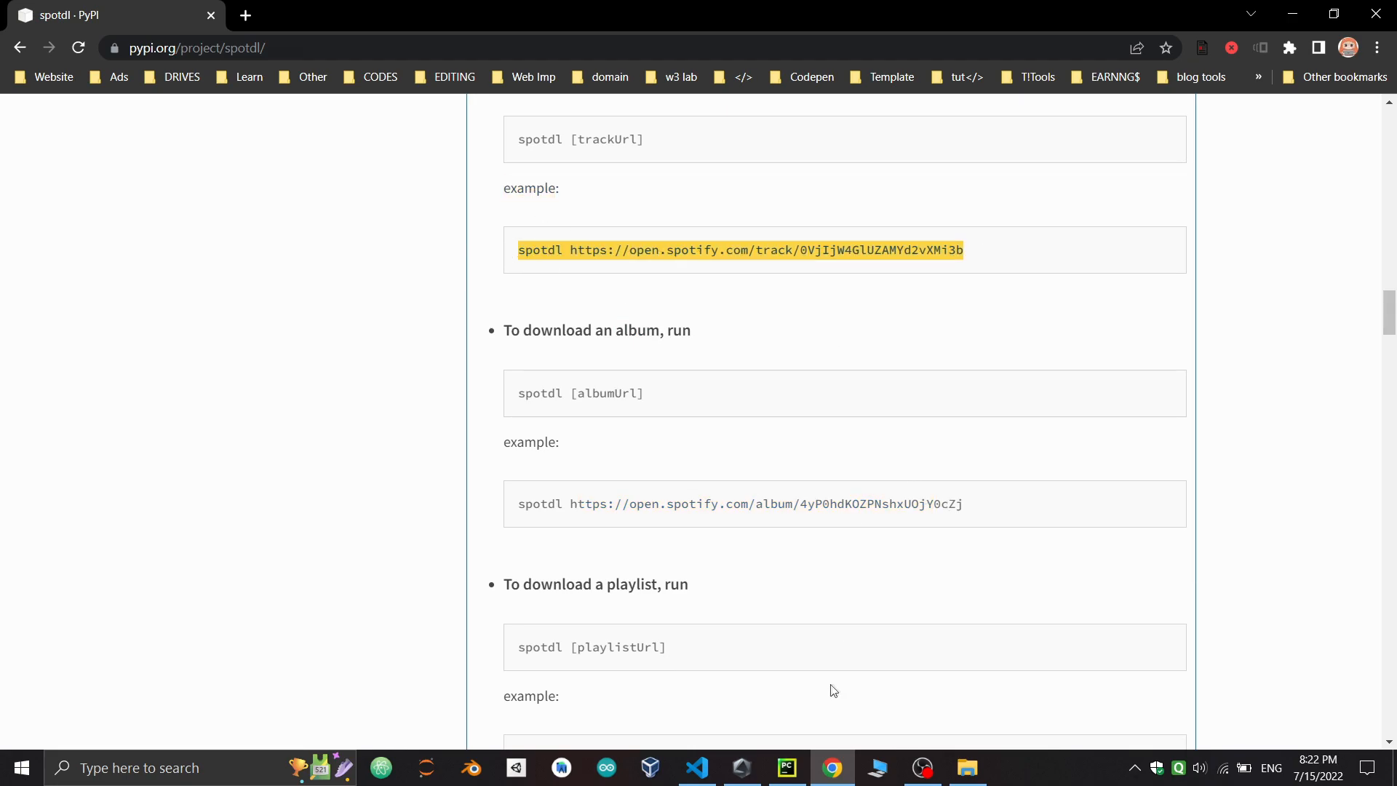
left_click(785, 767)
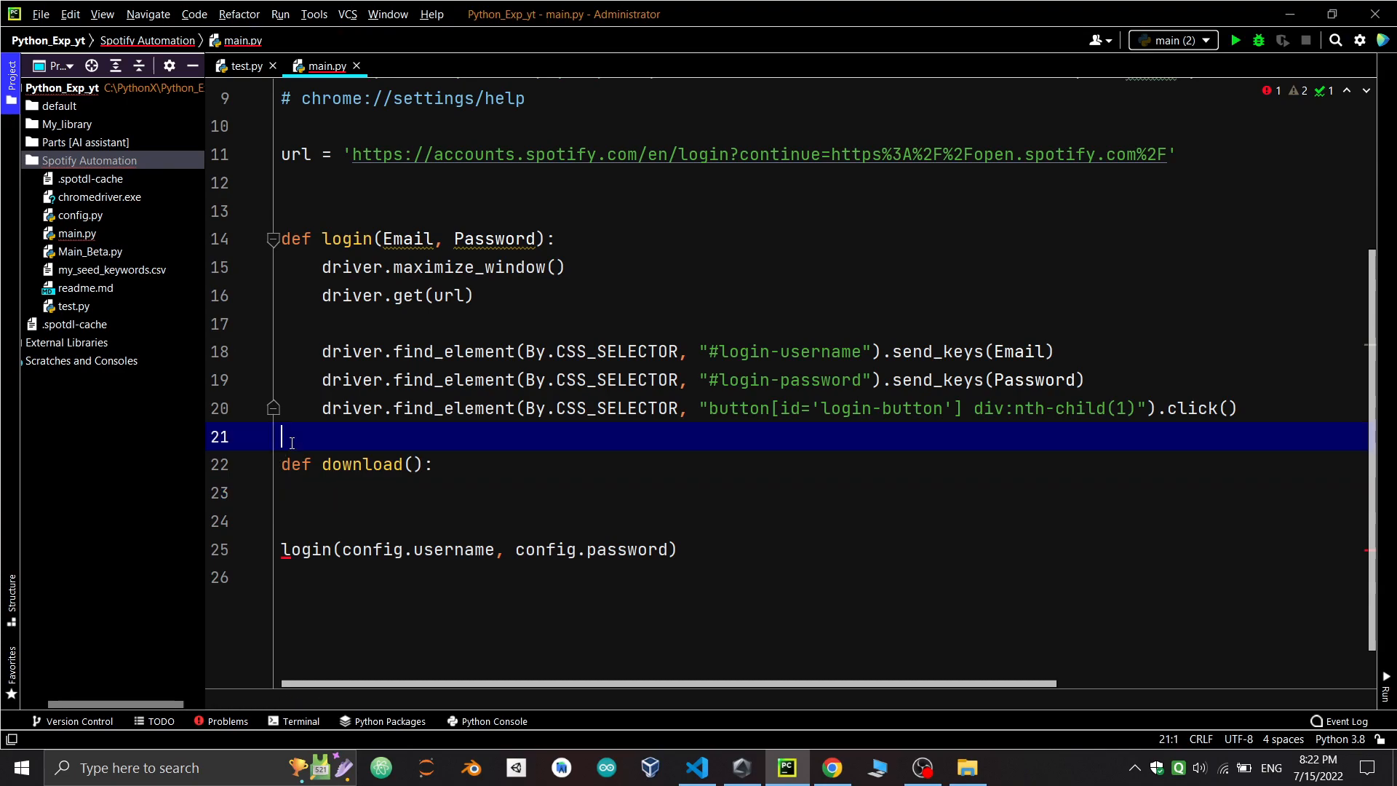
Step: Note the spotdl track example as a comment and build the command string from driver.current_url
type("# spotdl https://open.spotify.com/track/0VjIjW4GlUZAMYd2vXMi3b")
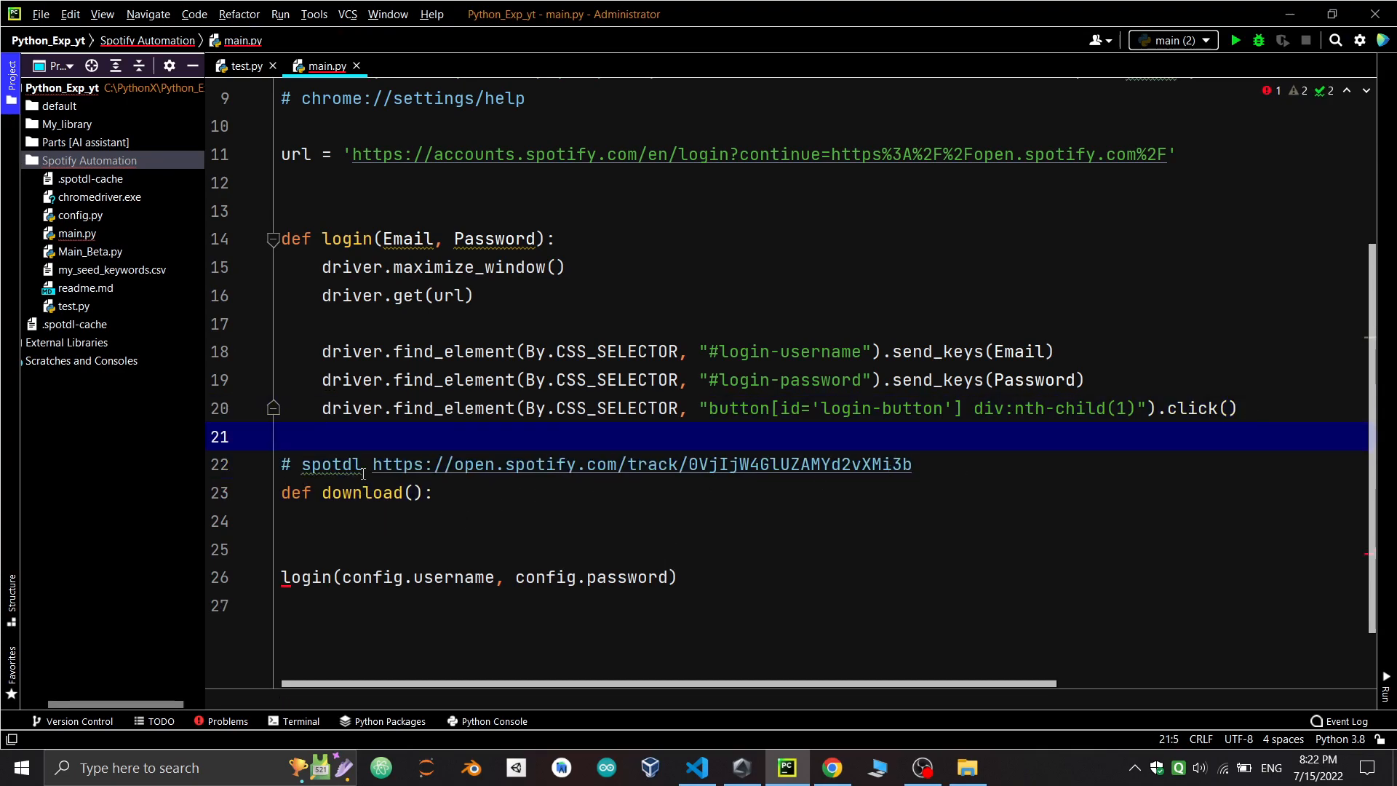
type("str2 =")
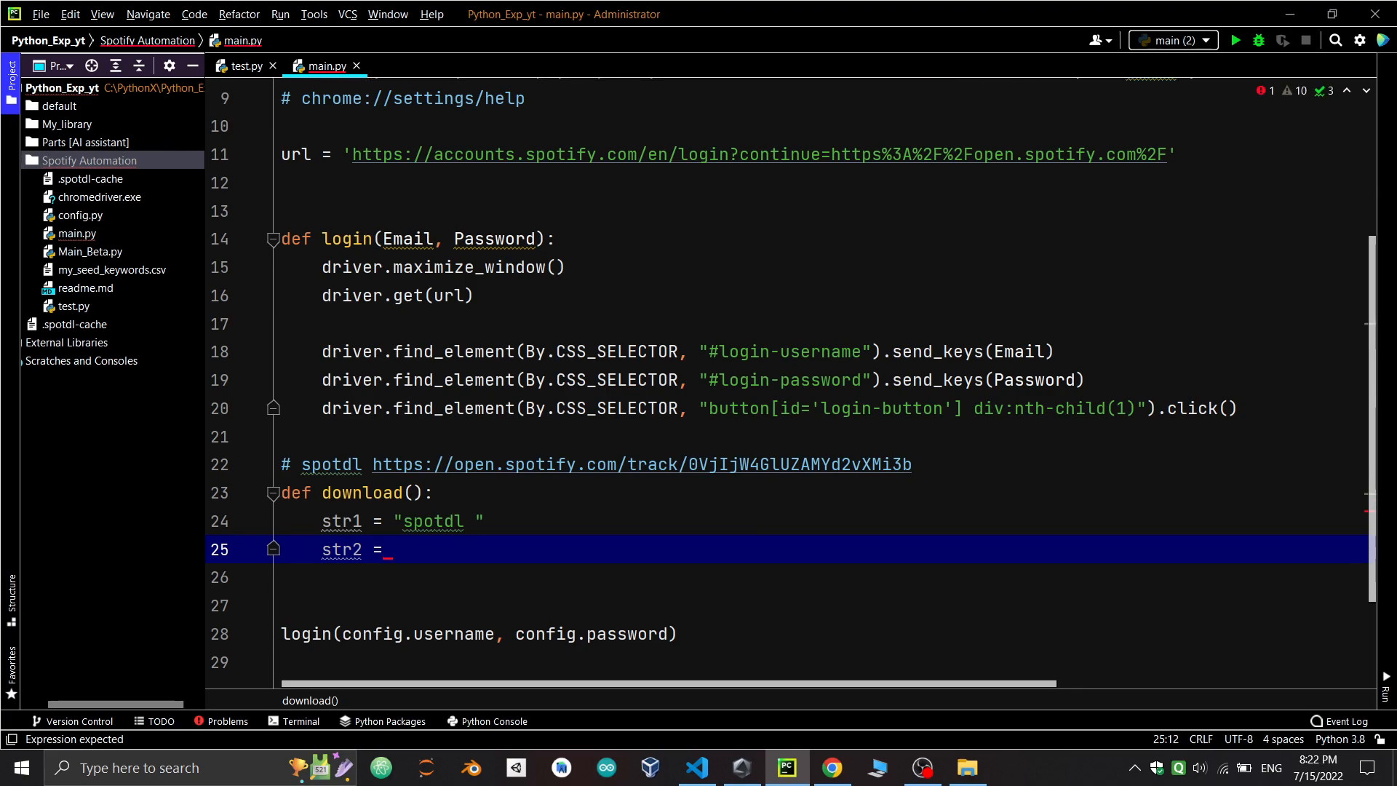
type("driver.")
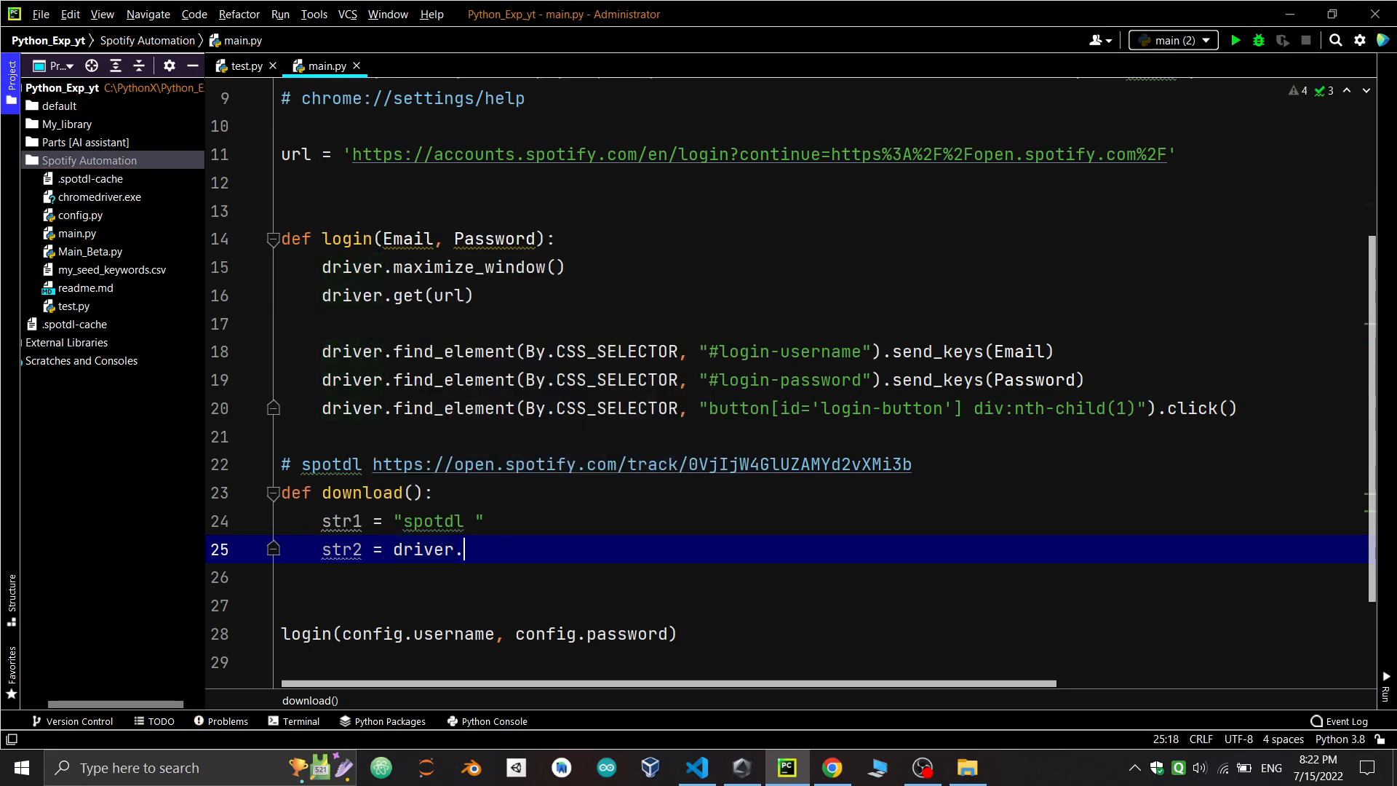
type("current_url")
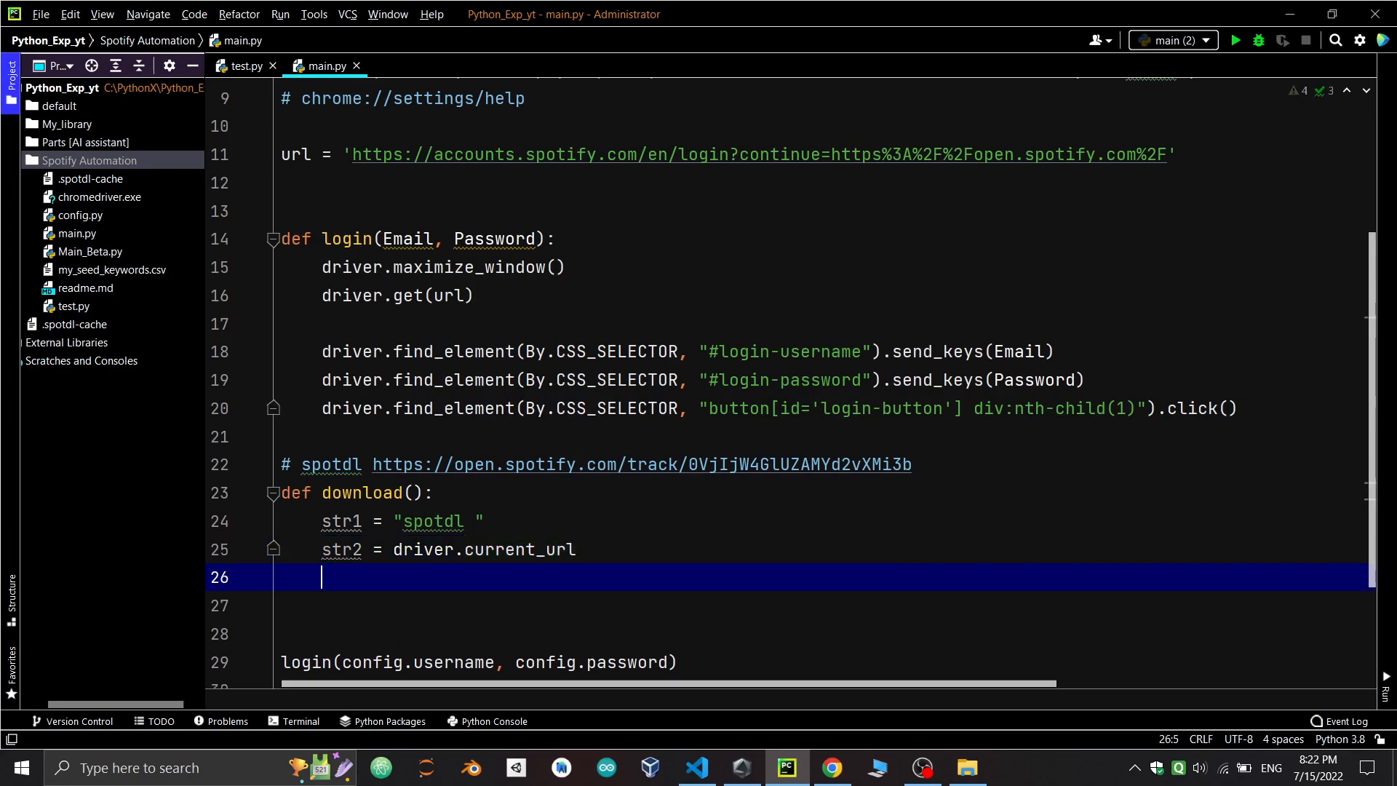
type("str")
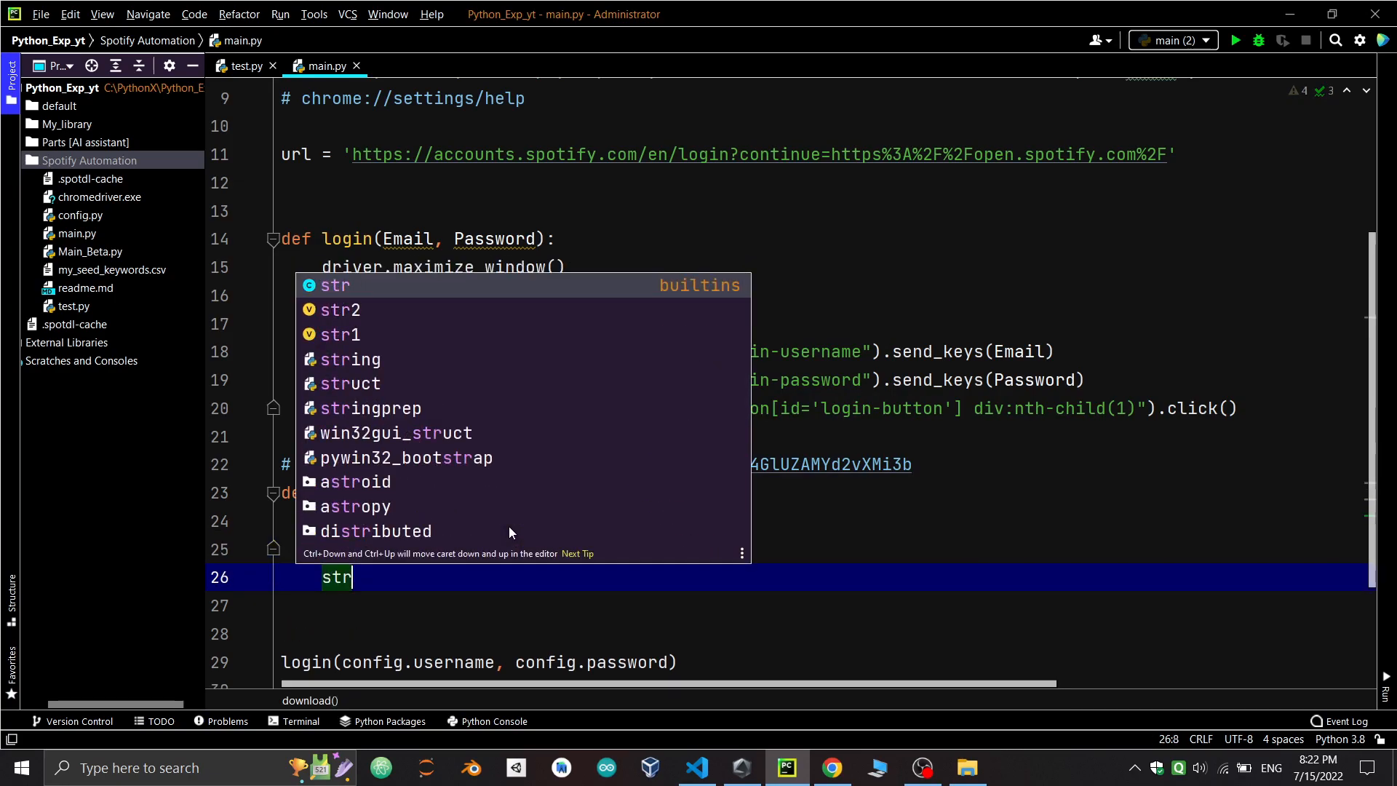
type("= str1 + str2")
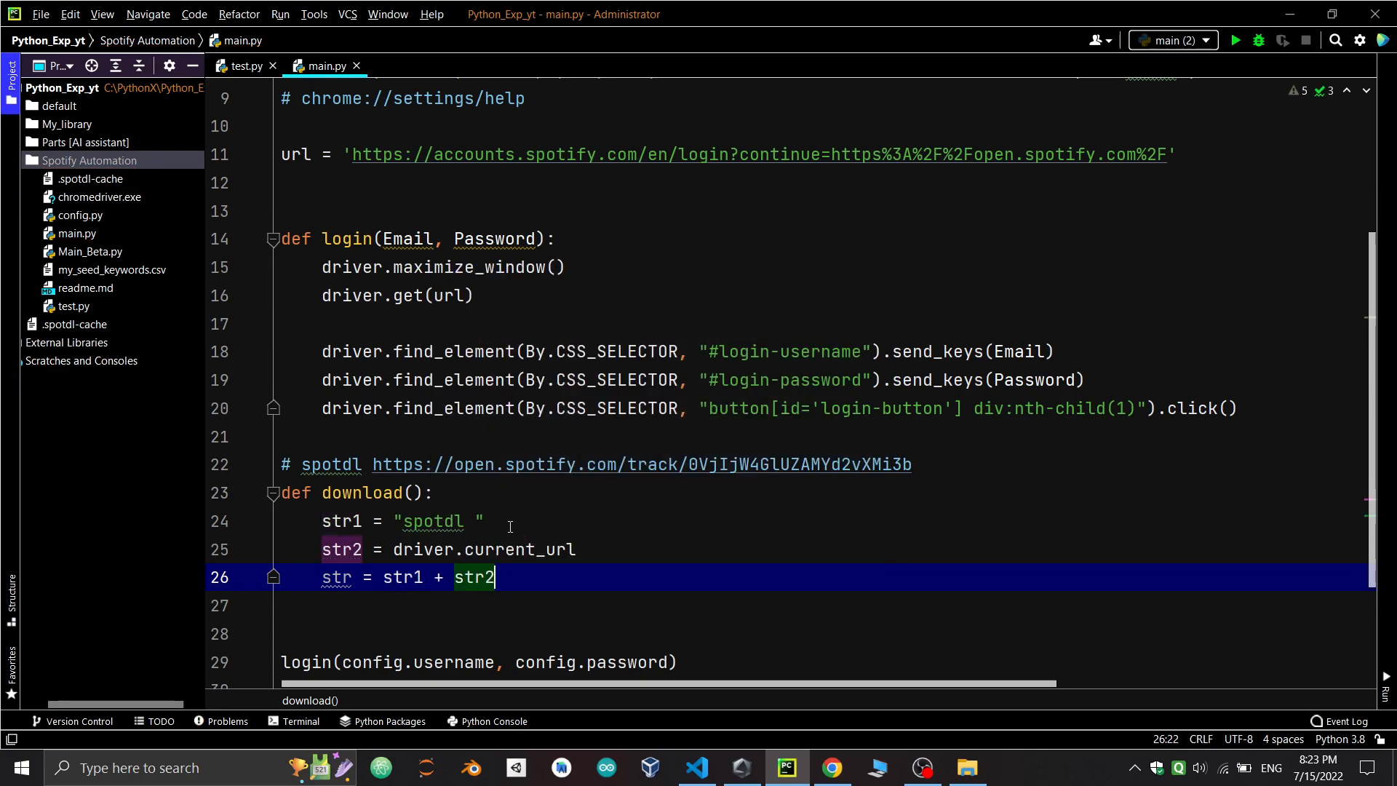
Step: Run the command with os.system(str) and print "downloading"
type("os")
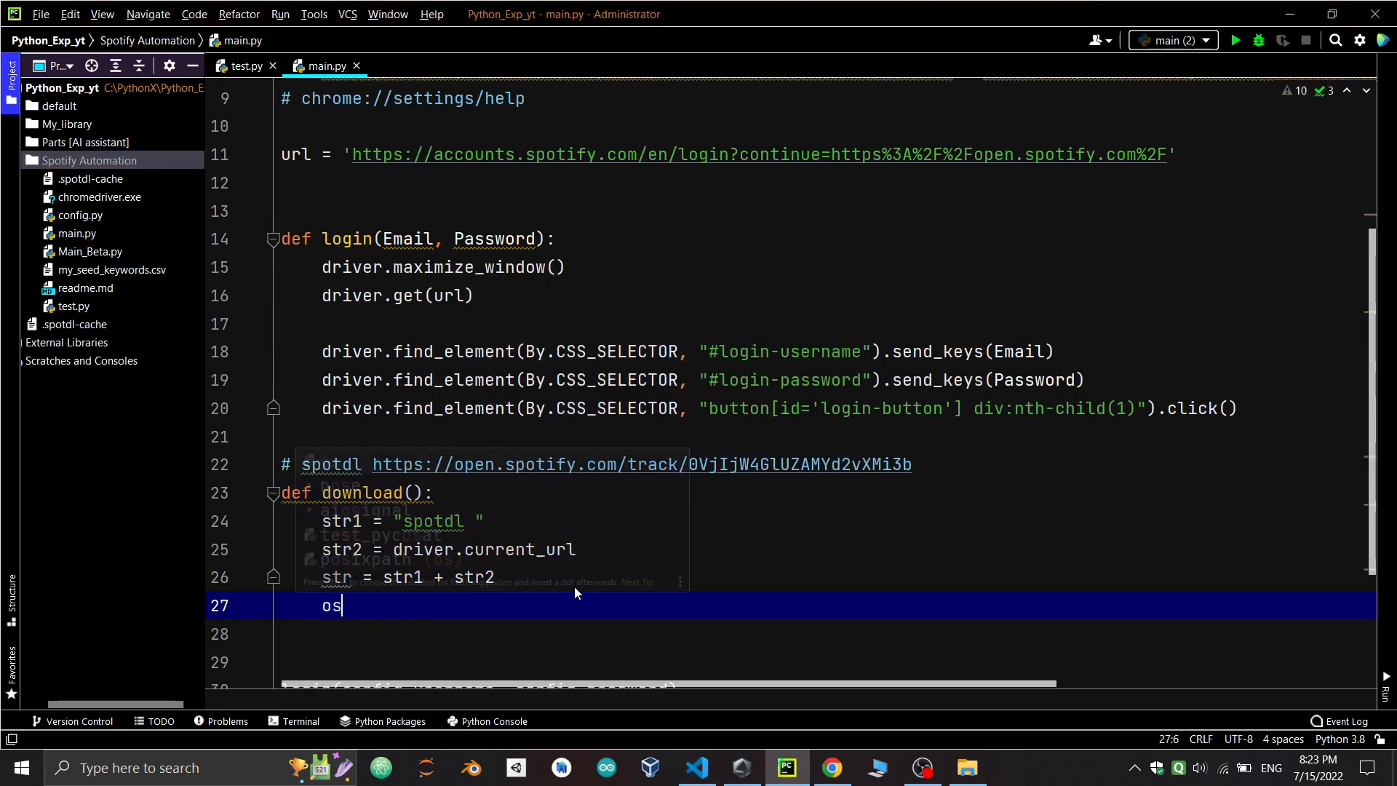
type(".system(")
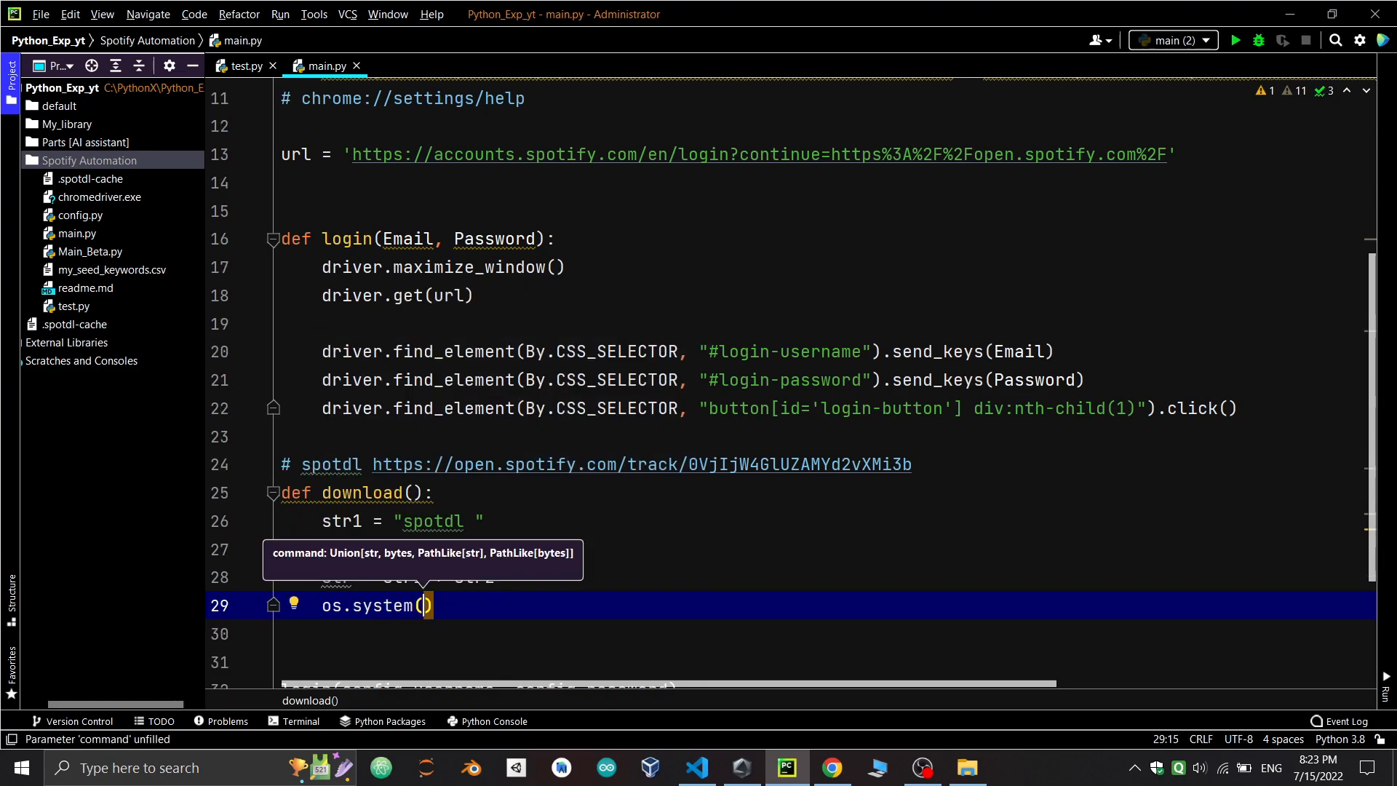
type("str")
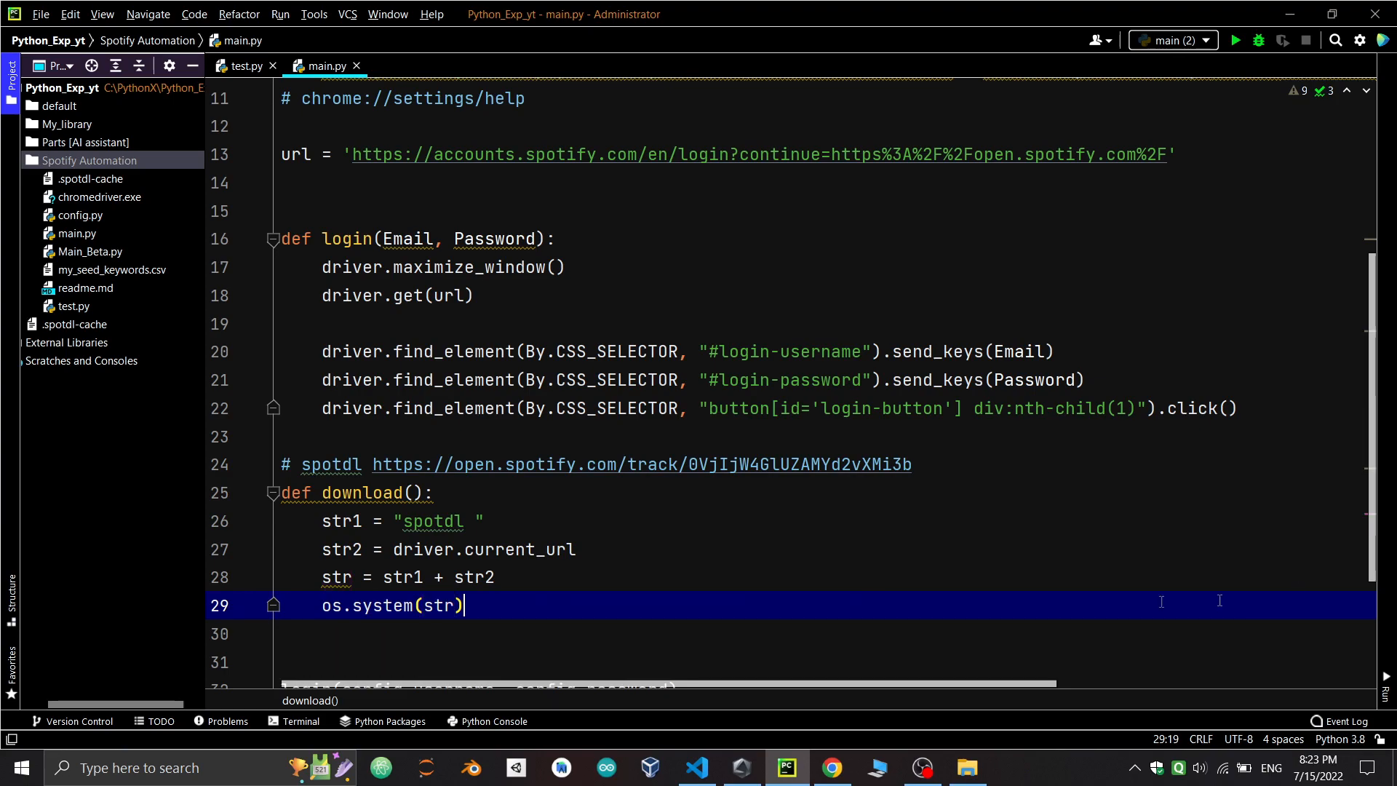
type("print(\"downloading")
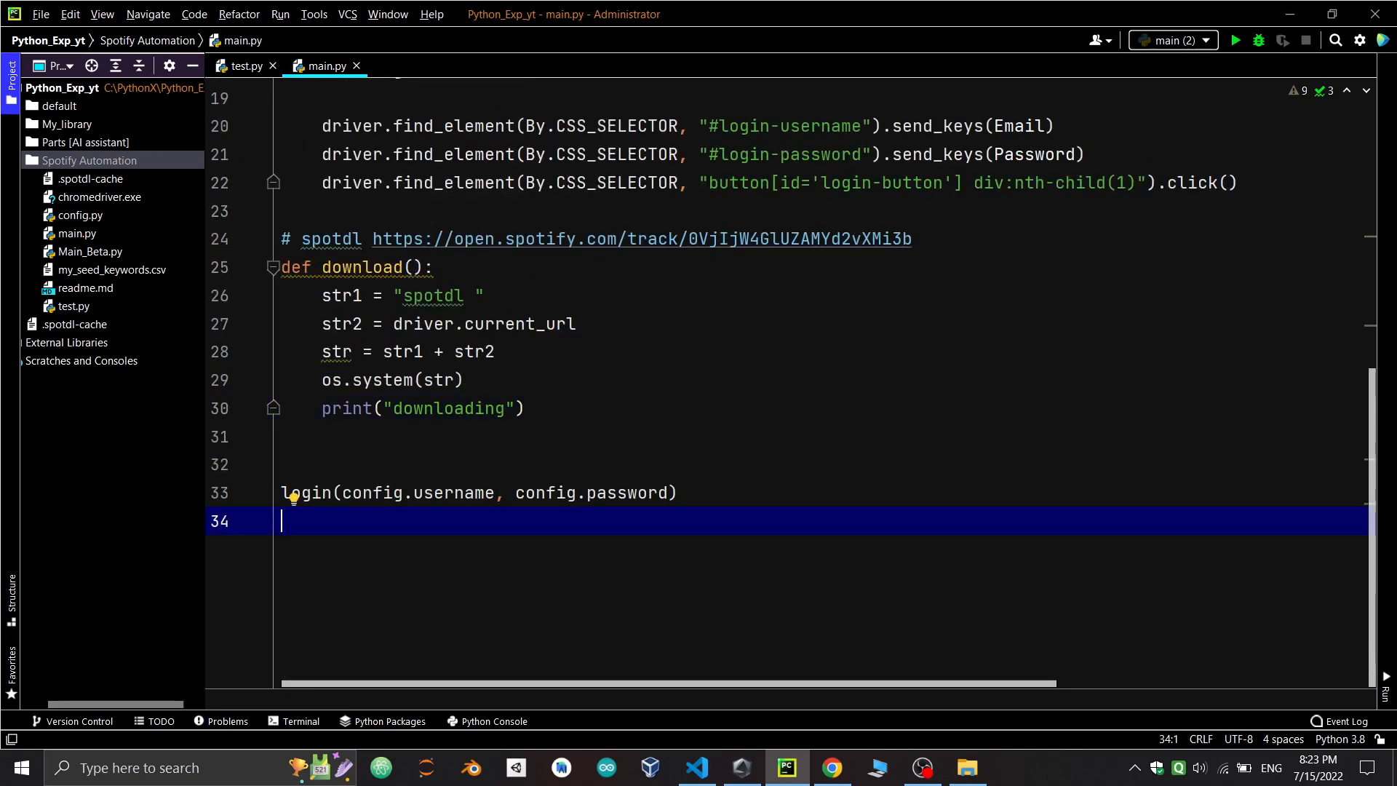
Step: Import sleep, then after login() wait and open the Spotify album URL with driver.get
type("sleep")
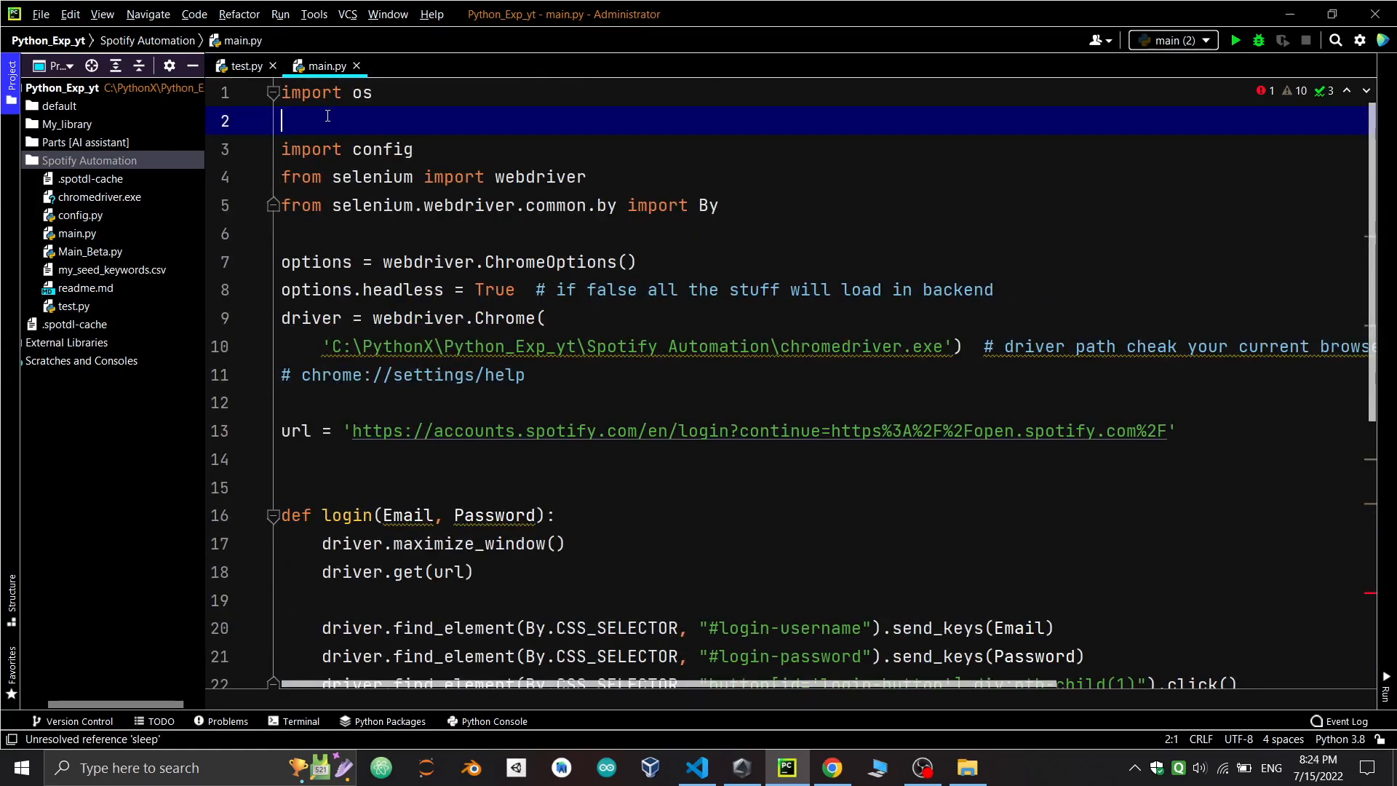
type("from time")
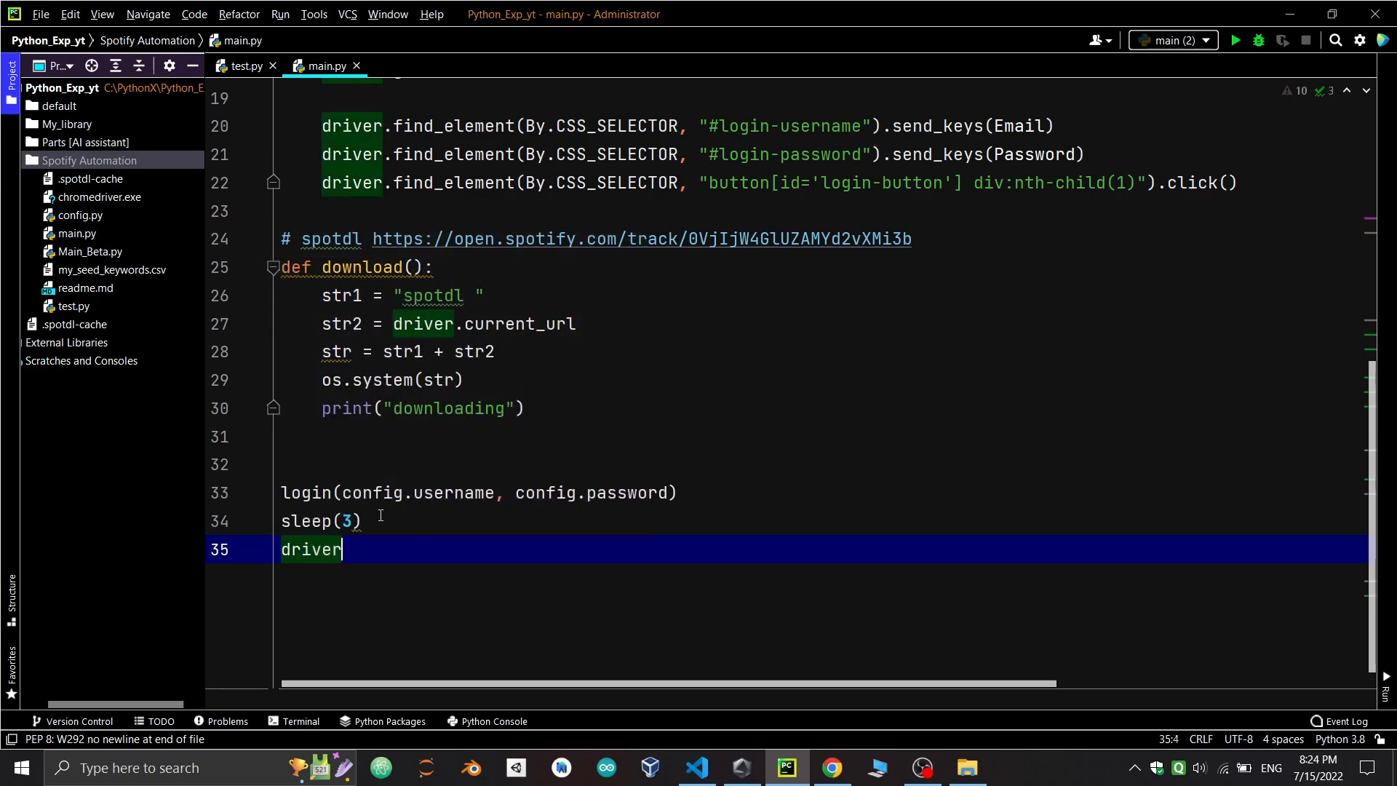
type(".get")
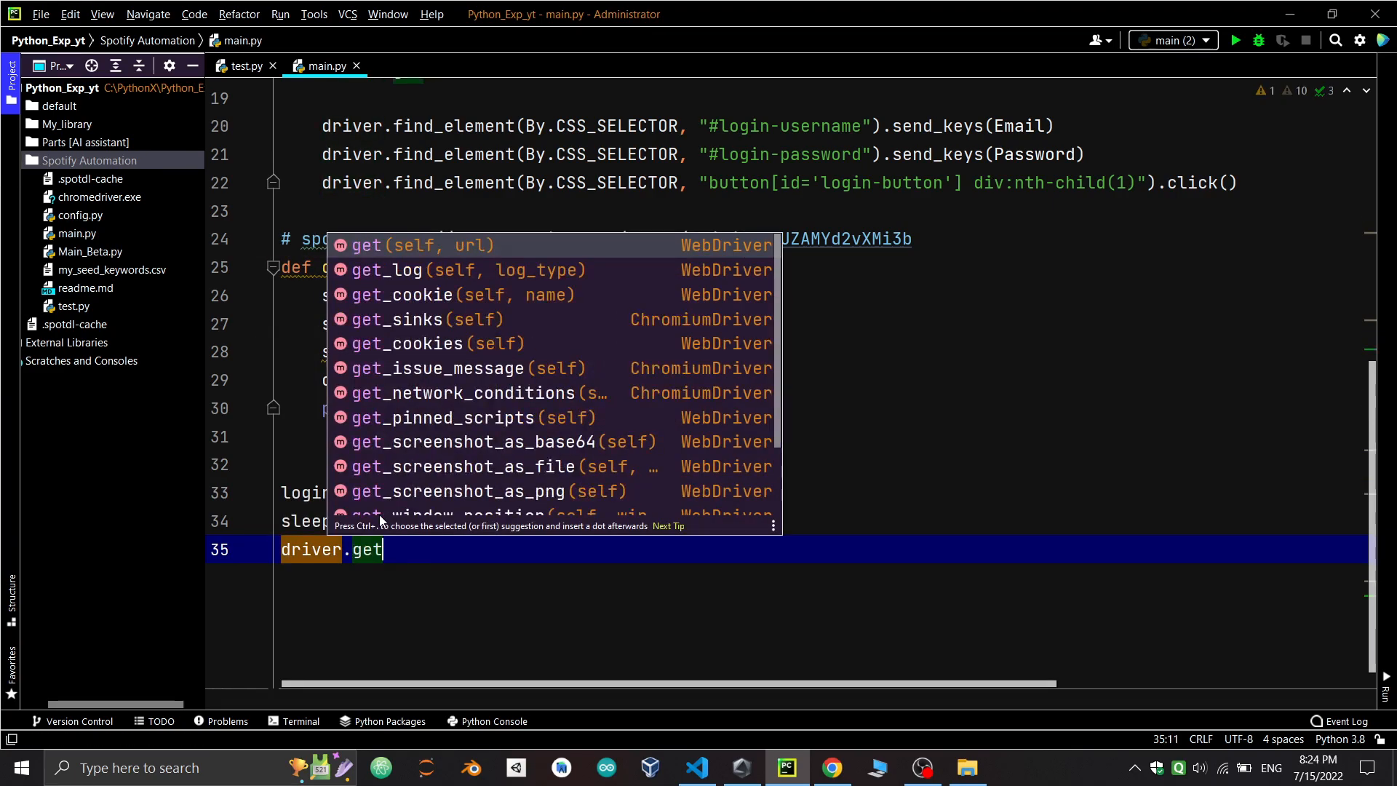
type("(\"https://open.spotify.com/album/3GzwPyPZCyrqUTaurTaS23\")")
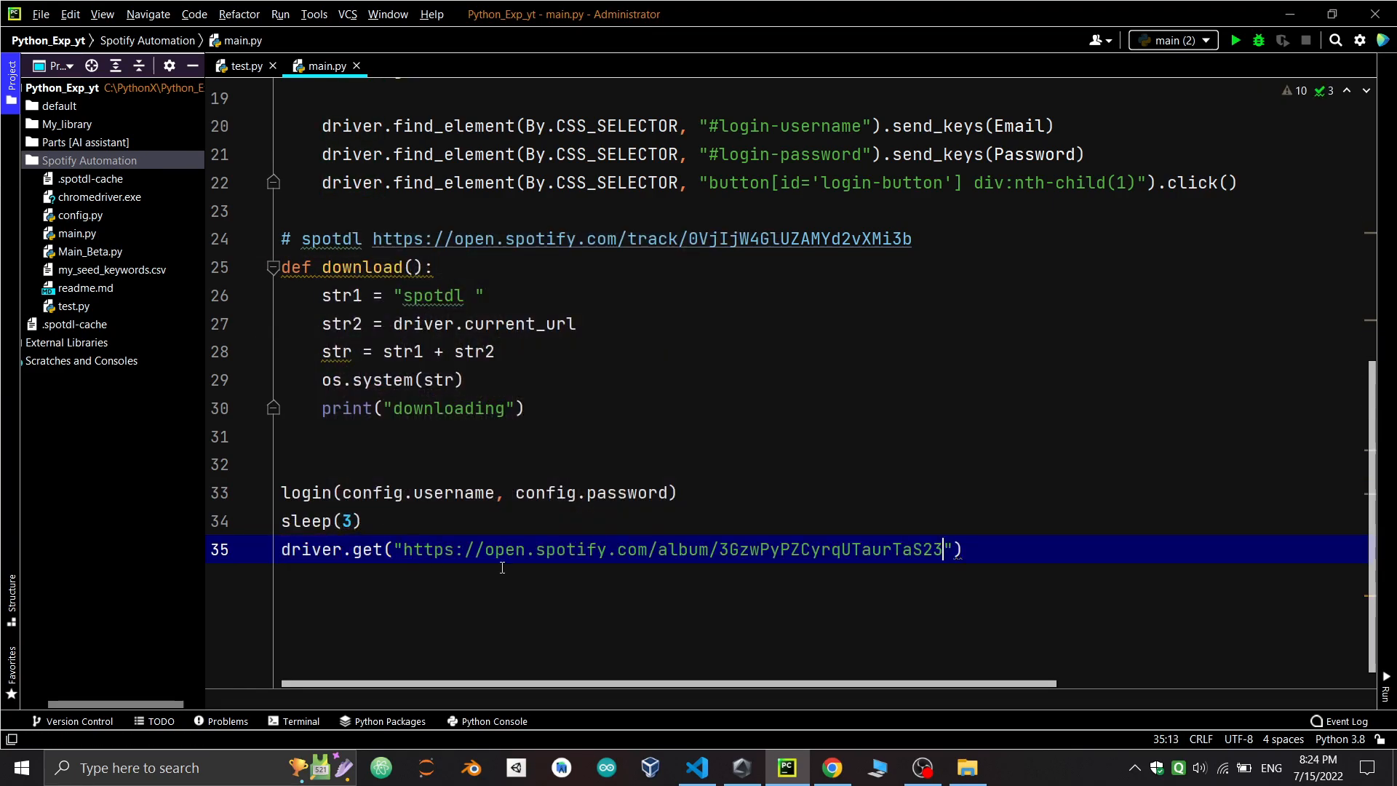
Step: Call download(), sleep 15 seconds, then close the driver
left_click(961, 550)
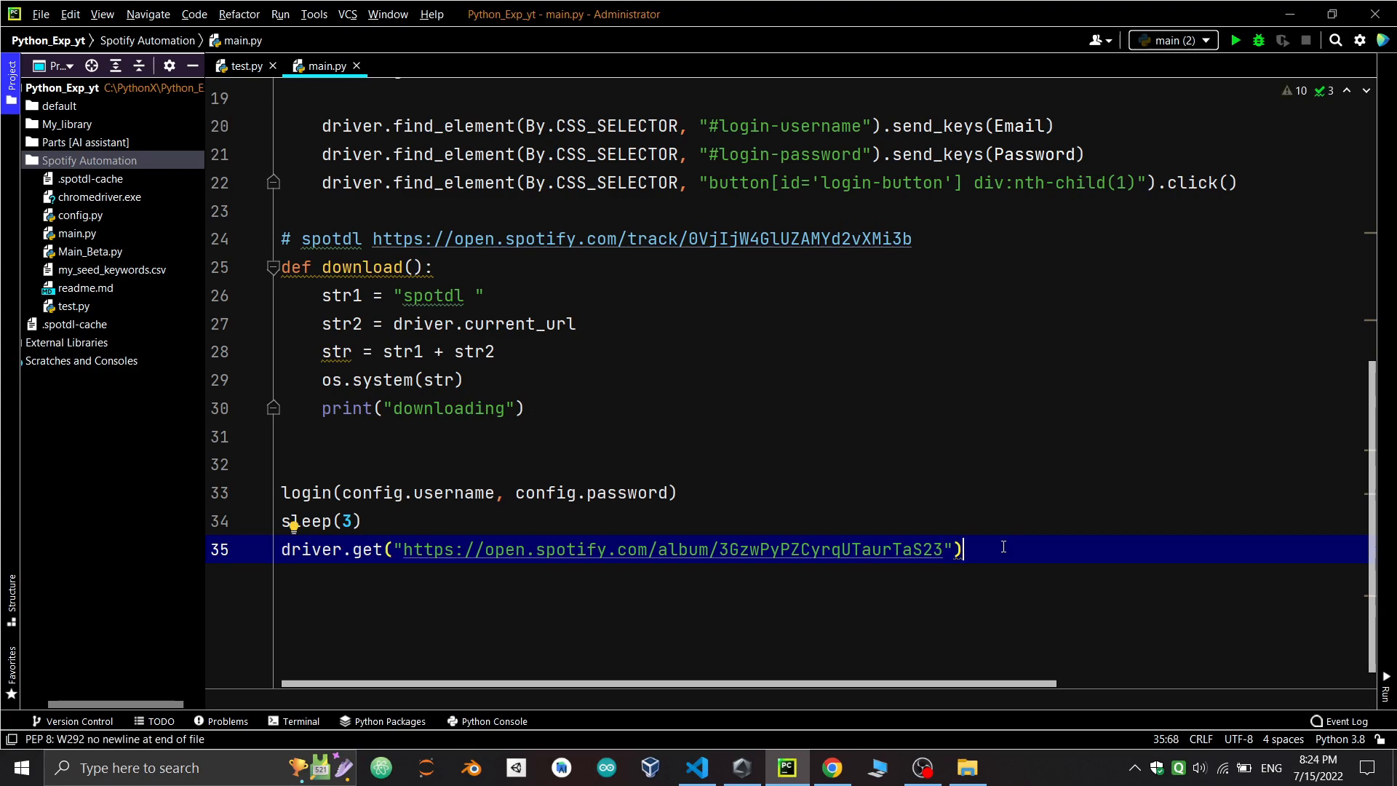
type("download(")
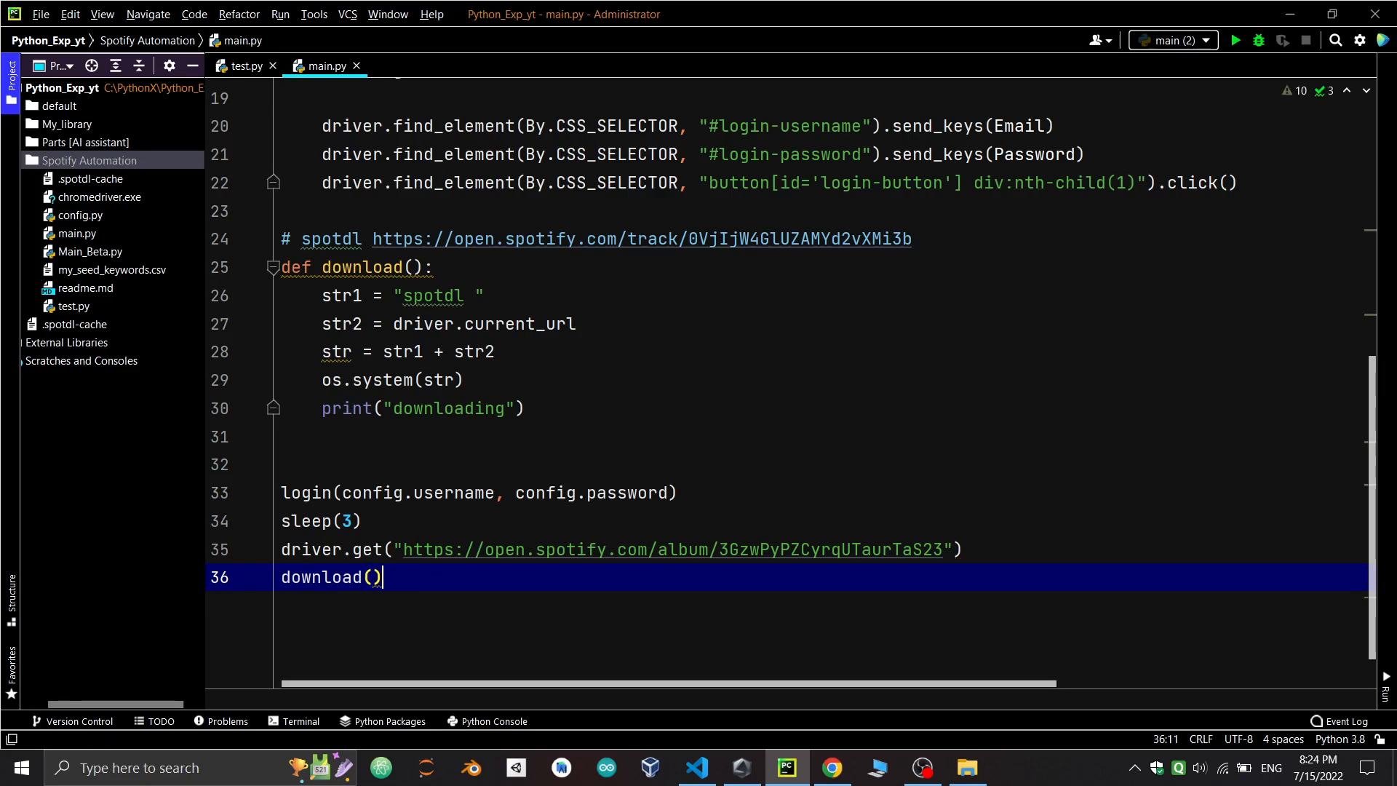
type("sleep(15)")
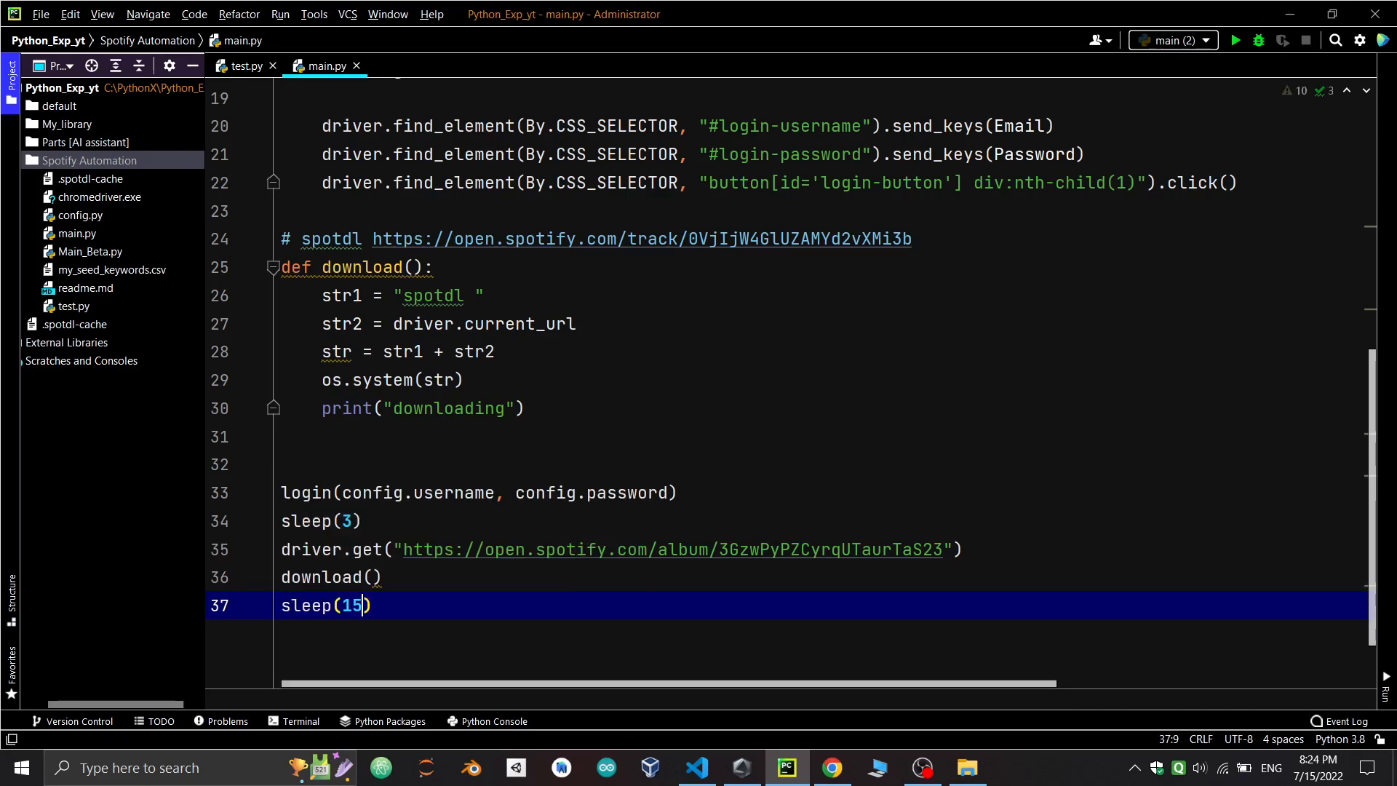
type("driver.close(")
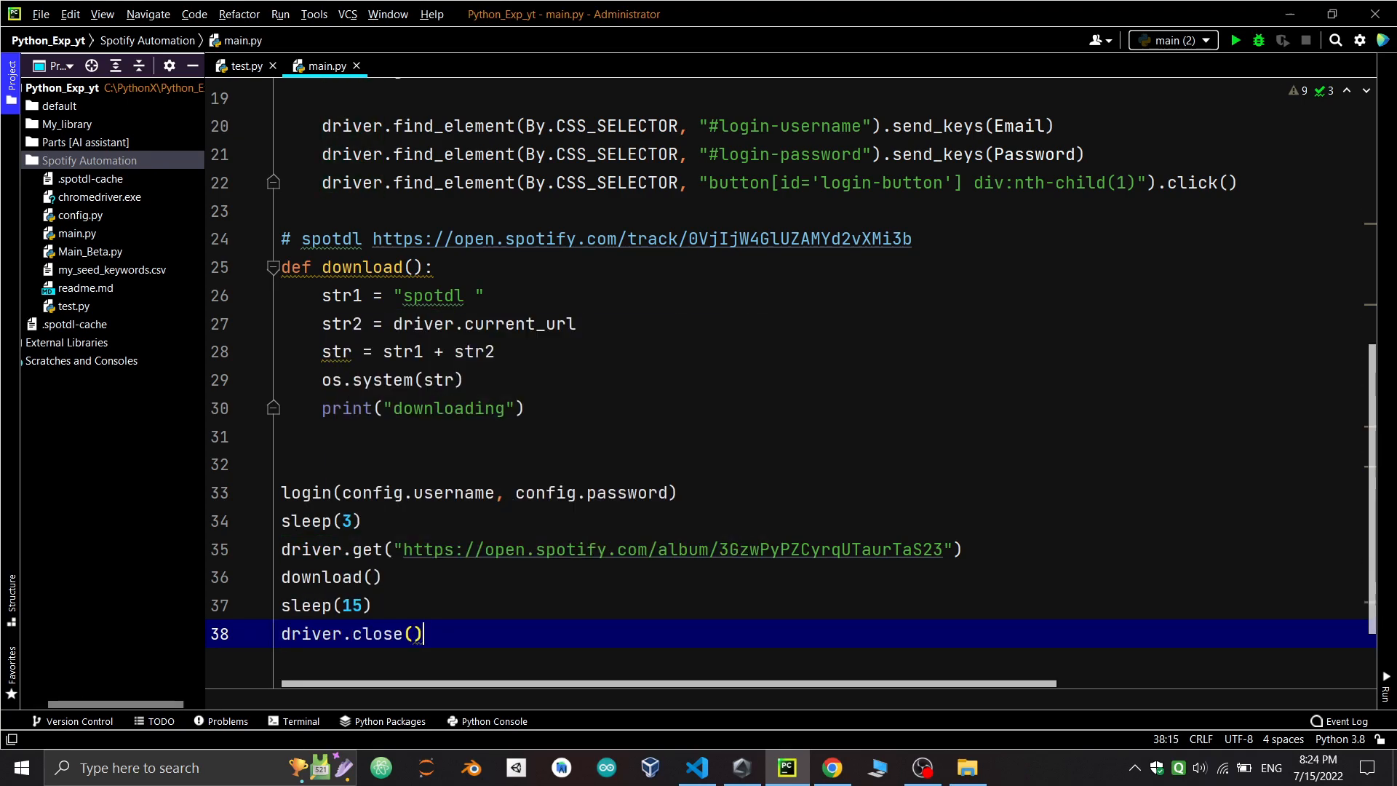
mouse_move(796, 470)
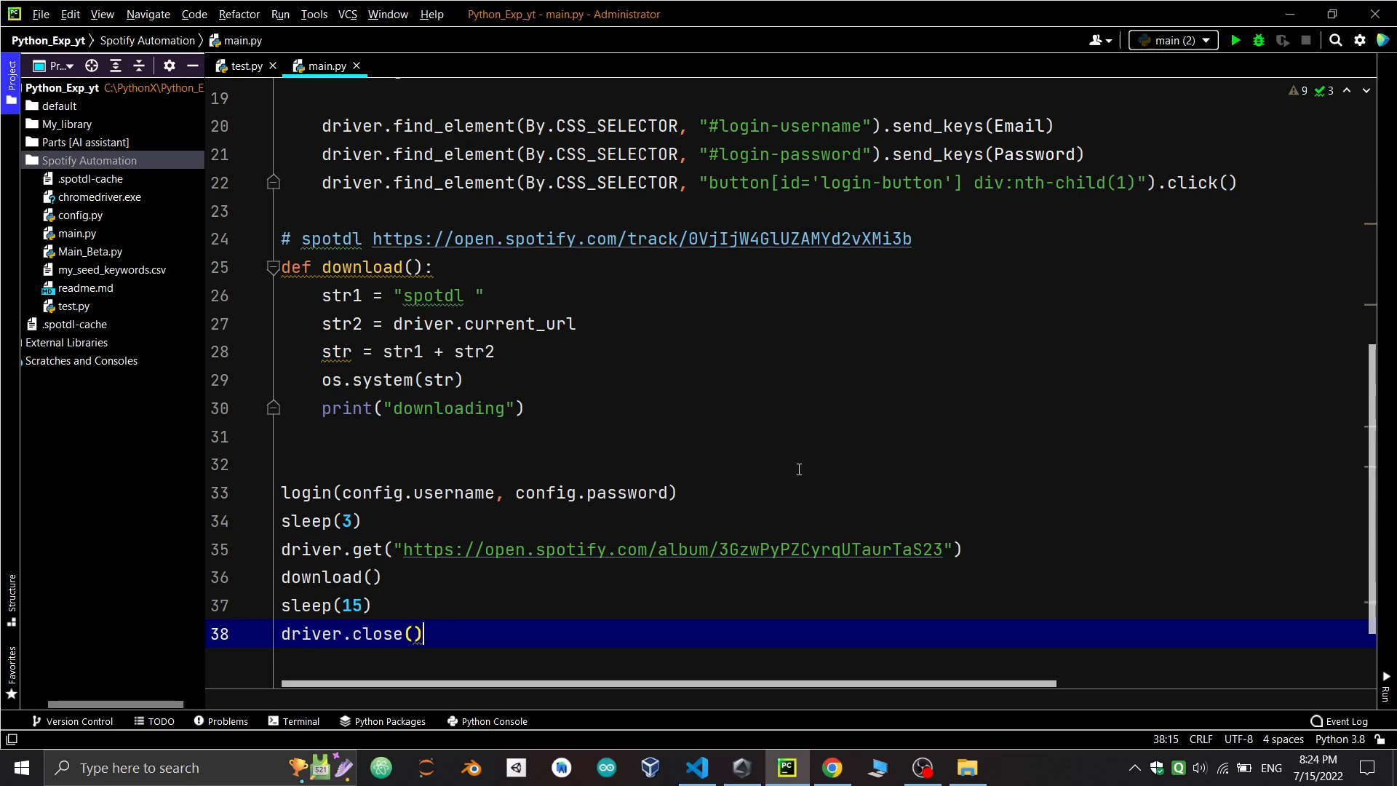
mouse_move(971, 517)
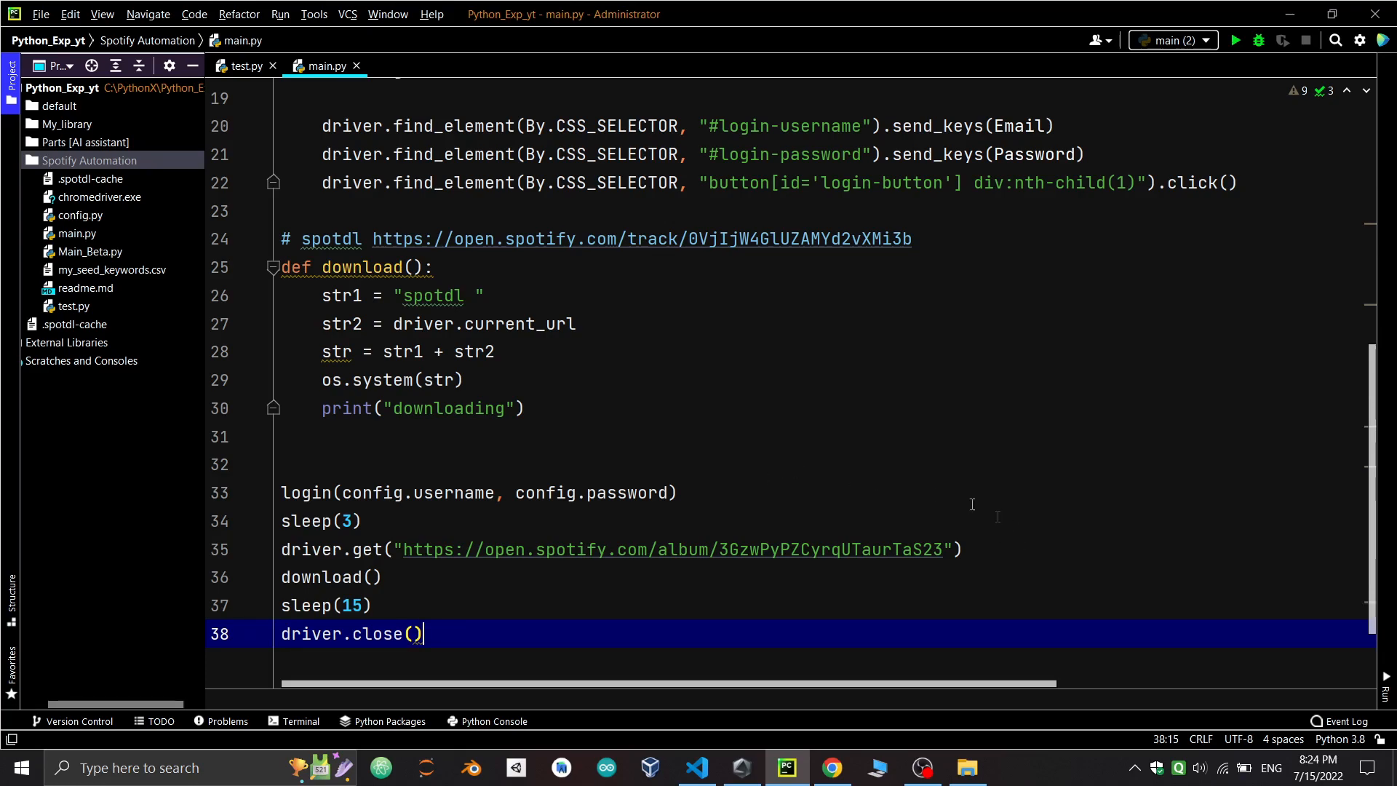
left_click(798, 464)
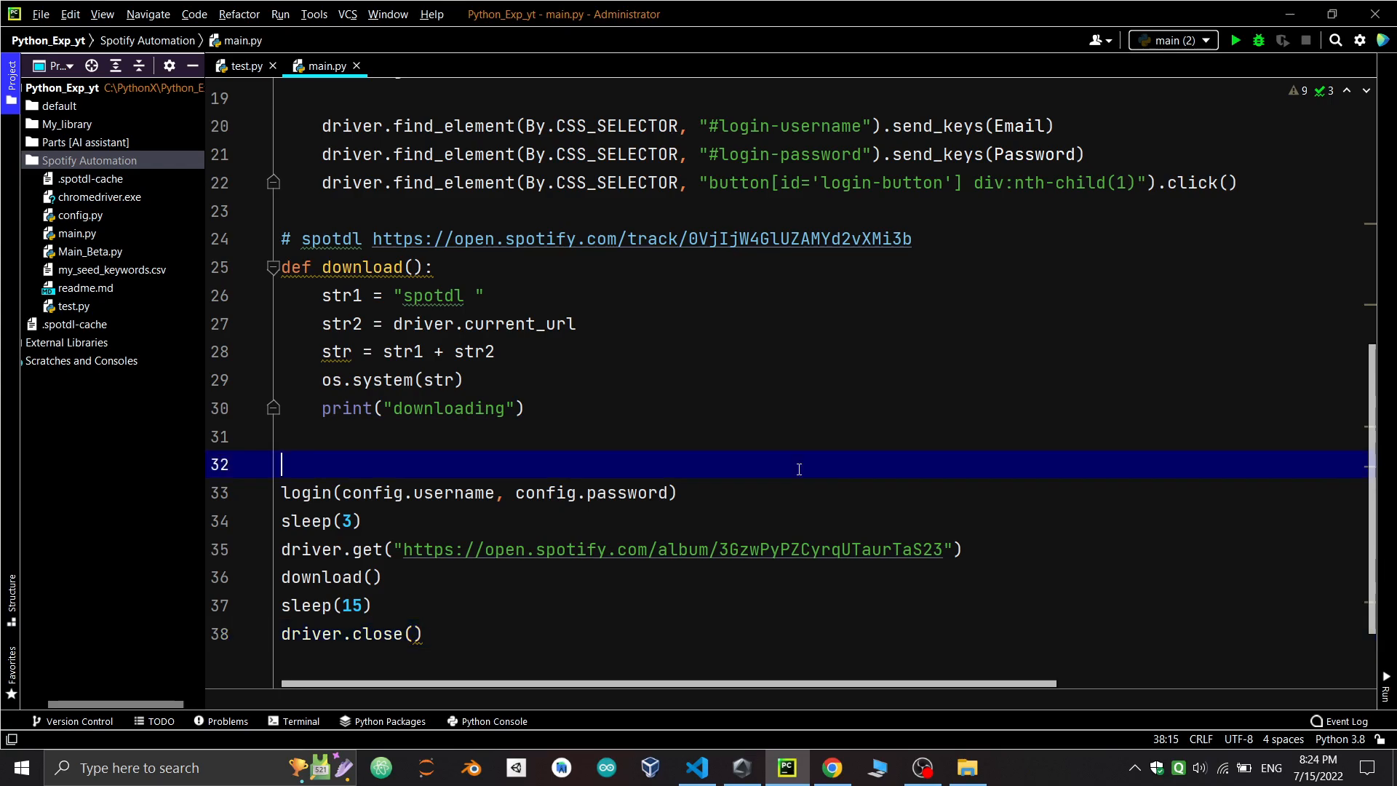
Step: Run main.py and let it log in, download the YOASOBI song and exit with code 0
left_click(1235, 41)
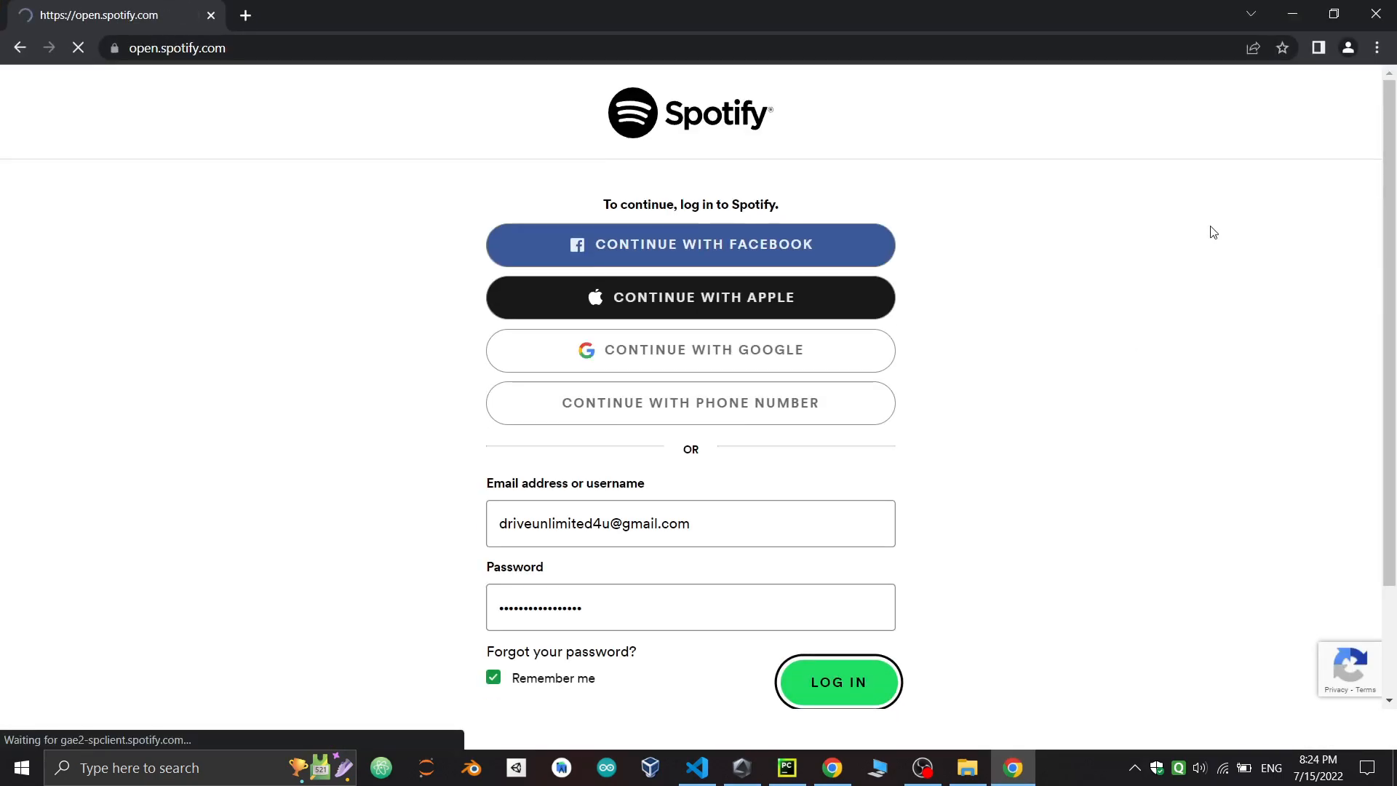
left_click(835, 681)
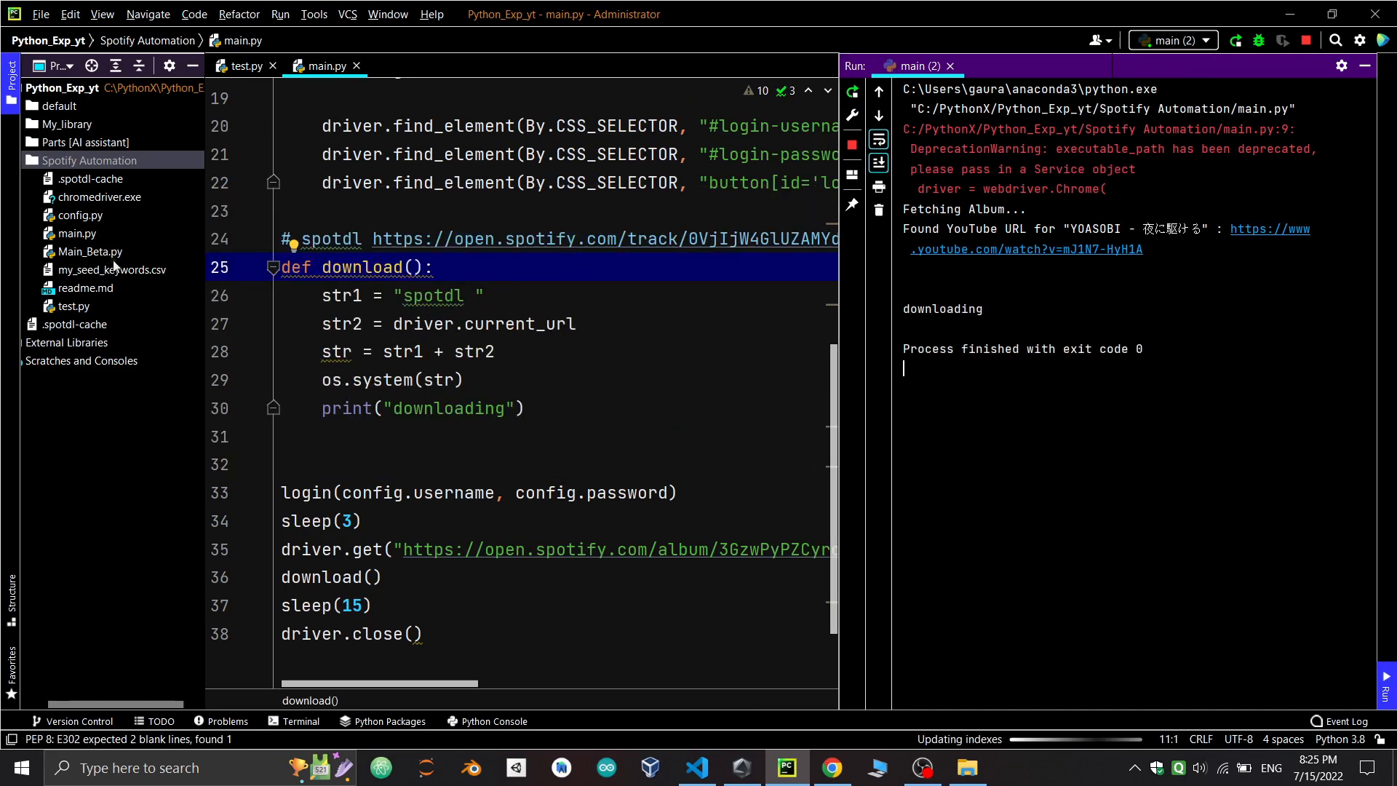
Step: Reveal the downloaded YOASOBI mp3 in File Explorer via Open In > Explorer
right_click(97, 323)
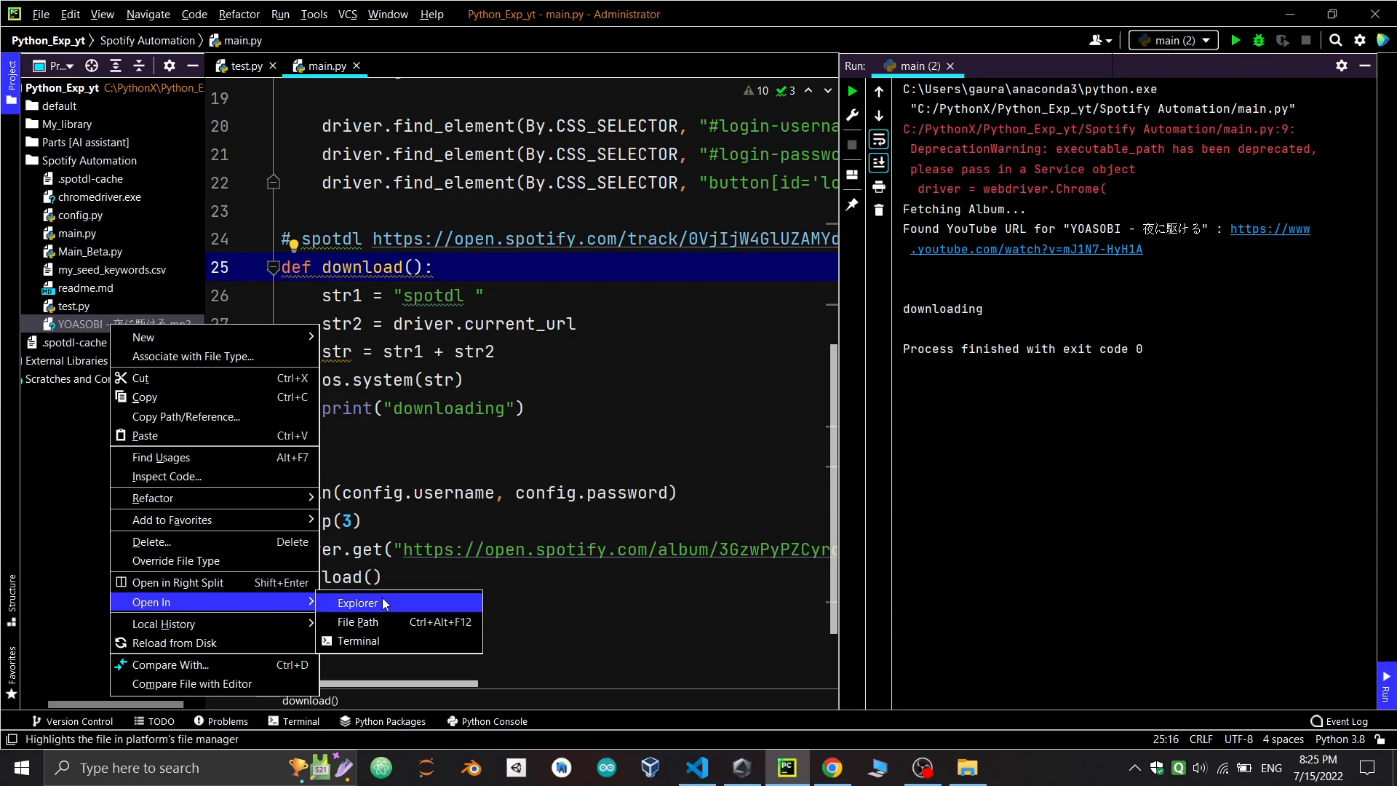
left_click(358, 602)
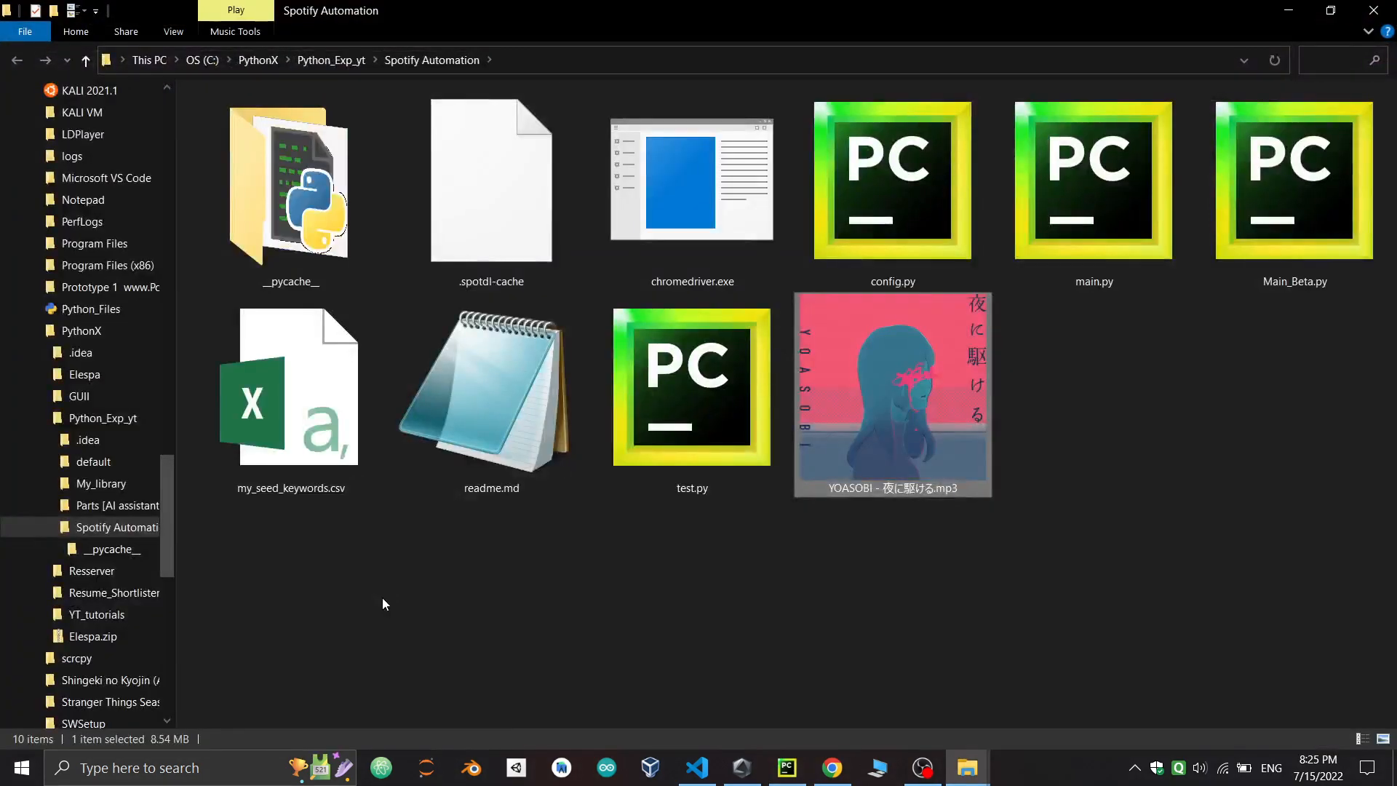
mouse_move(862, 447)
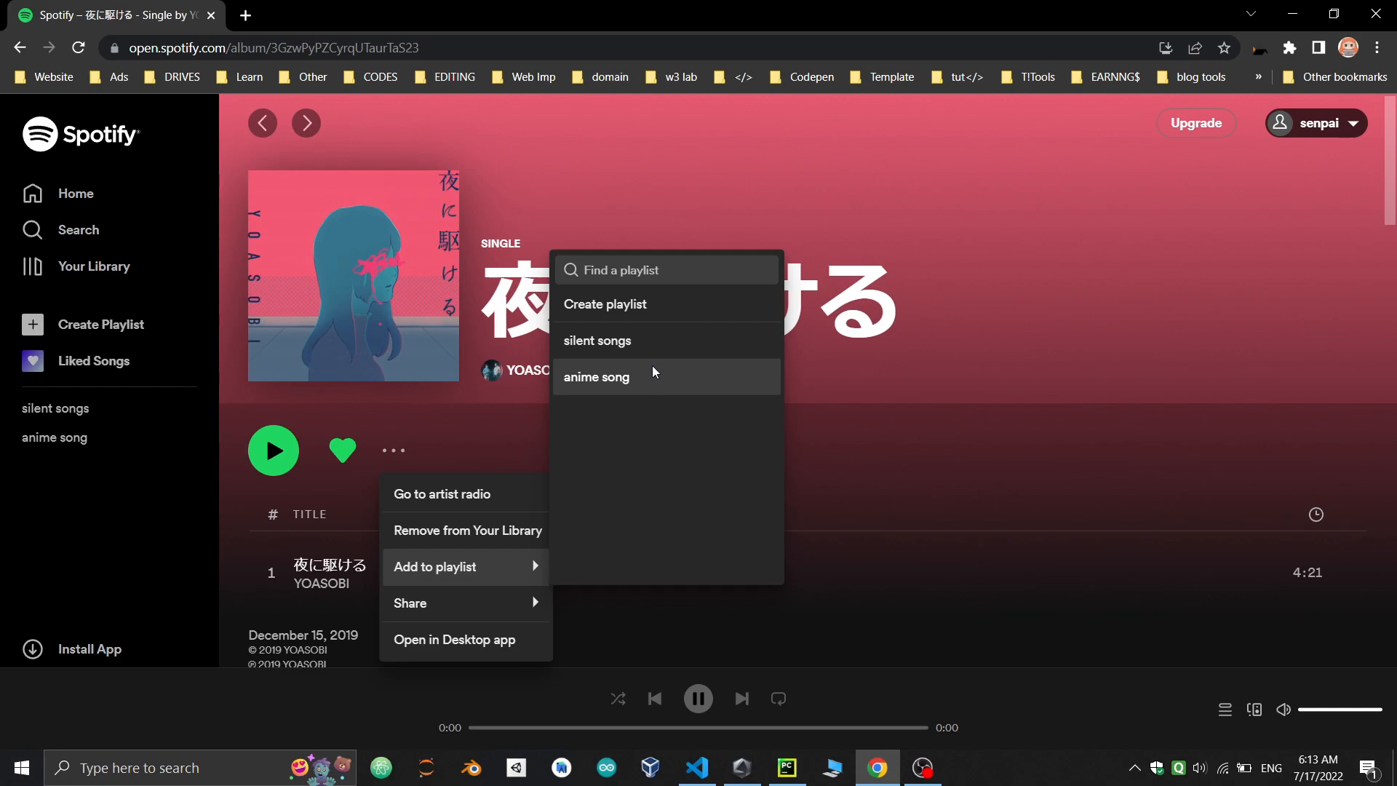
mouse_move(664, 380)
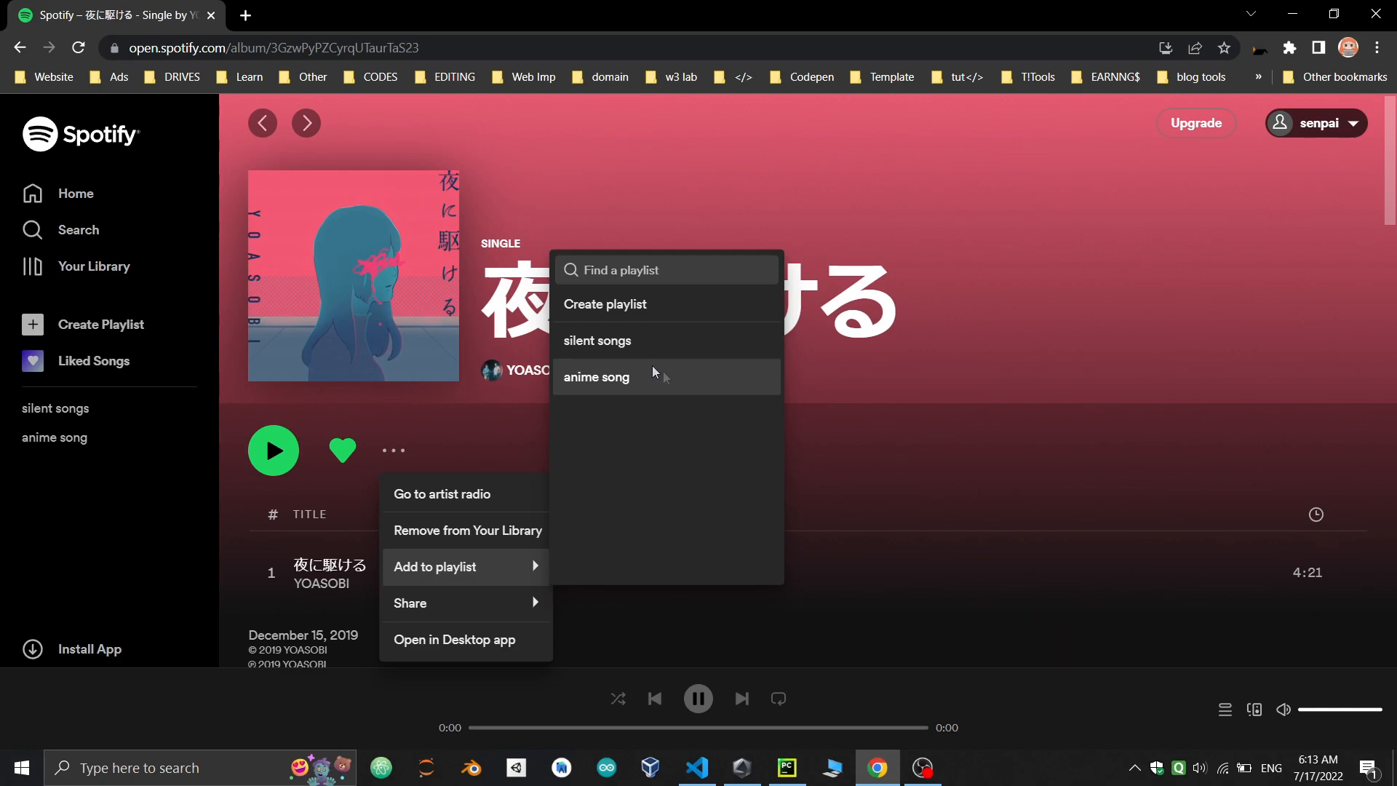
Step: Write a playlist() function with driver.find_element(By.XPATH, '').click() lines
left_click(784, 766)
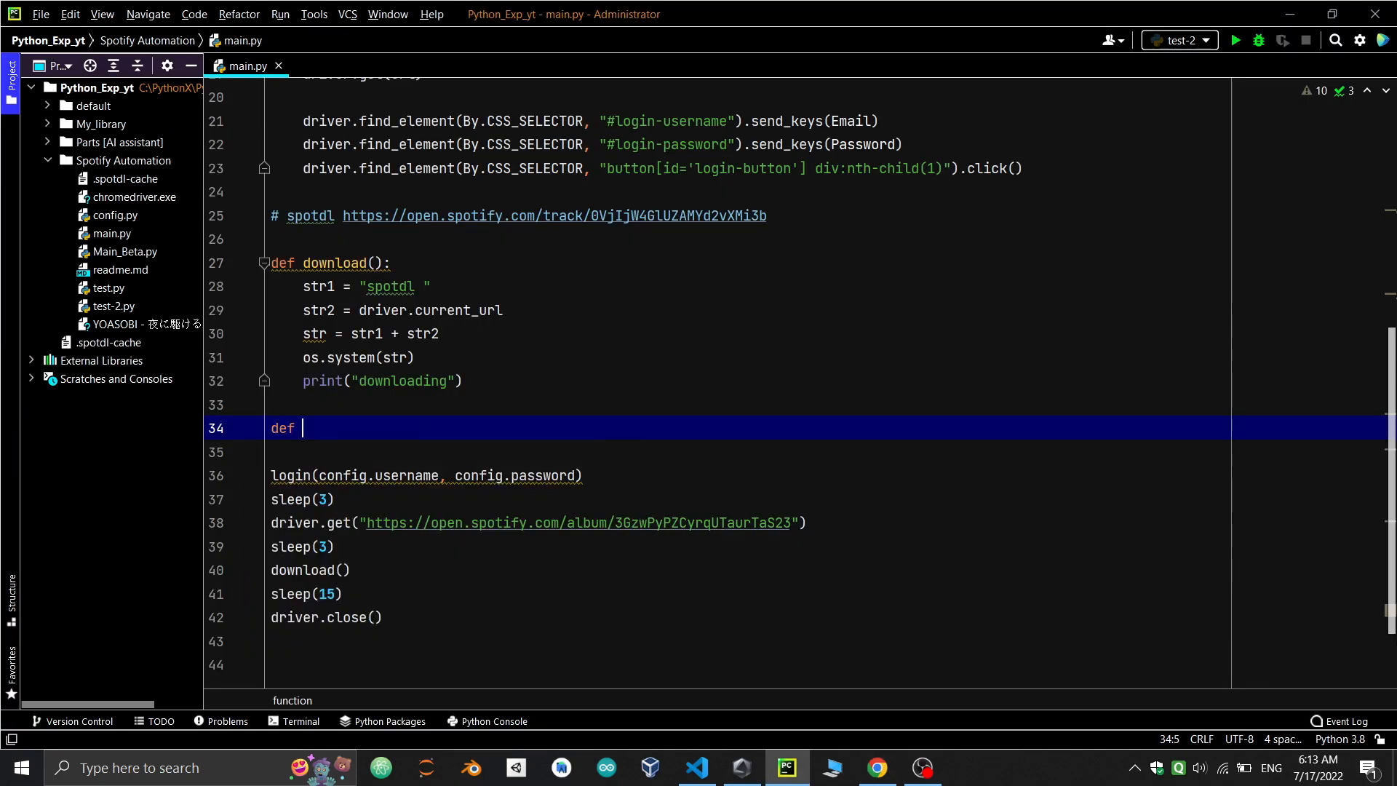
type("playlist():")
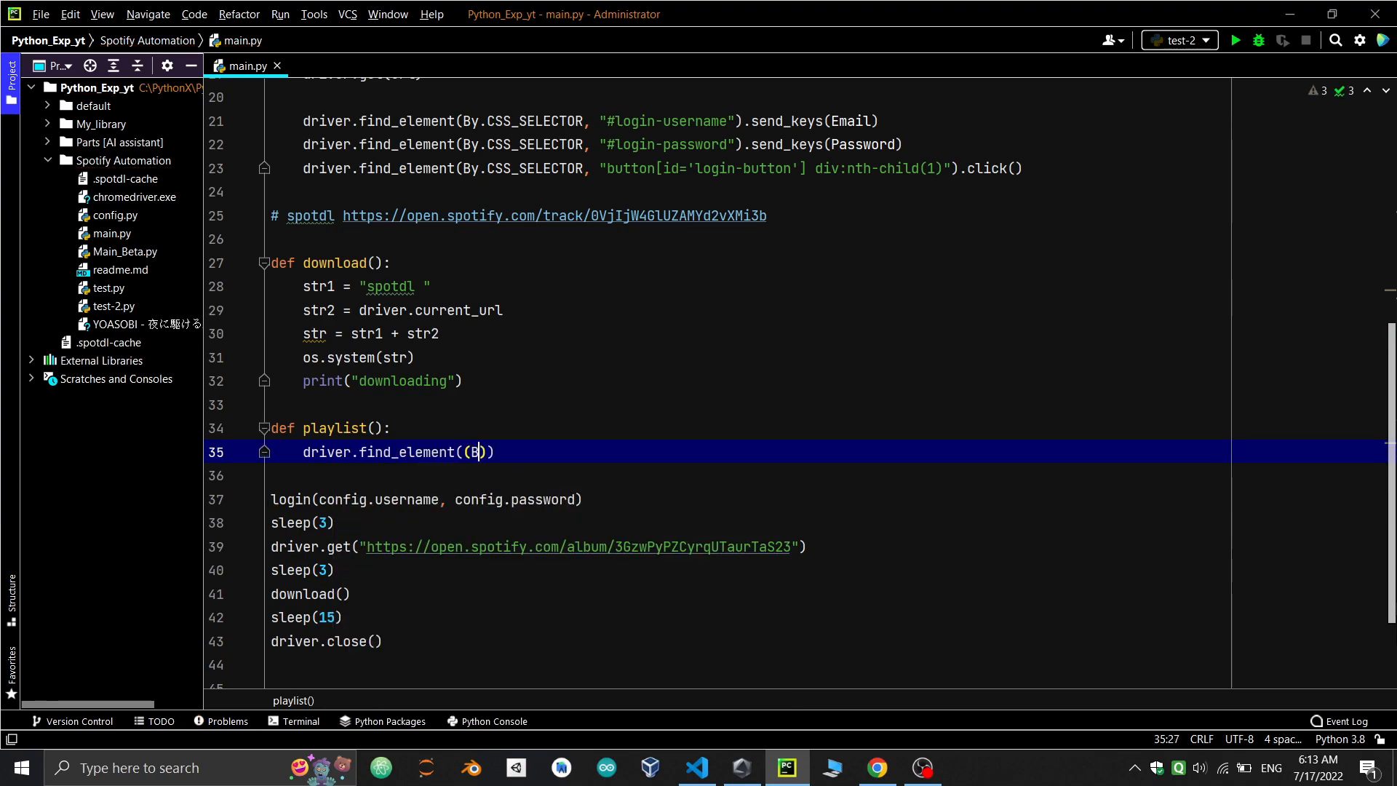
type("y.XPATH")
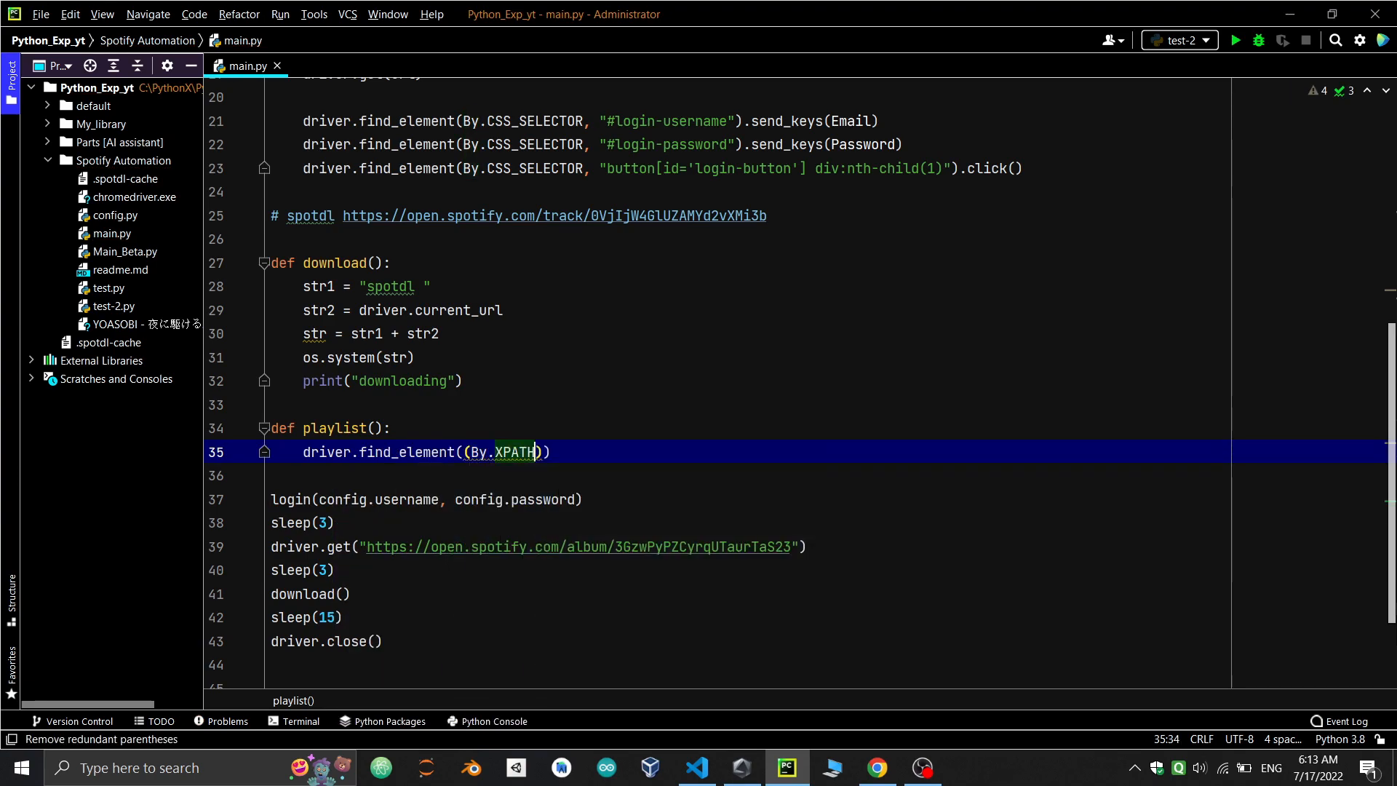
type(", '")
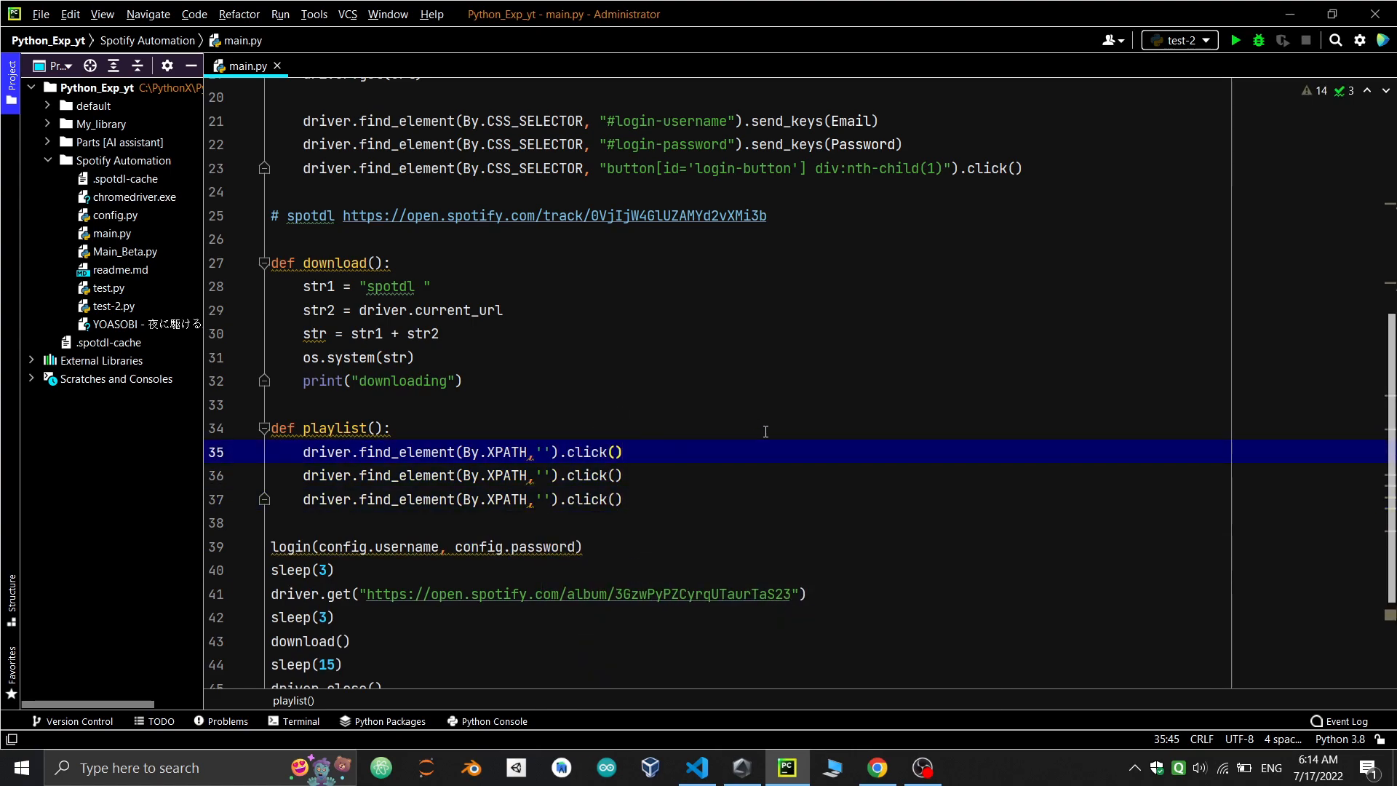
Step: Copy the album's more-options button XPath from DevTools SelectorsHub into the first line
left_click(876, 767)
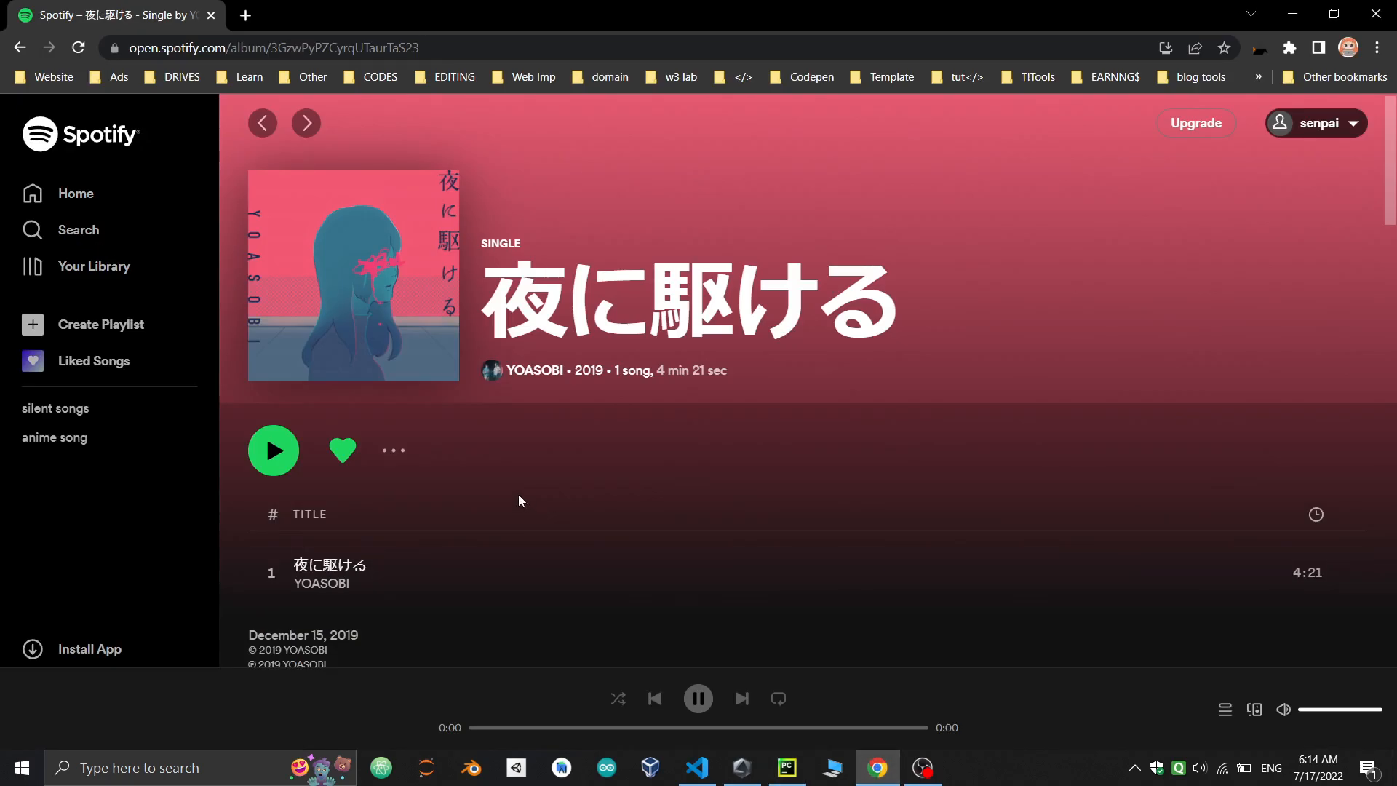
key("F12")
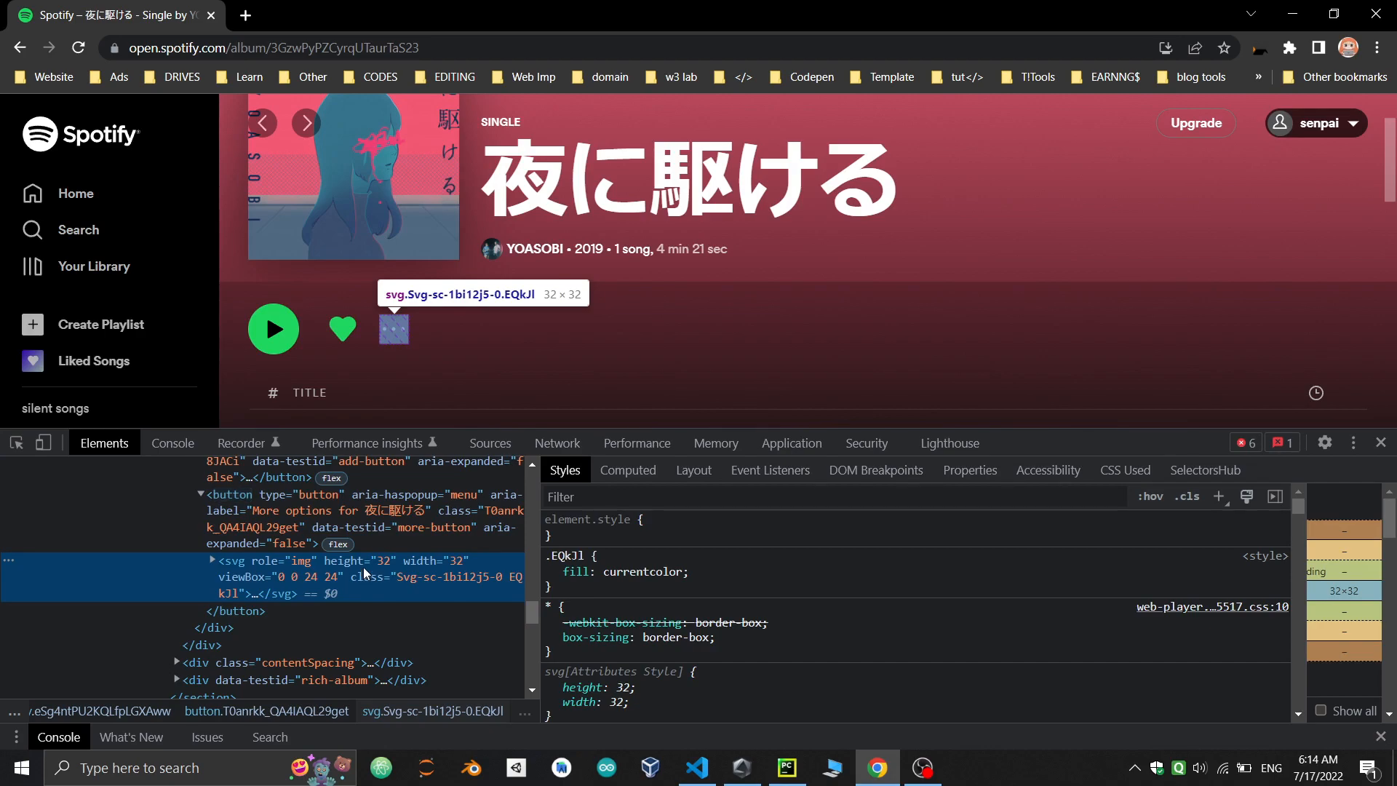
left_click(1203, 470)
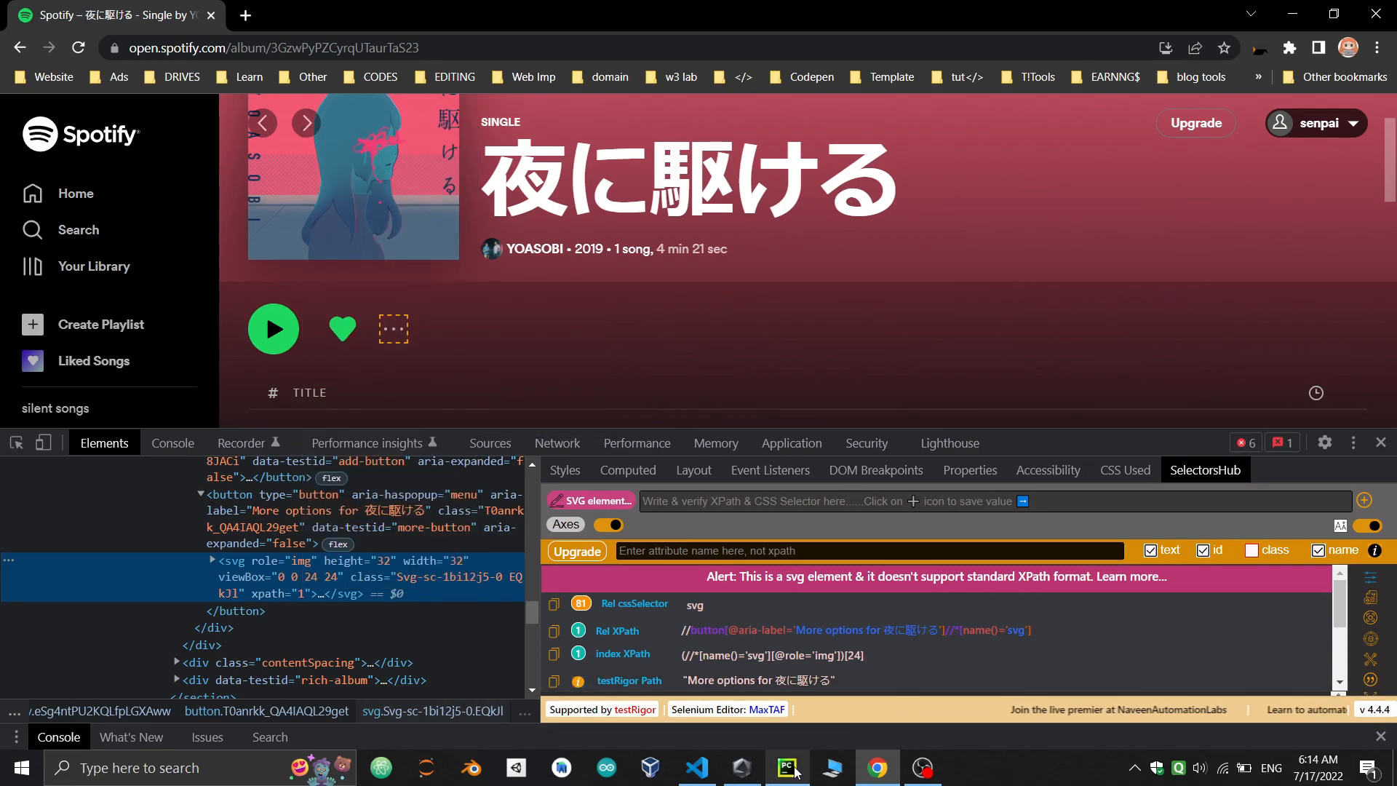
left_click(784, 767)
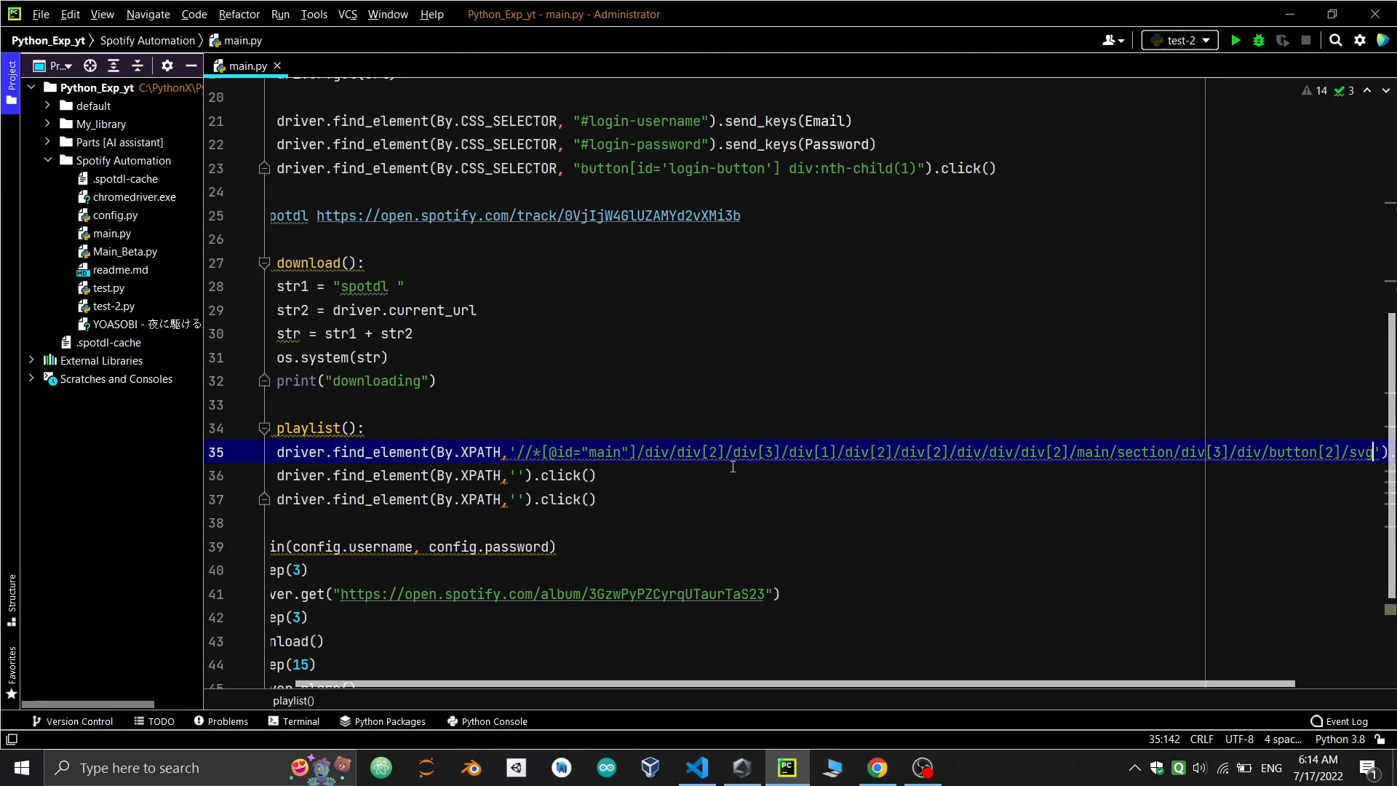
Step: Inspect the Add to playlist menu item and paste its relative XPath into the second line
left_click(875, 767)
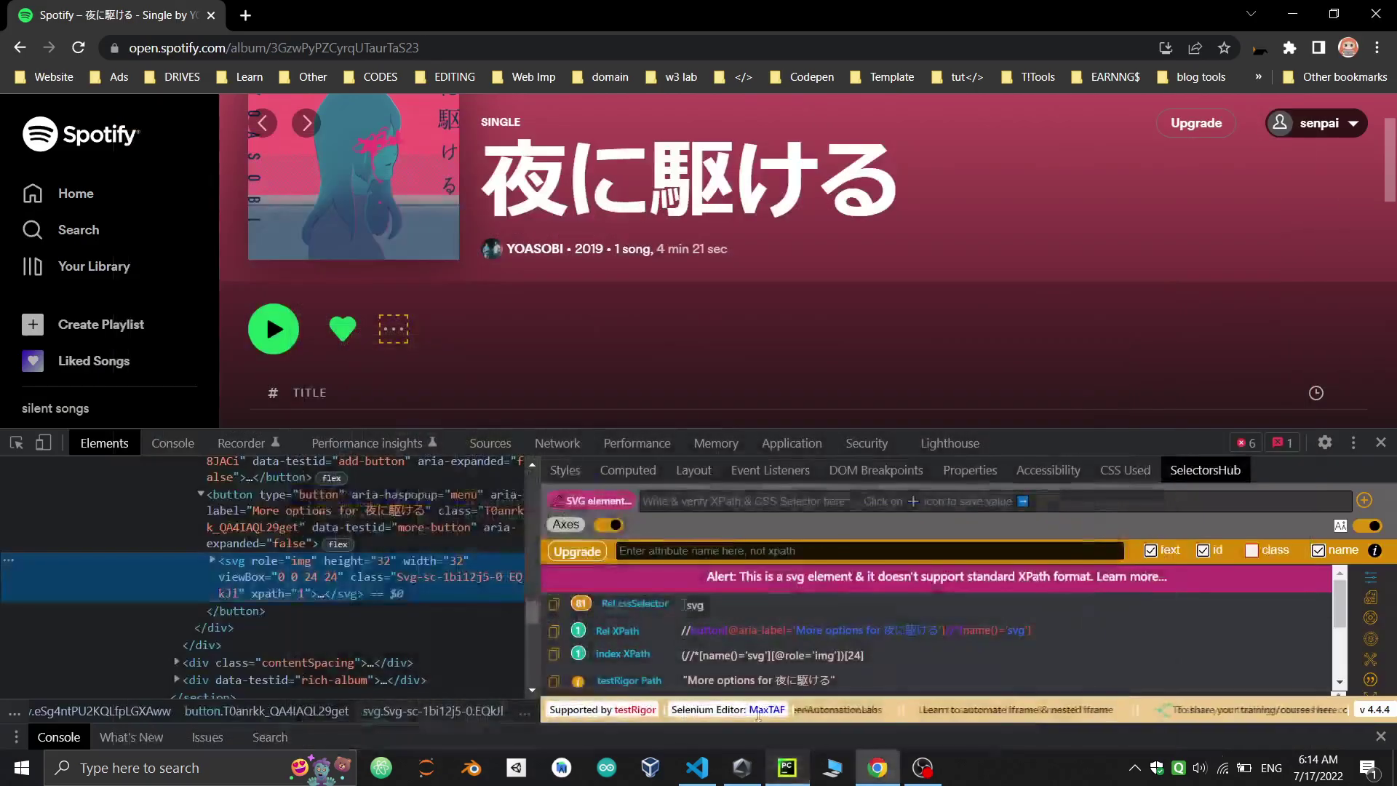
left_click(393, 329)
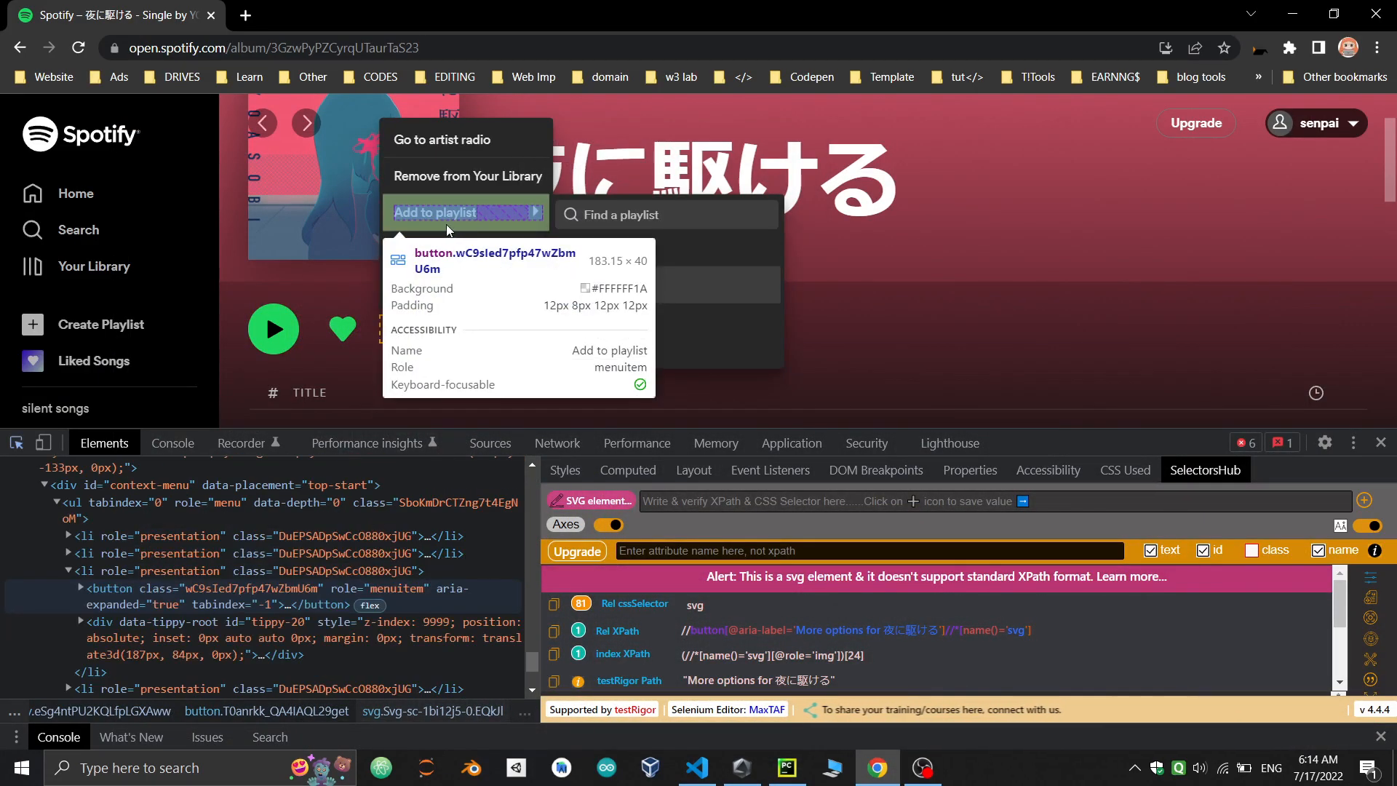
mouse_move(435, 213)
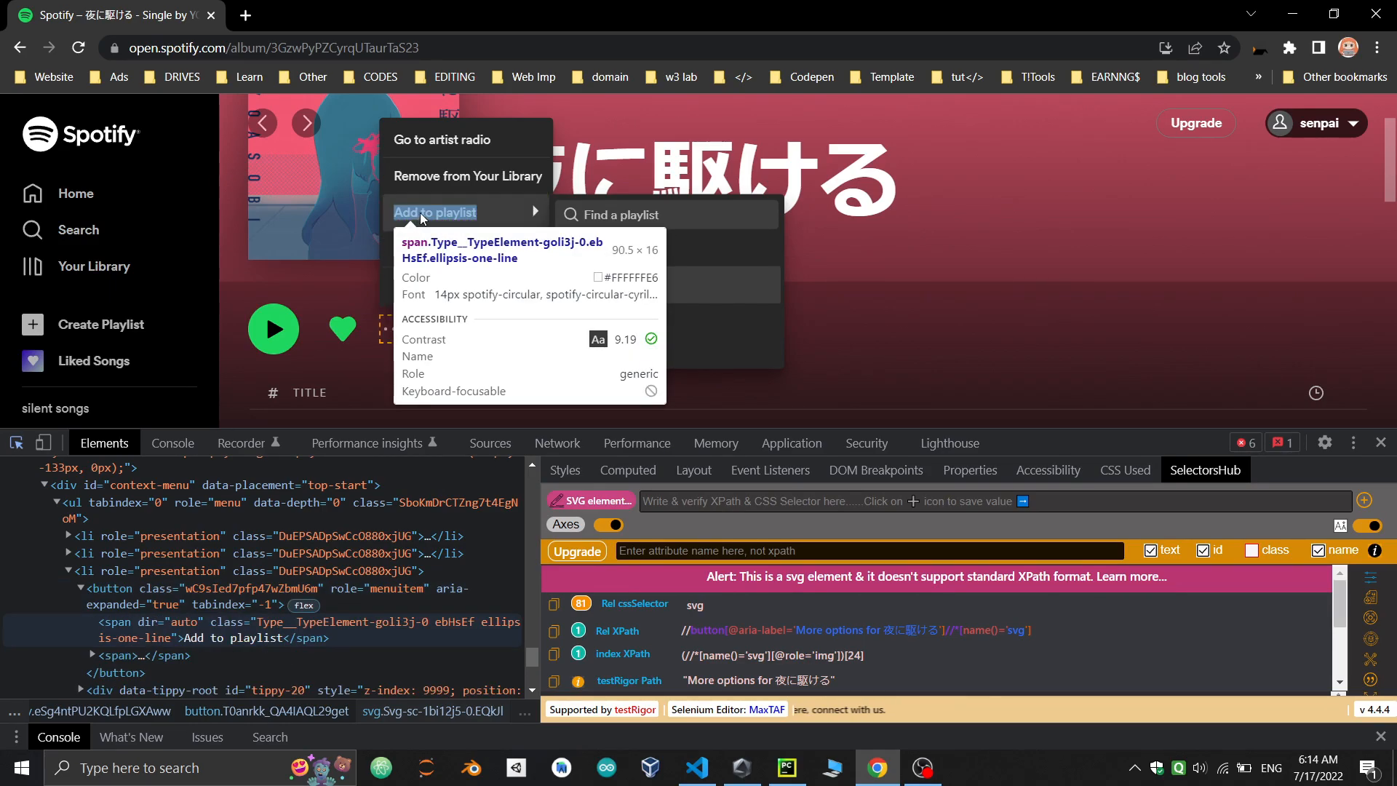
left_click(435, 213)
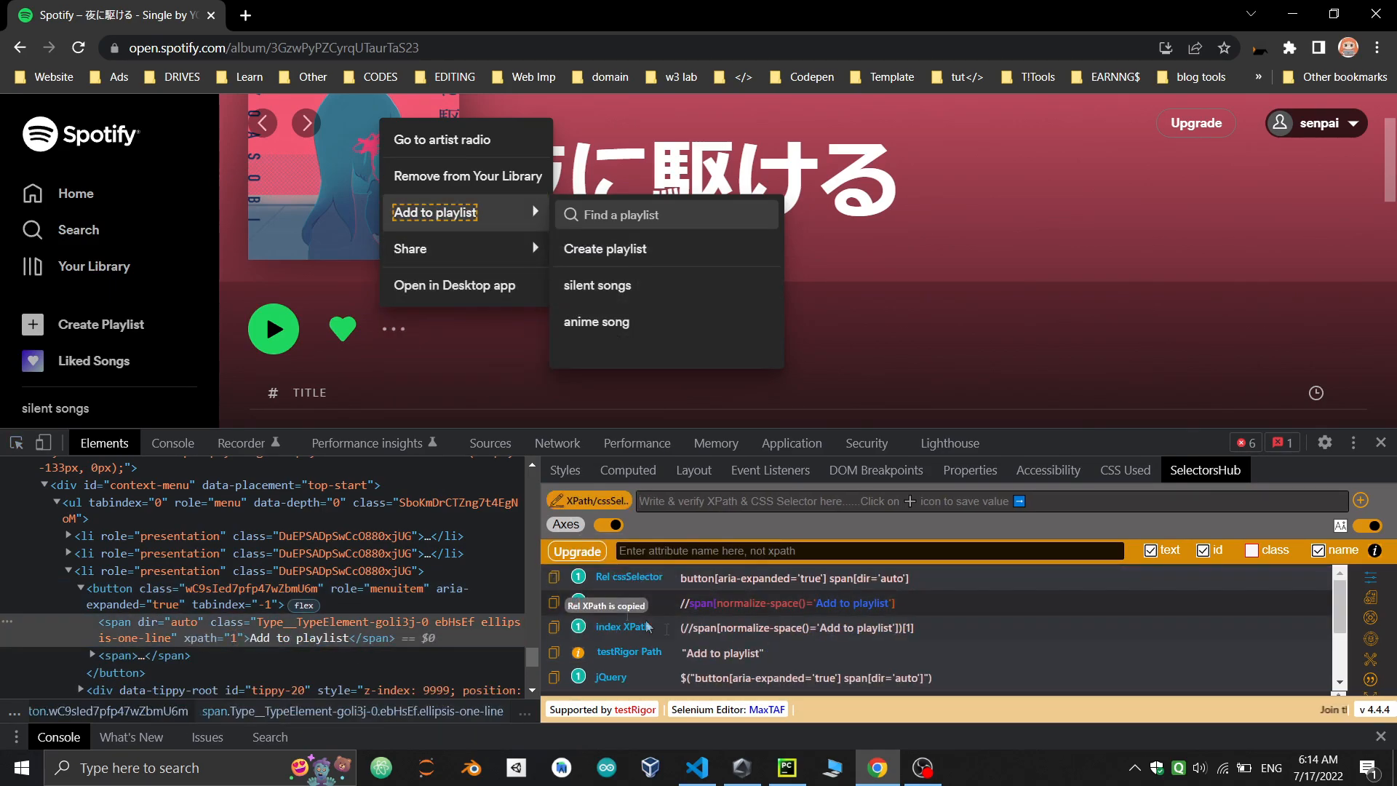
left_click(784, 767)
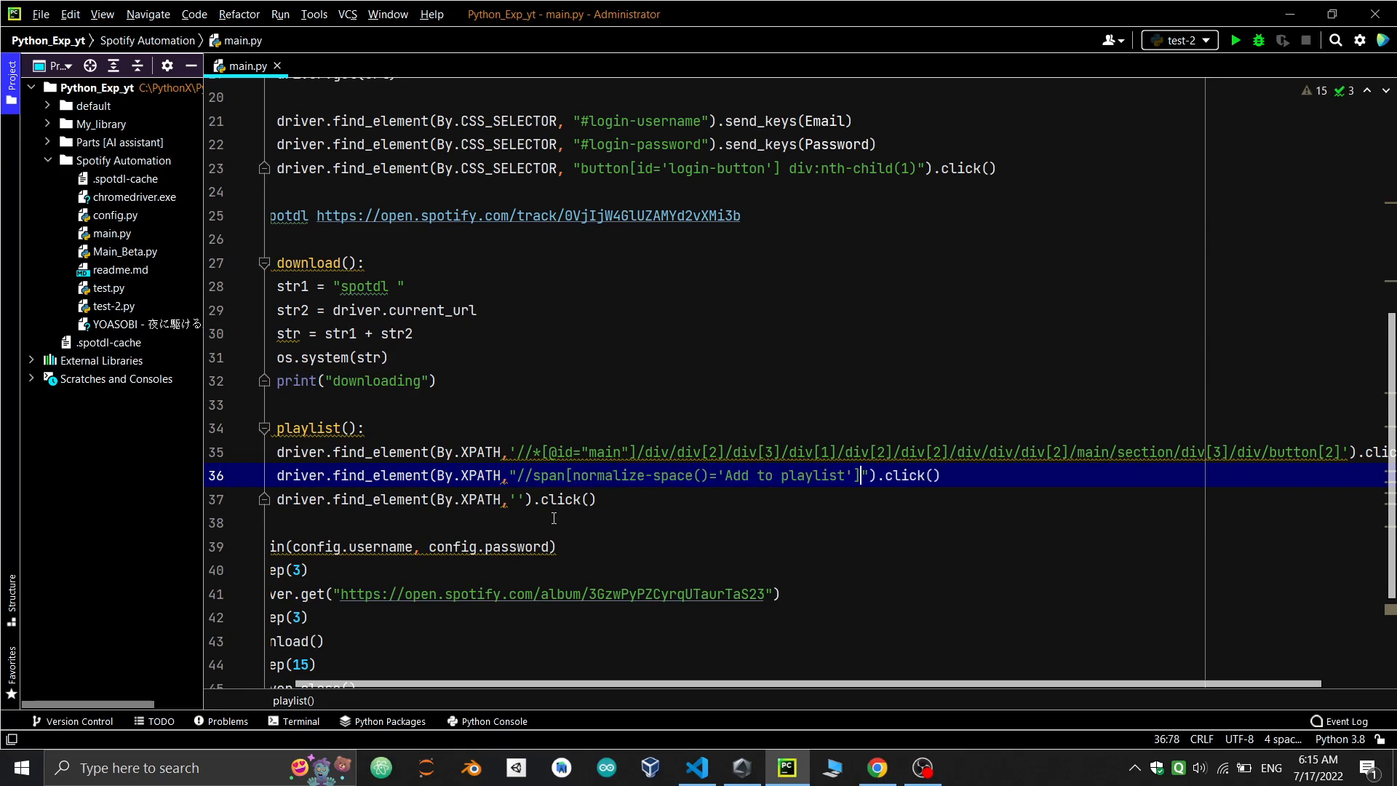
Step: Inspect the anime song playlist entry and return to the script for the last path
left_click(875, 767)
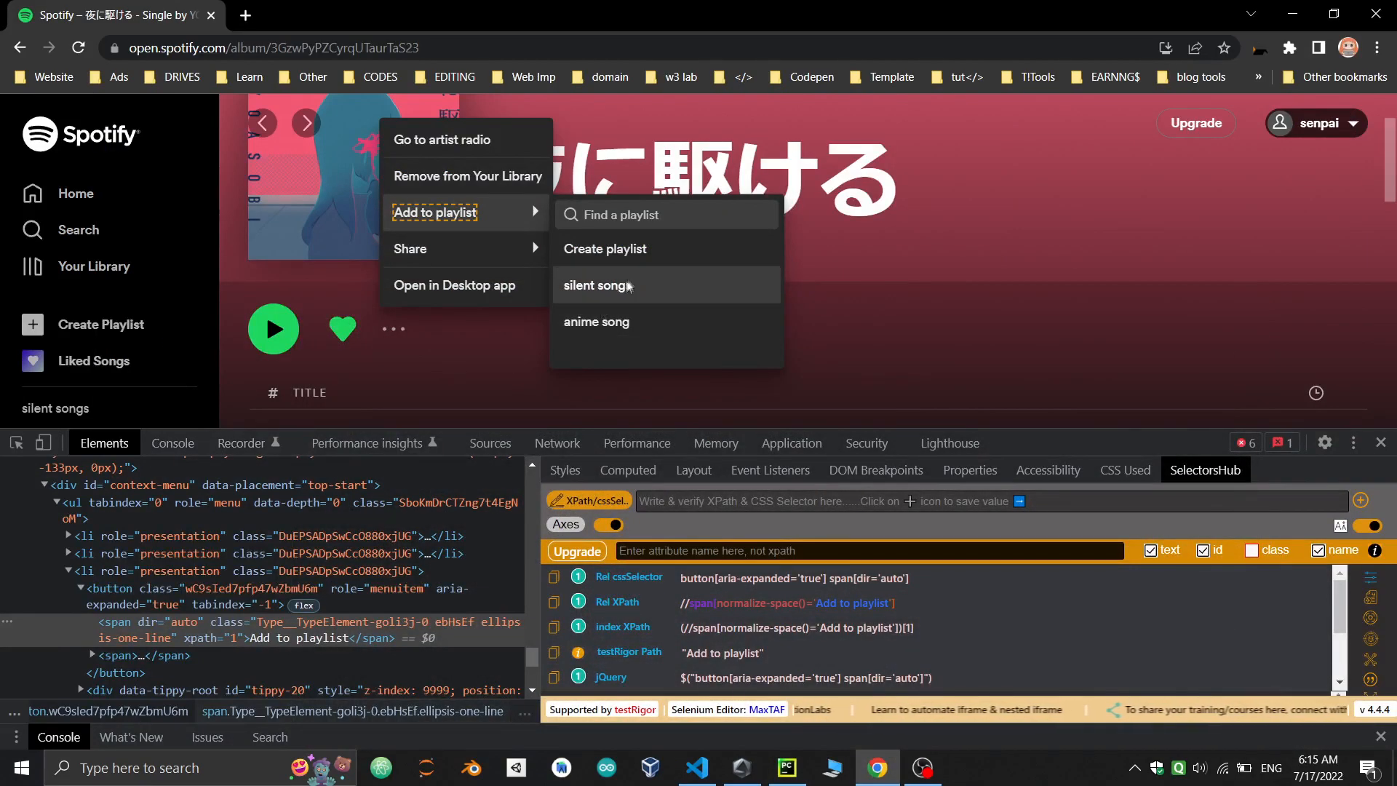
left_click(595, 285)
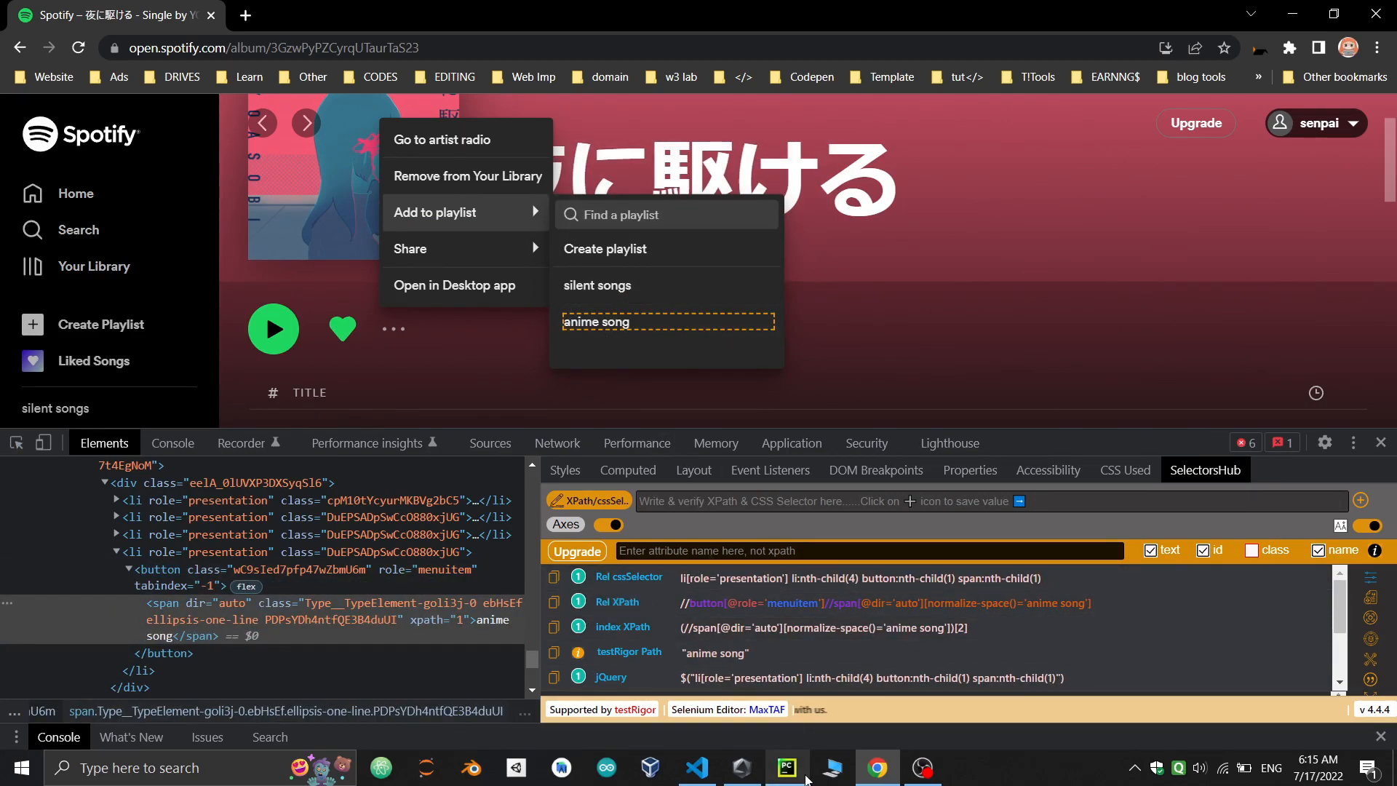
left_click(784, 767)
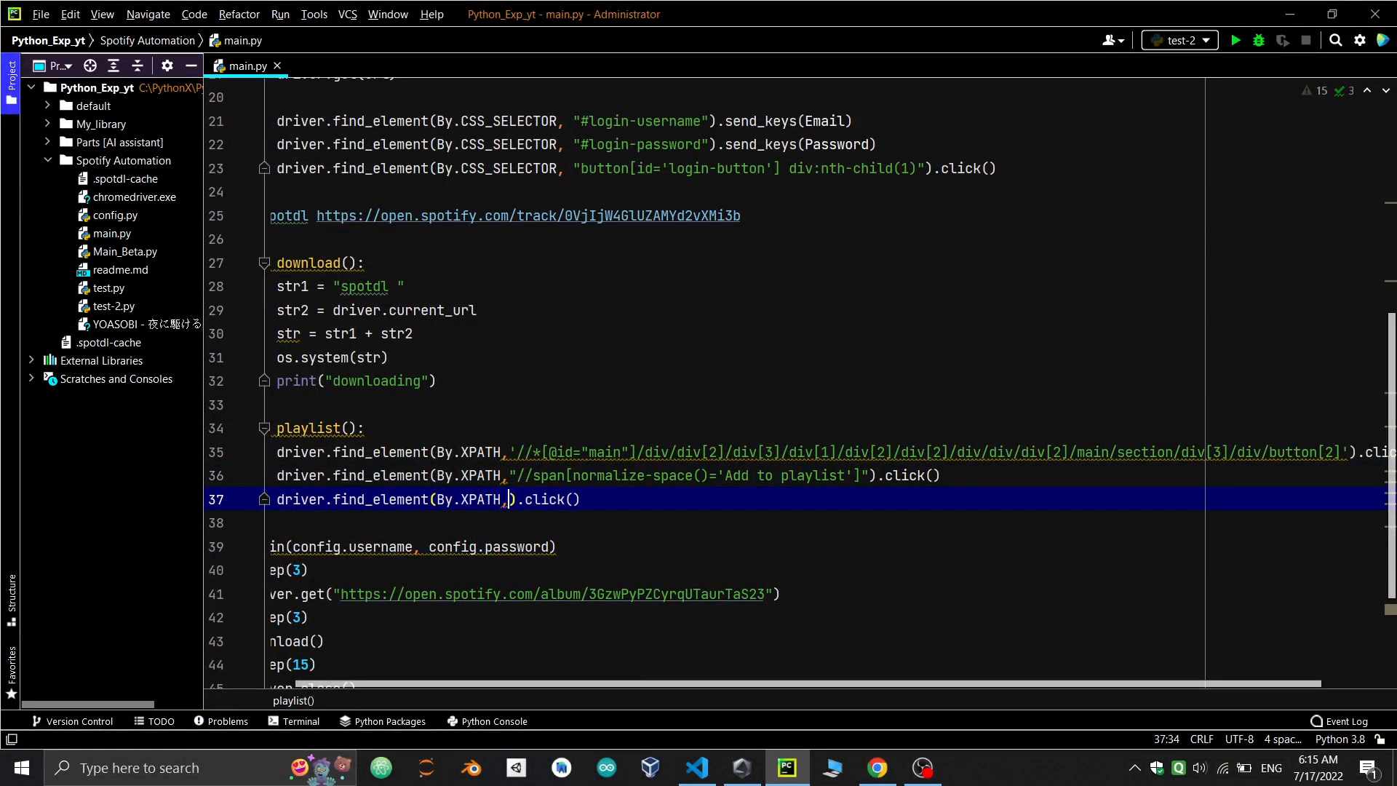
Step: Fill the third click with the anime song menuitem XPath and call playlist() instead of download()
type("\"//button[@role='menuitem']//span[@dir='auto'][normalize-space()='anime song']\"")
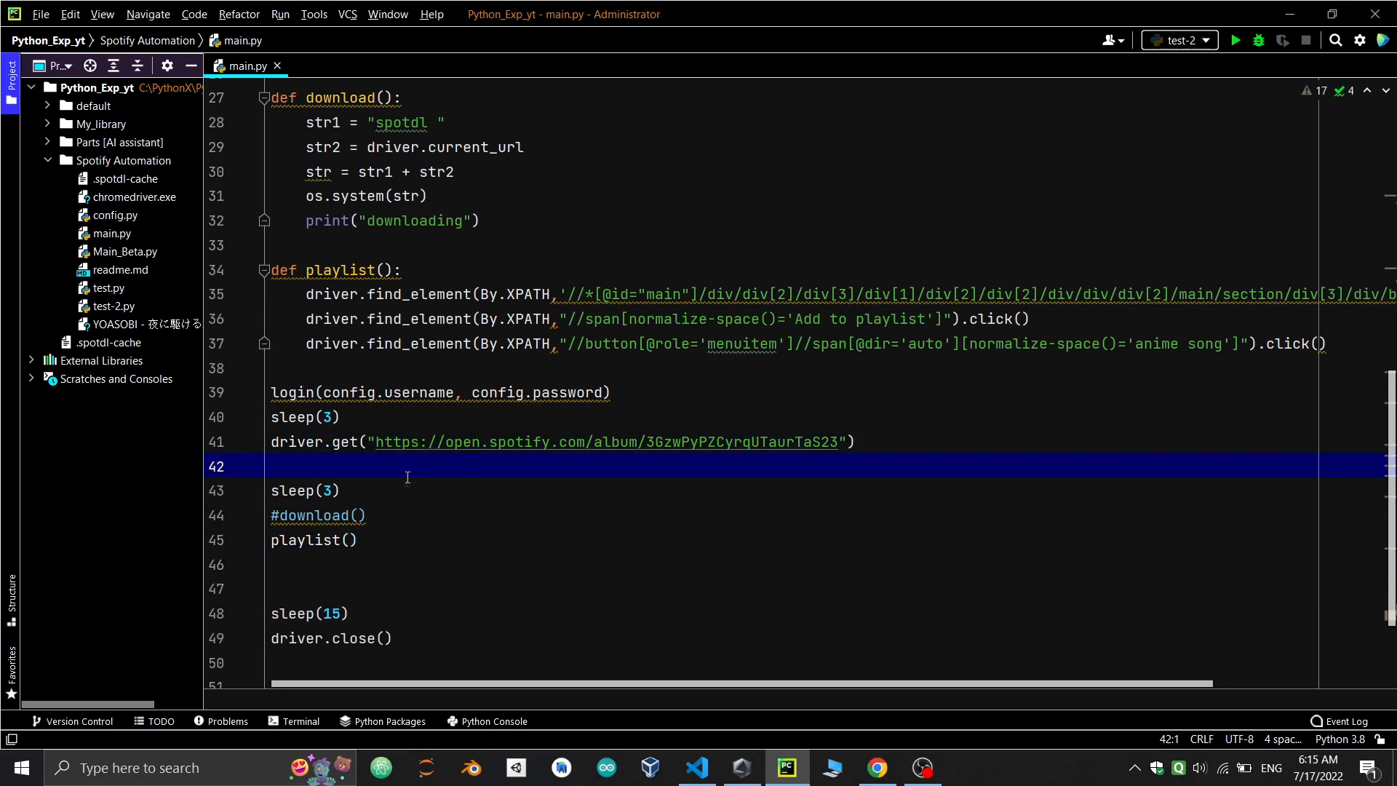
Step: Run 'main (2)' and watch Chrome log in, open the YOASOBI single and Add to playlist
right_click(406, 489)
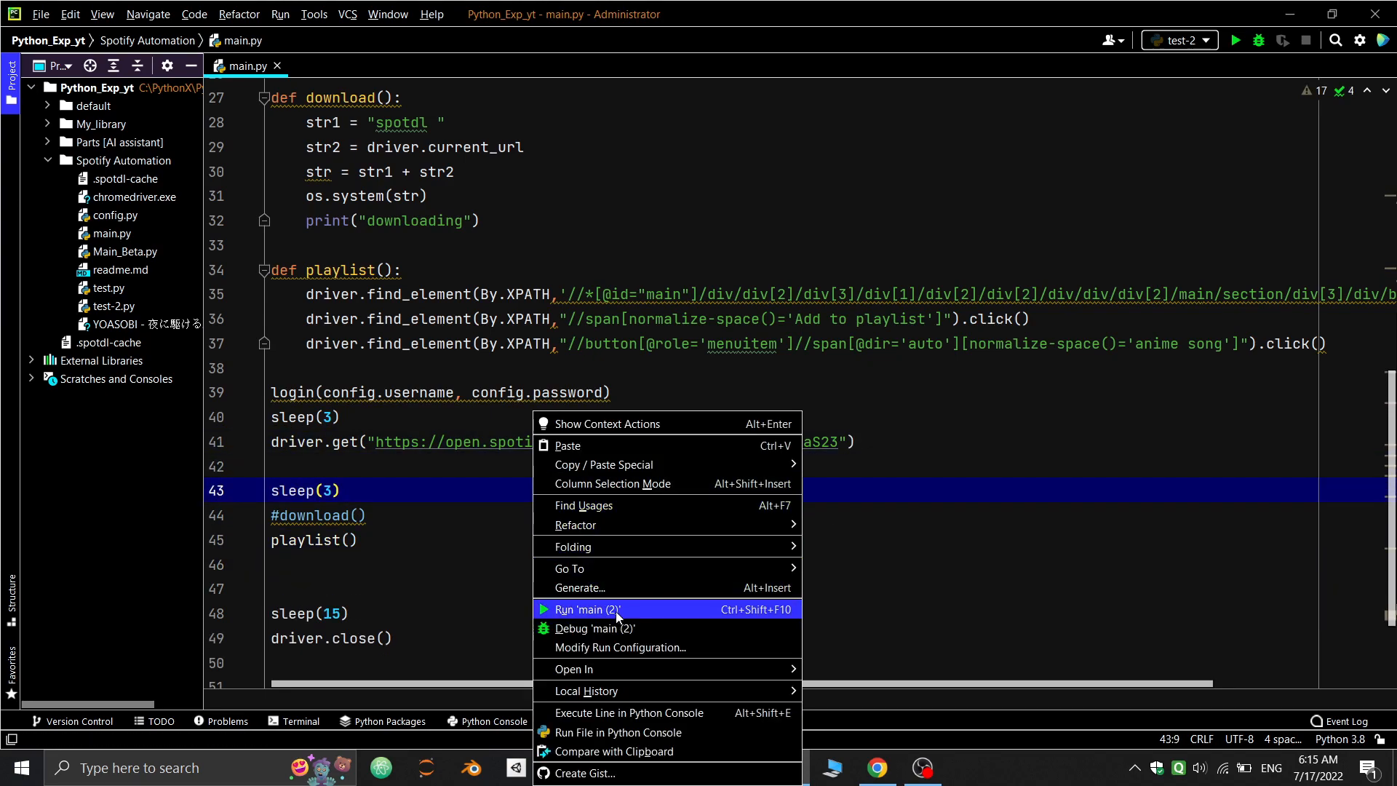
left_click(585, 608)
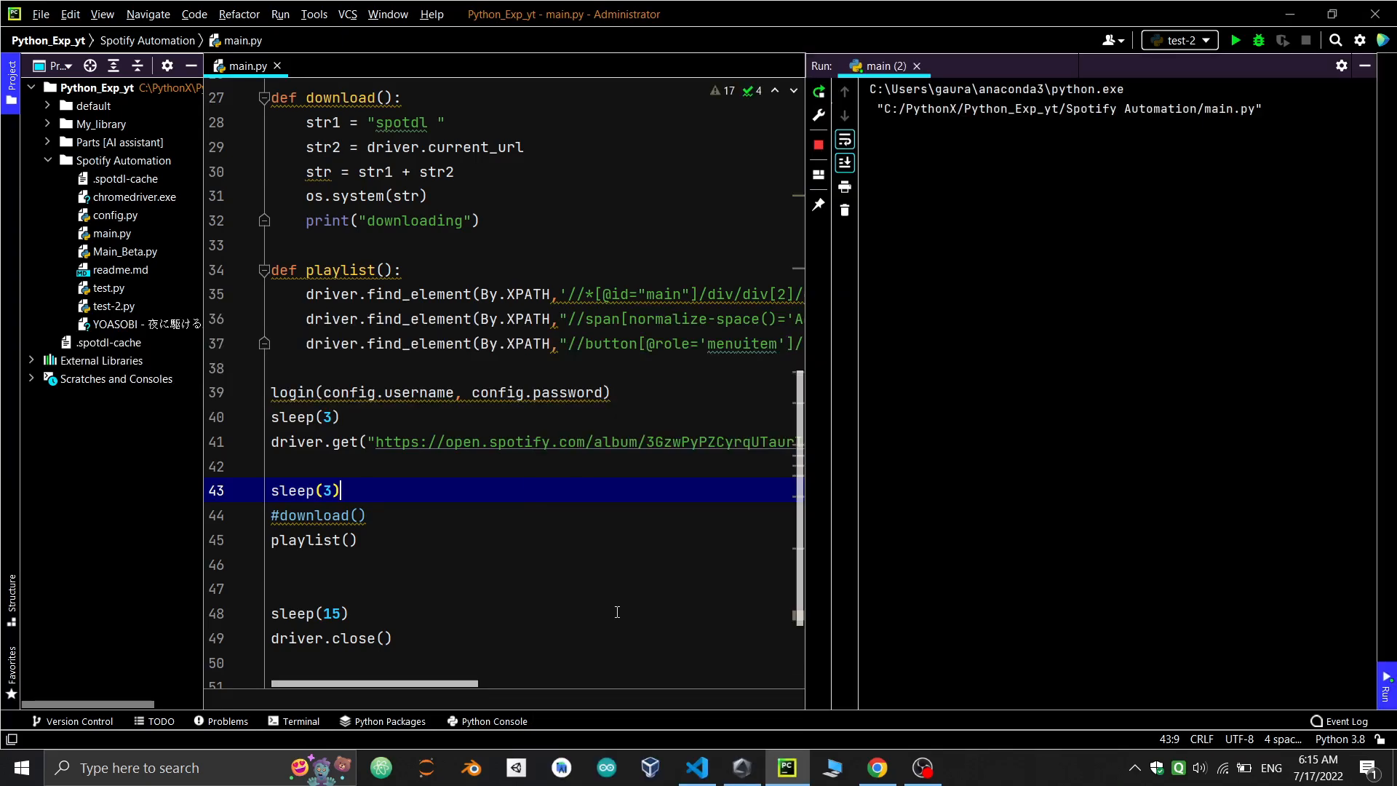
left_click(1236, 40)
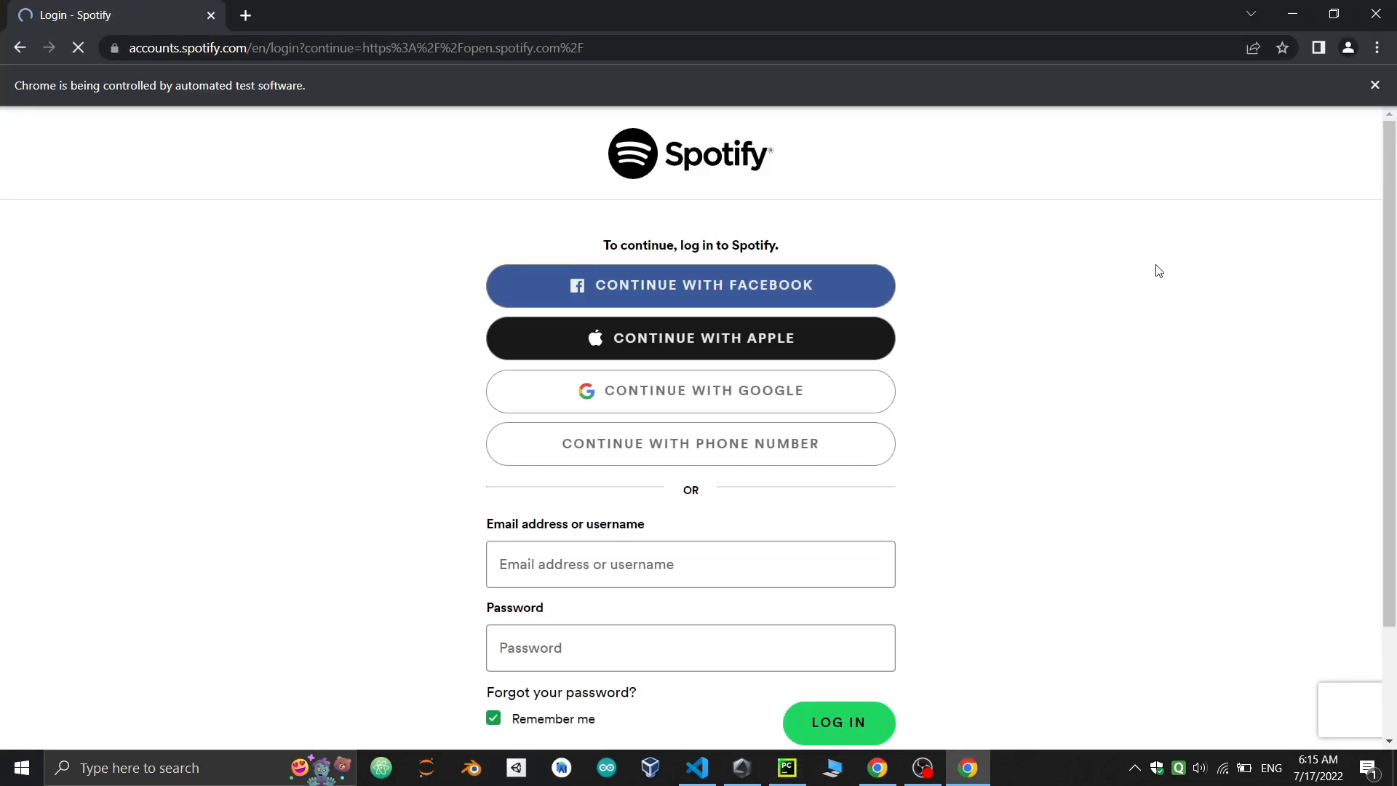
left_click(838, 724)
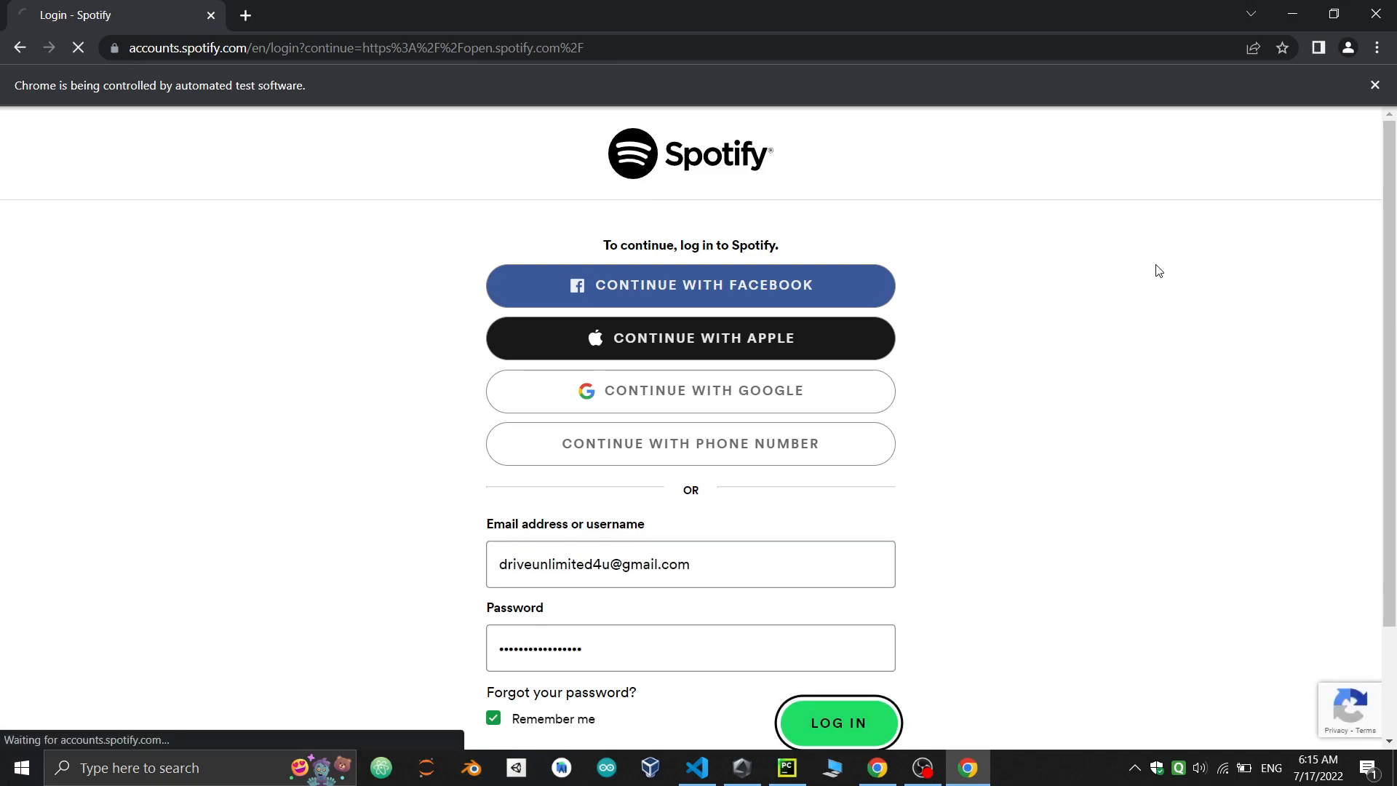
left_click(837, 723)
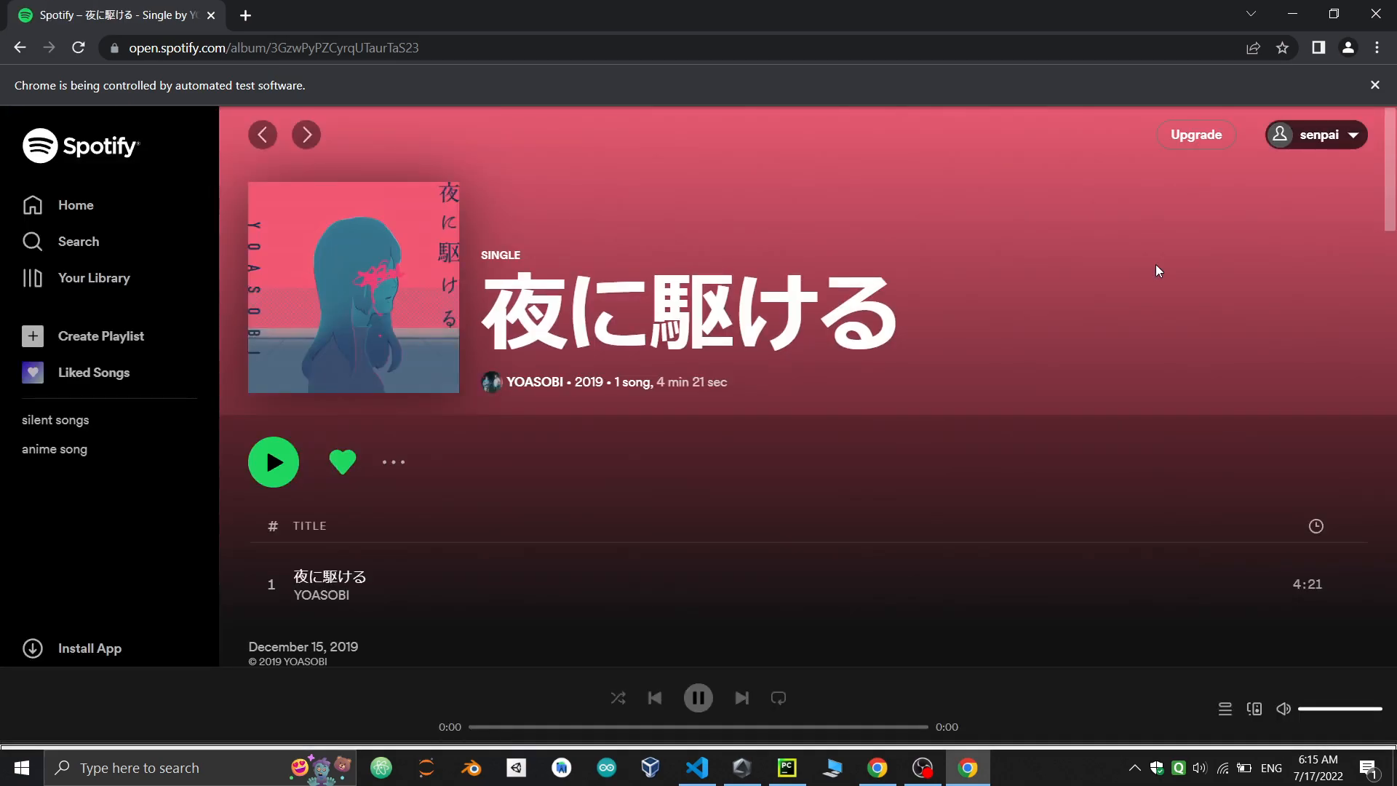
left_click(392, 461)
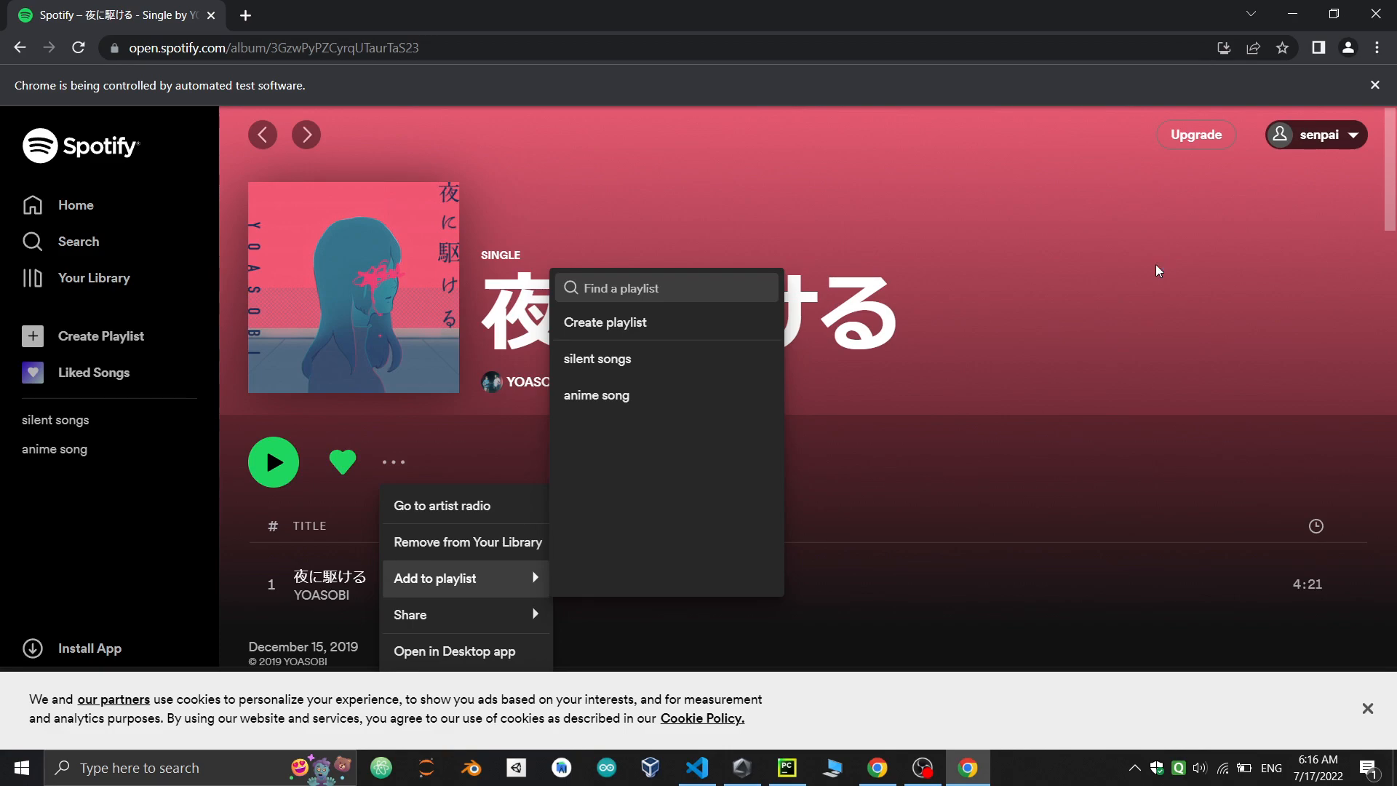
left_click(784, 767)
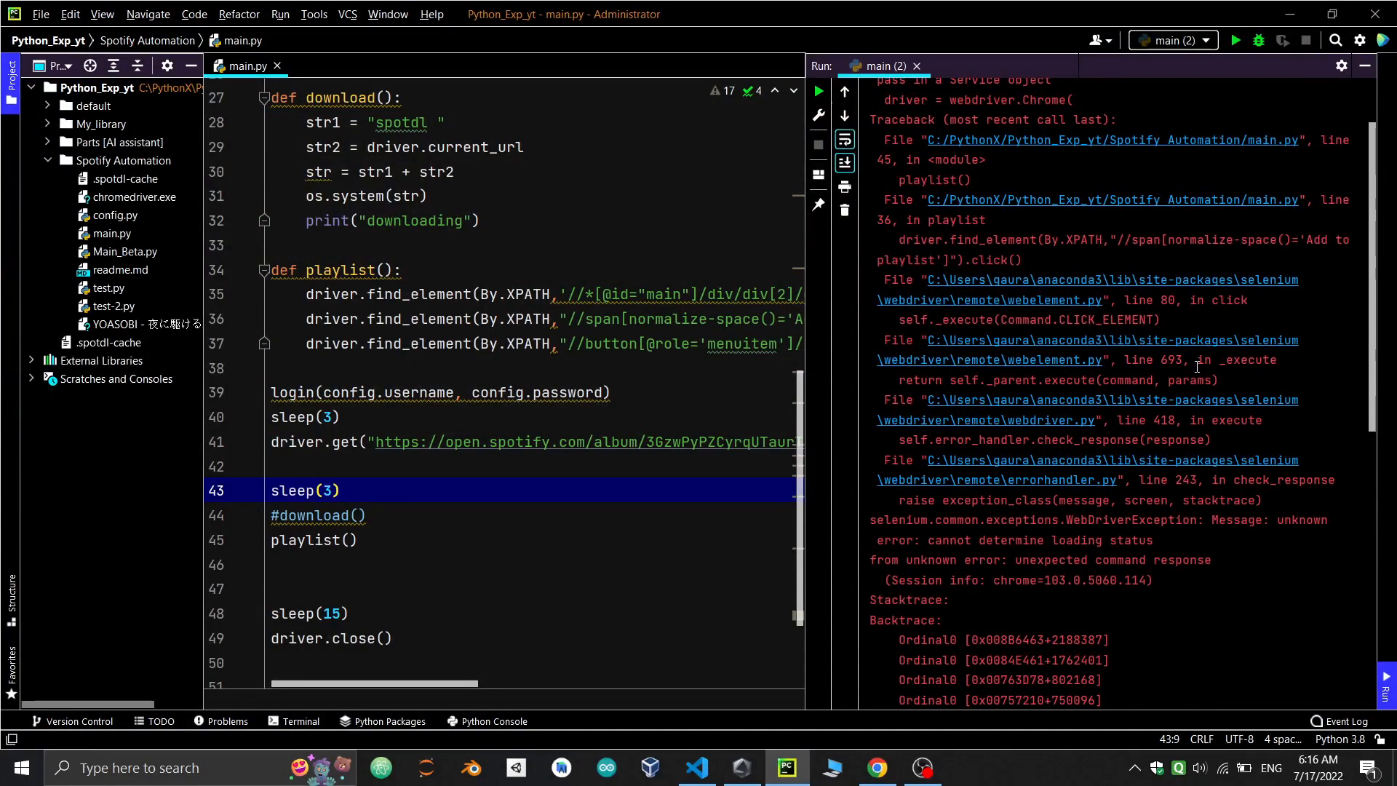
Step: Insert sleep(2) pauses between the three clicks in playlist()
scroll("up", 3)
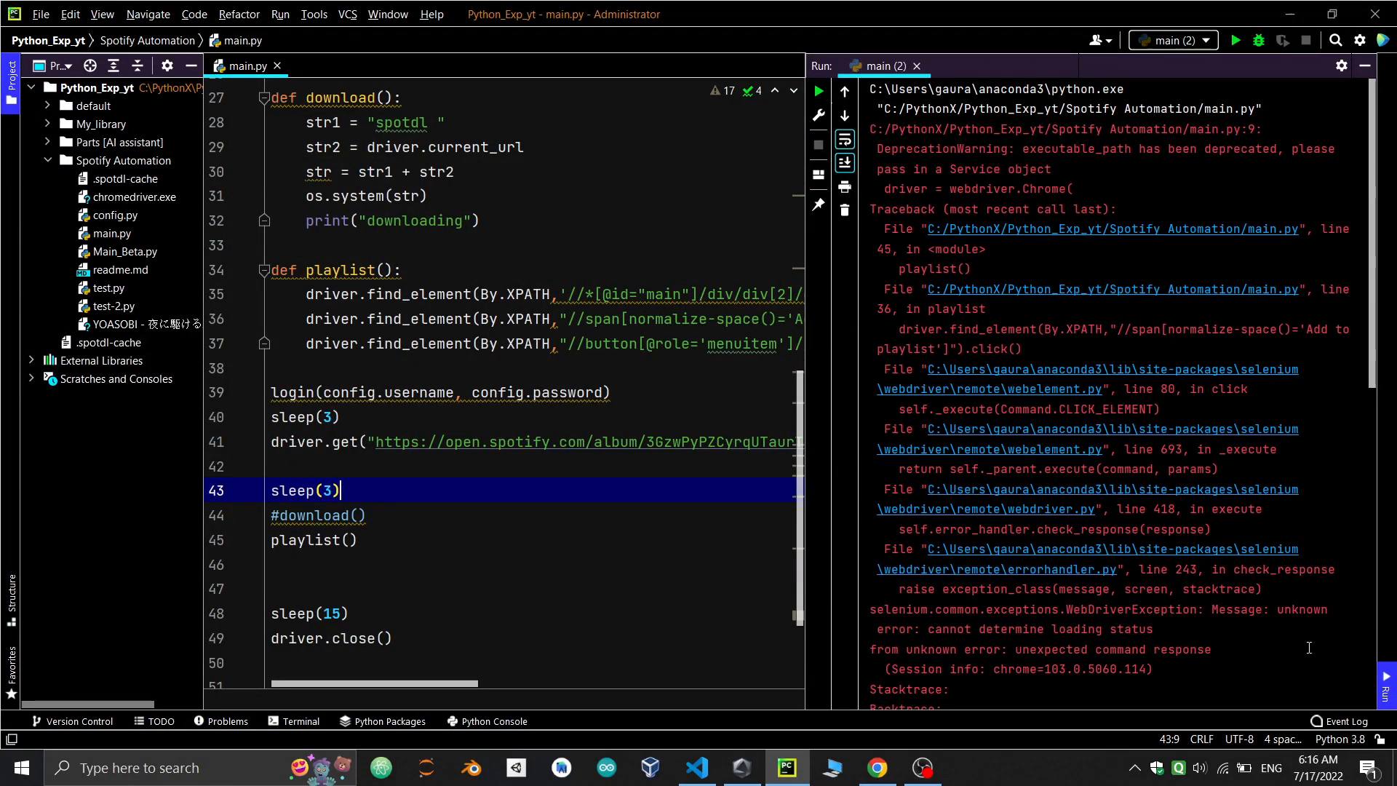
scroll("down", 3)
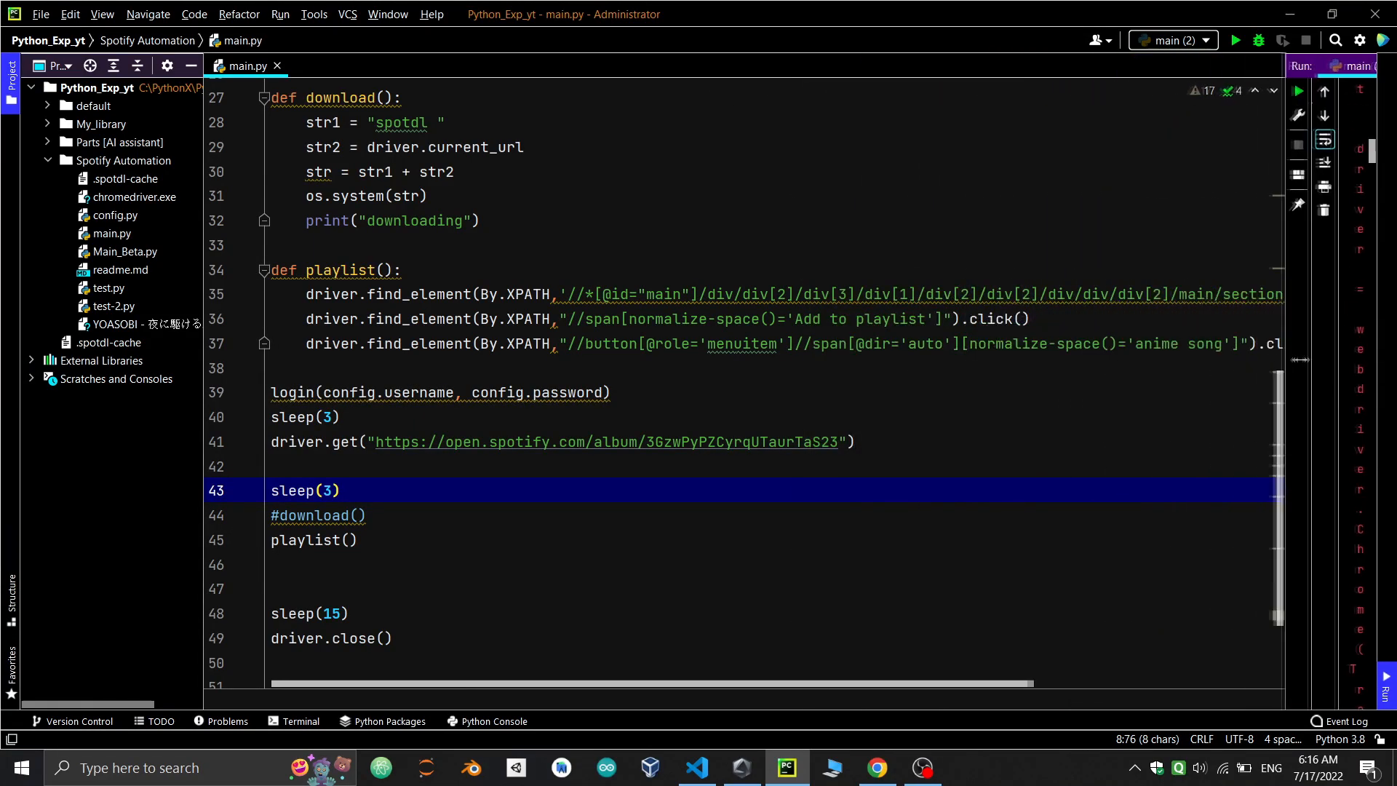
scroll("up", 3)
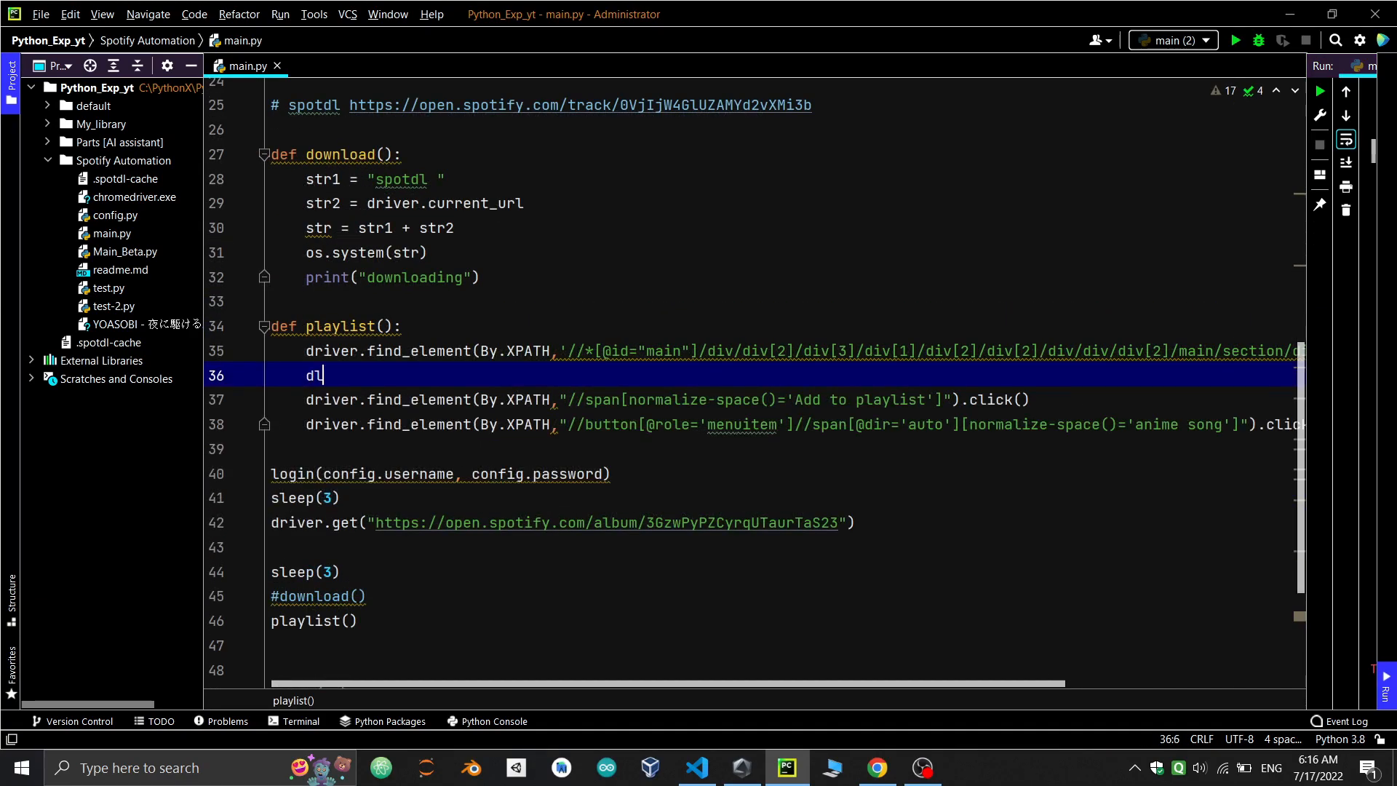
type("sleep(2)")
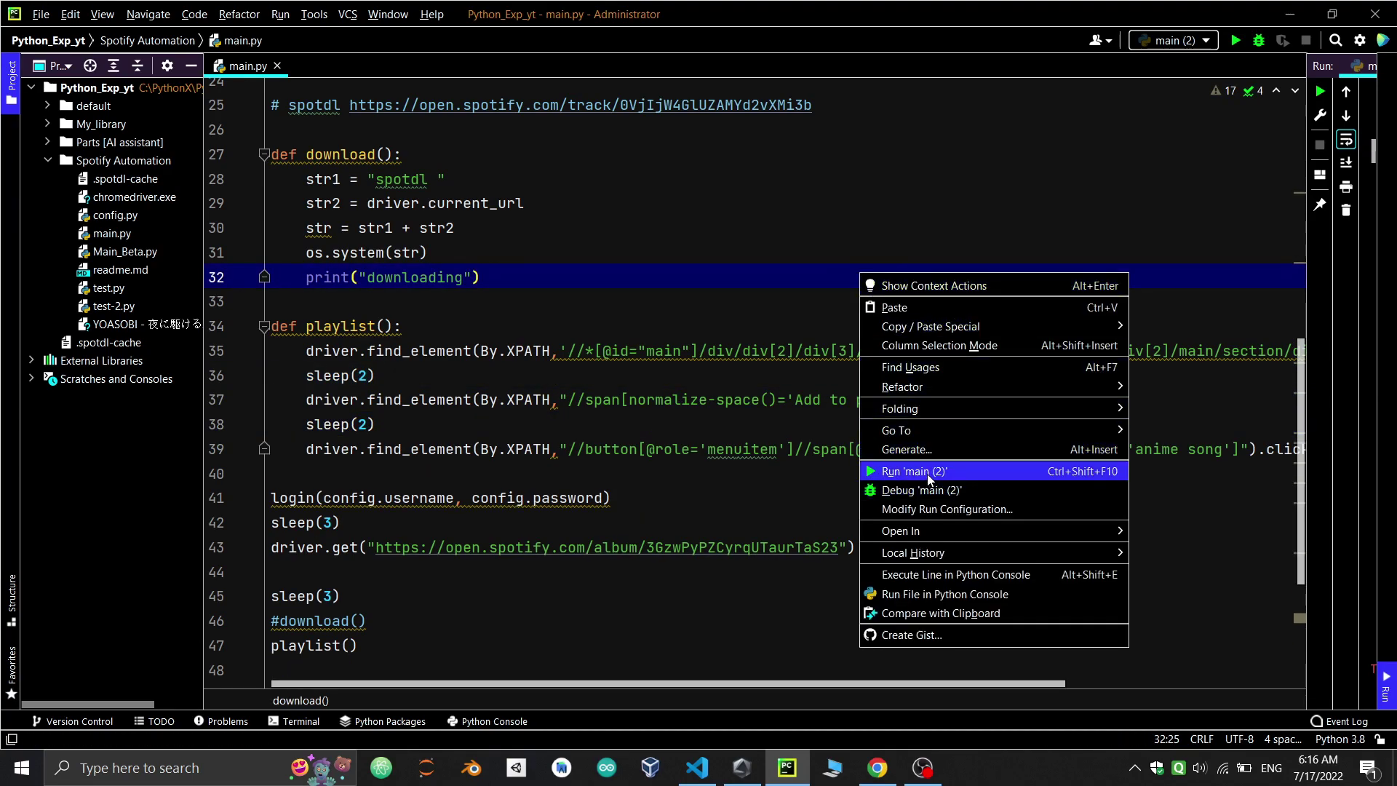
left_click(911, 470)
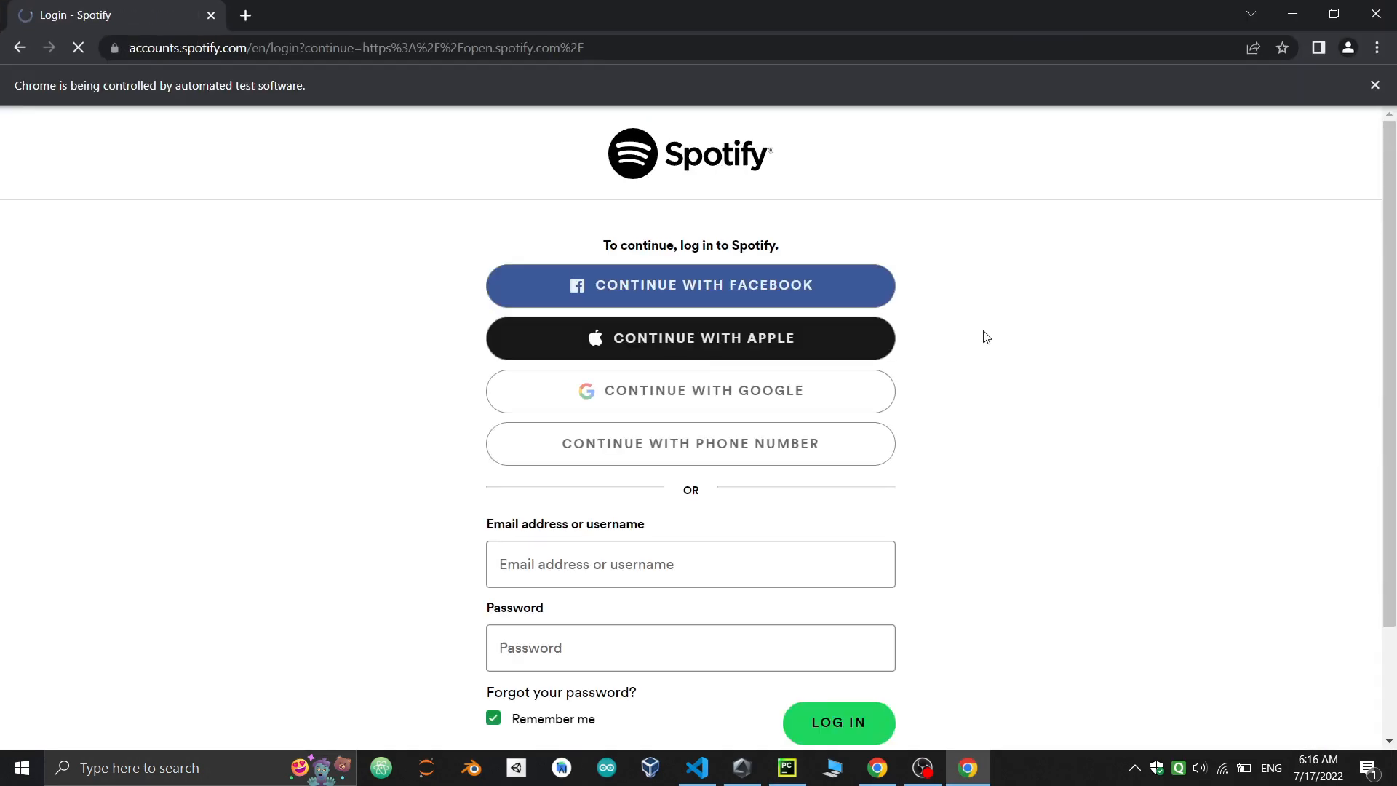
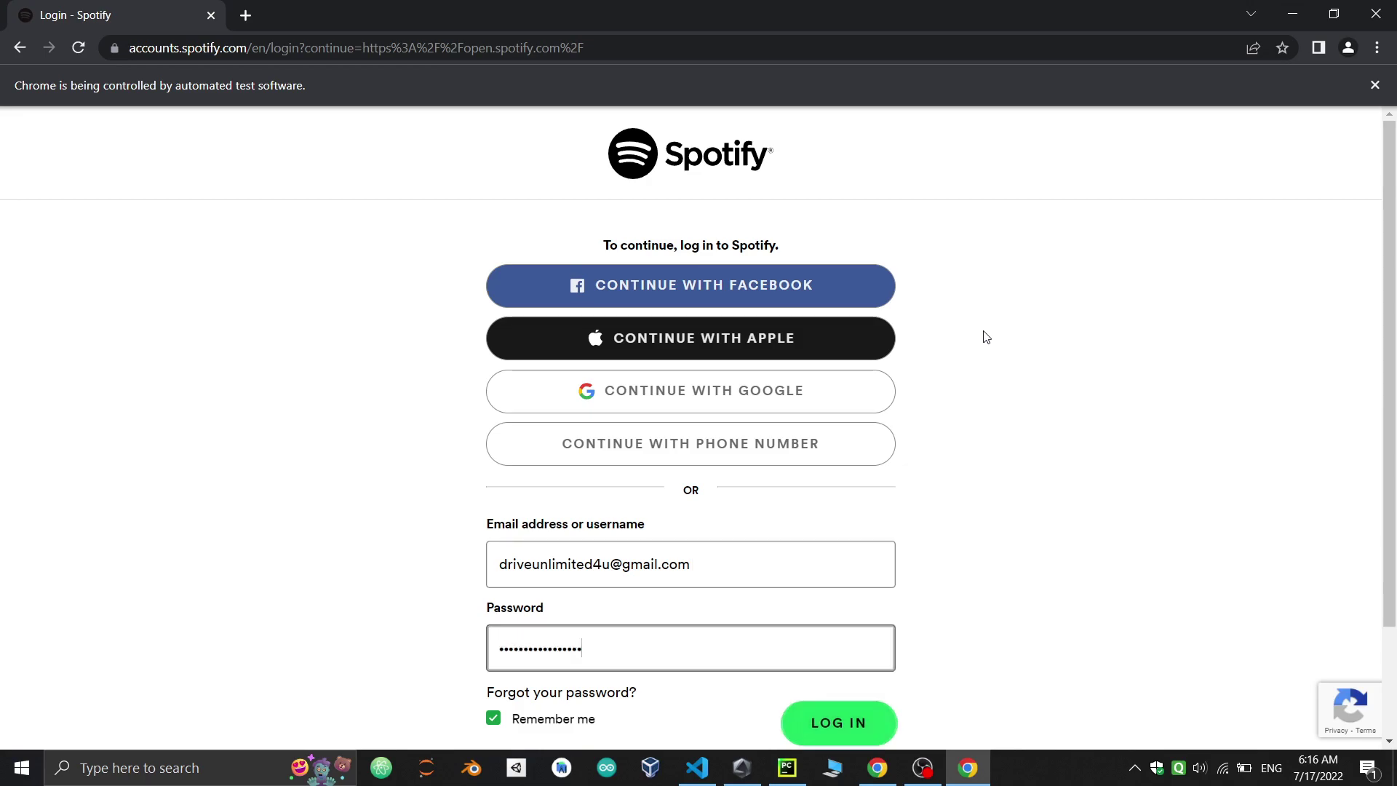
left_click(836, 723)
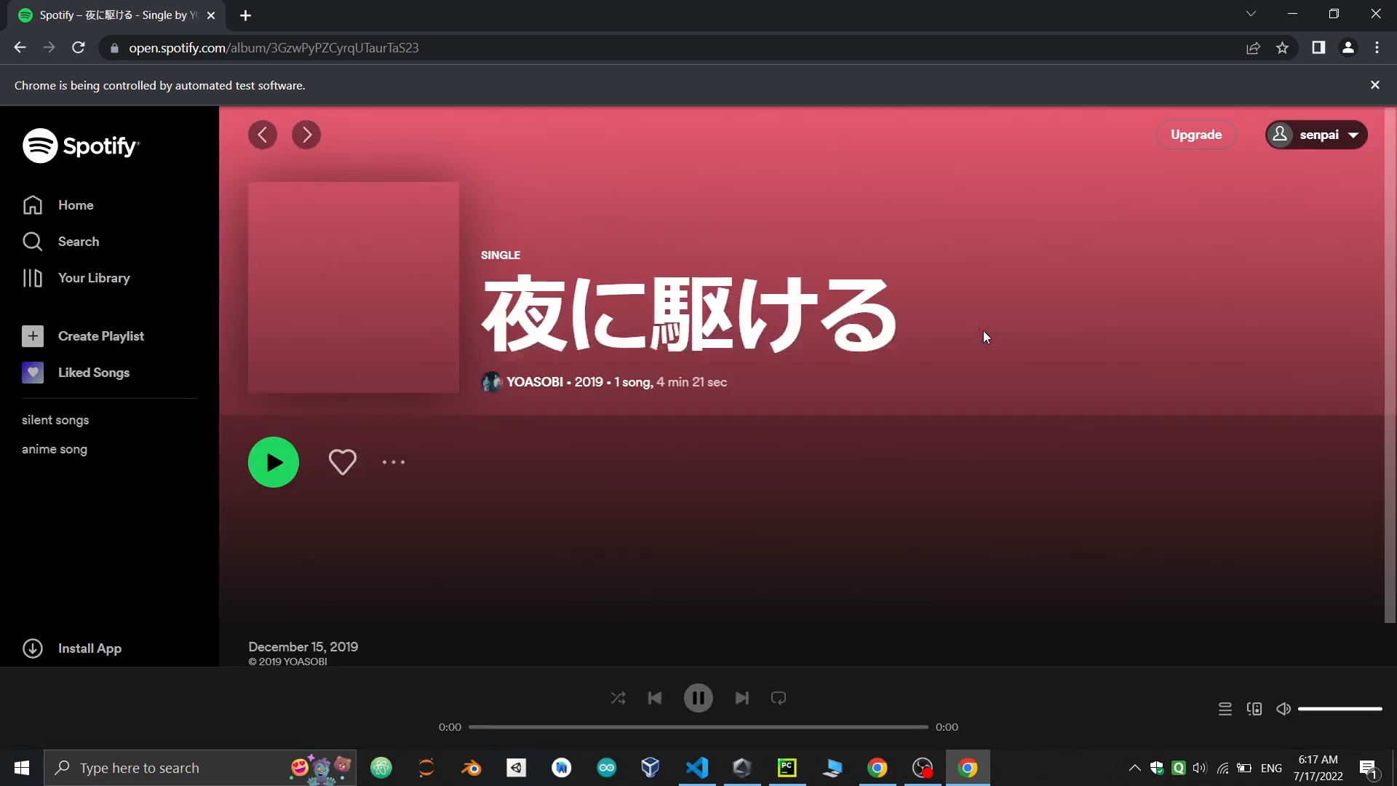
left_click(391, 461)
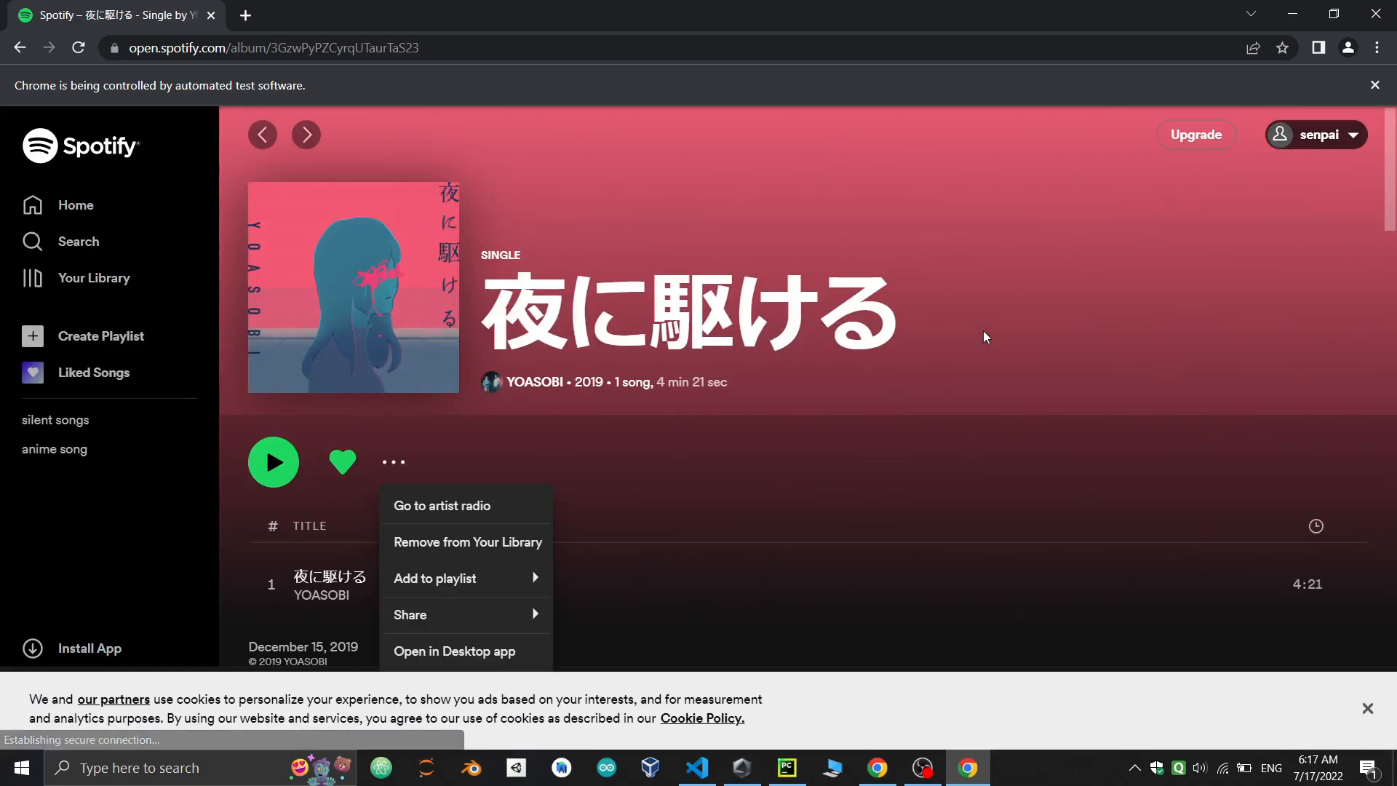
left_click(435, 577)
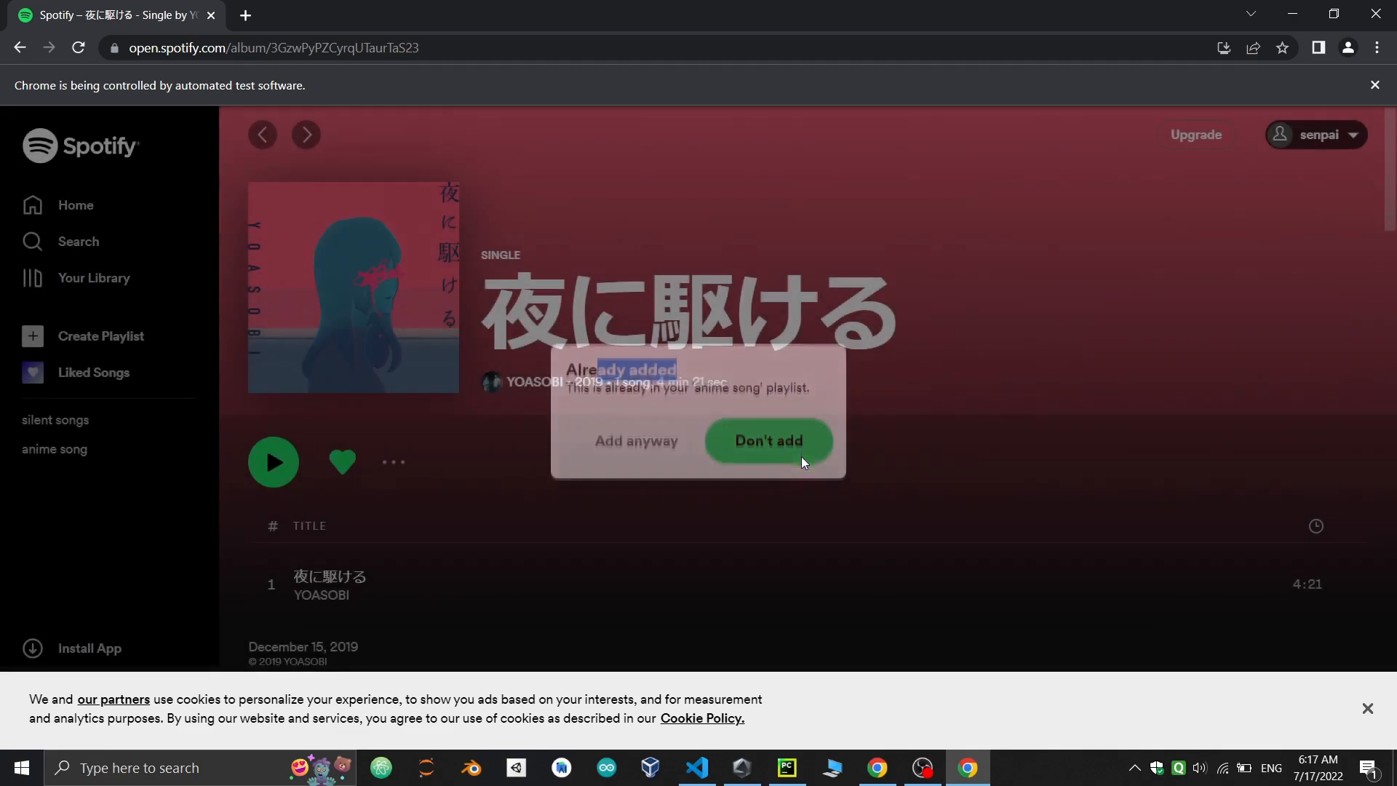
Step: Decline the Already added prompt with Don't add and return to PyCharm
left_click(769, 439)
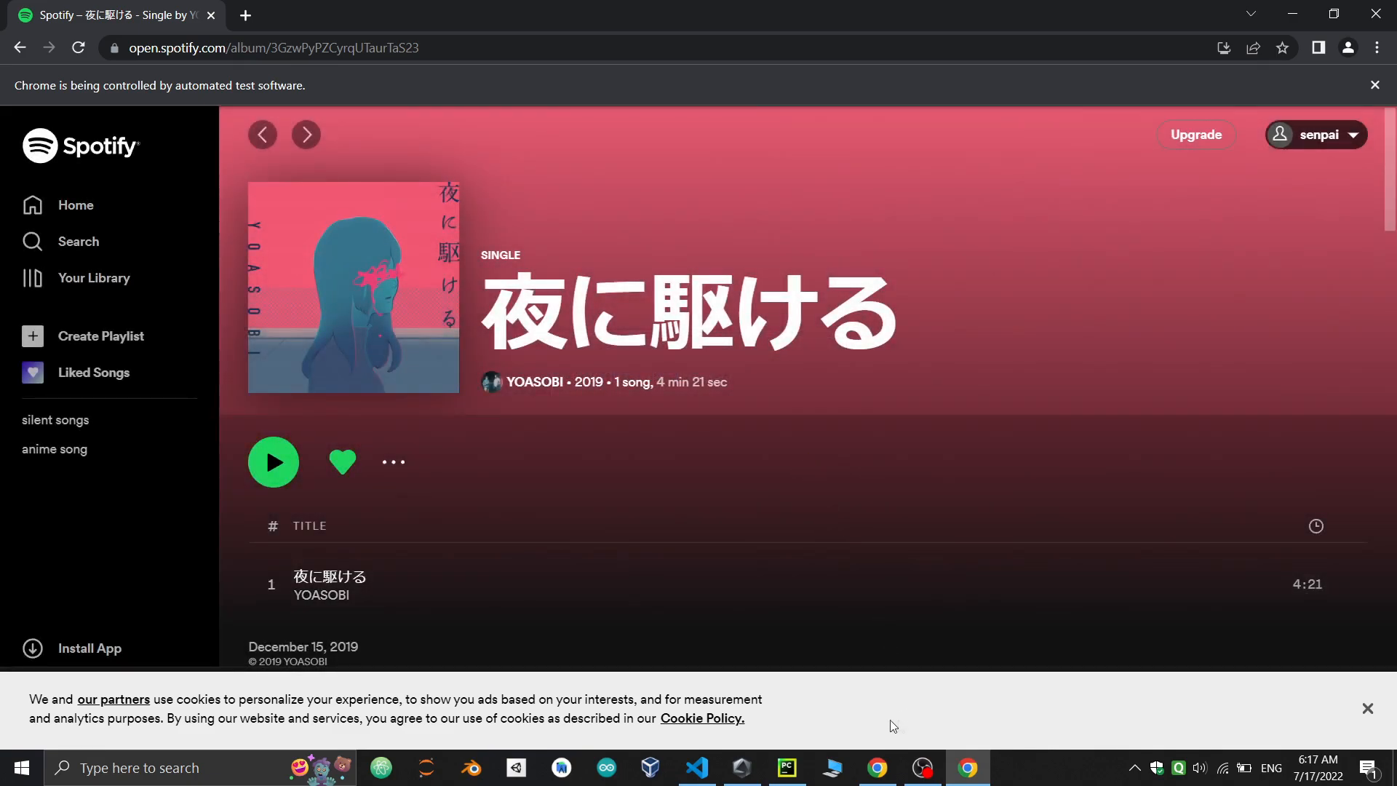
left_click(785, 767)
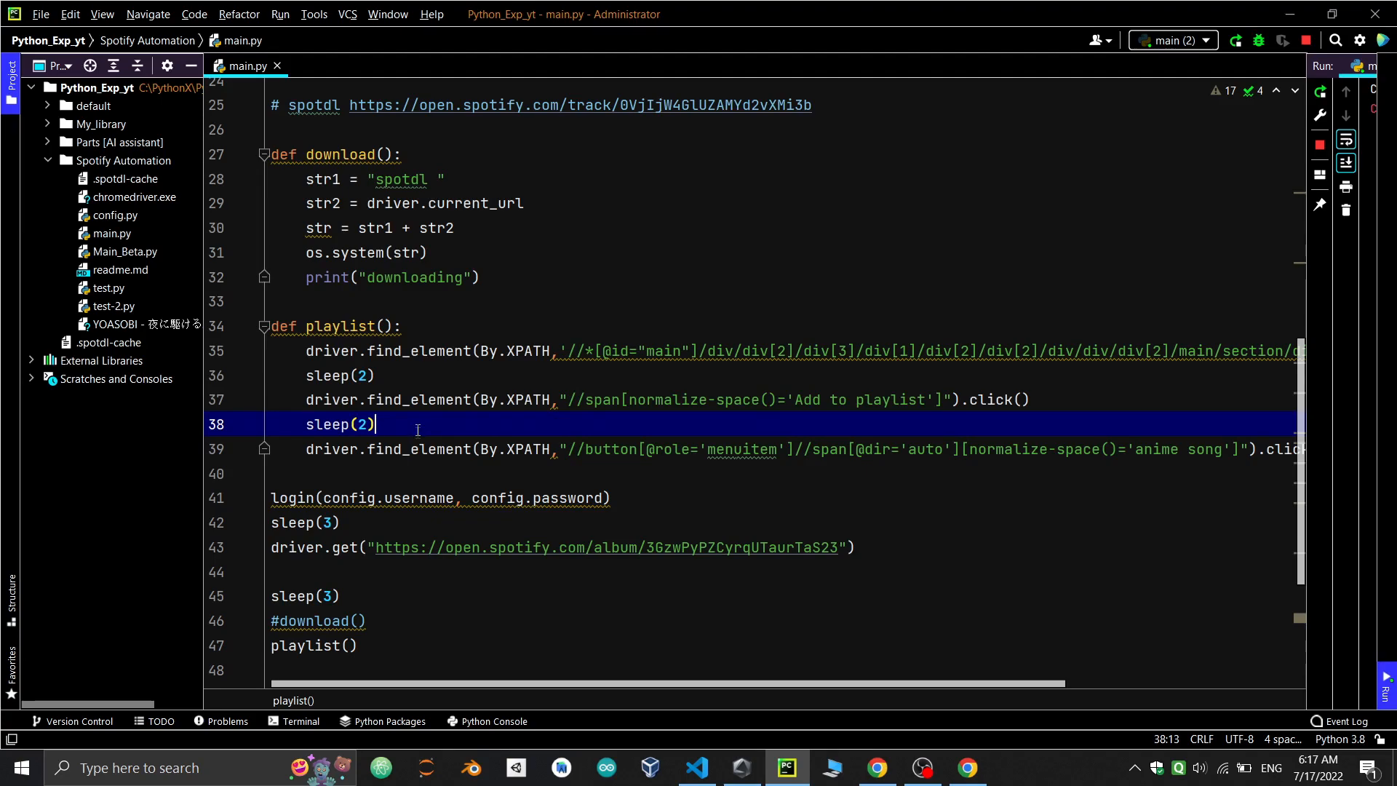
left_click(610, 498)
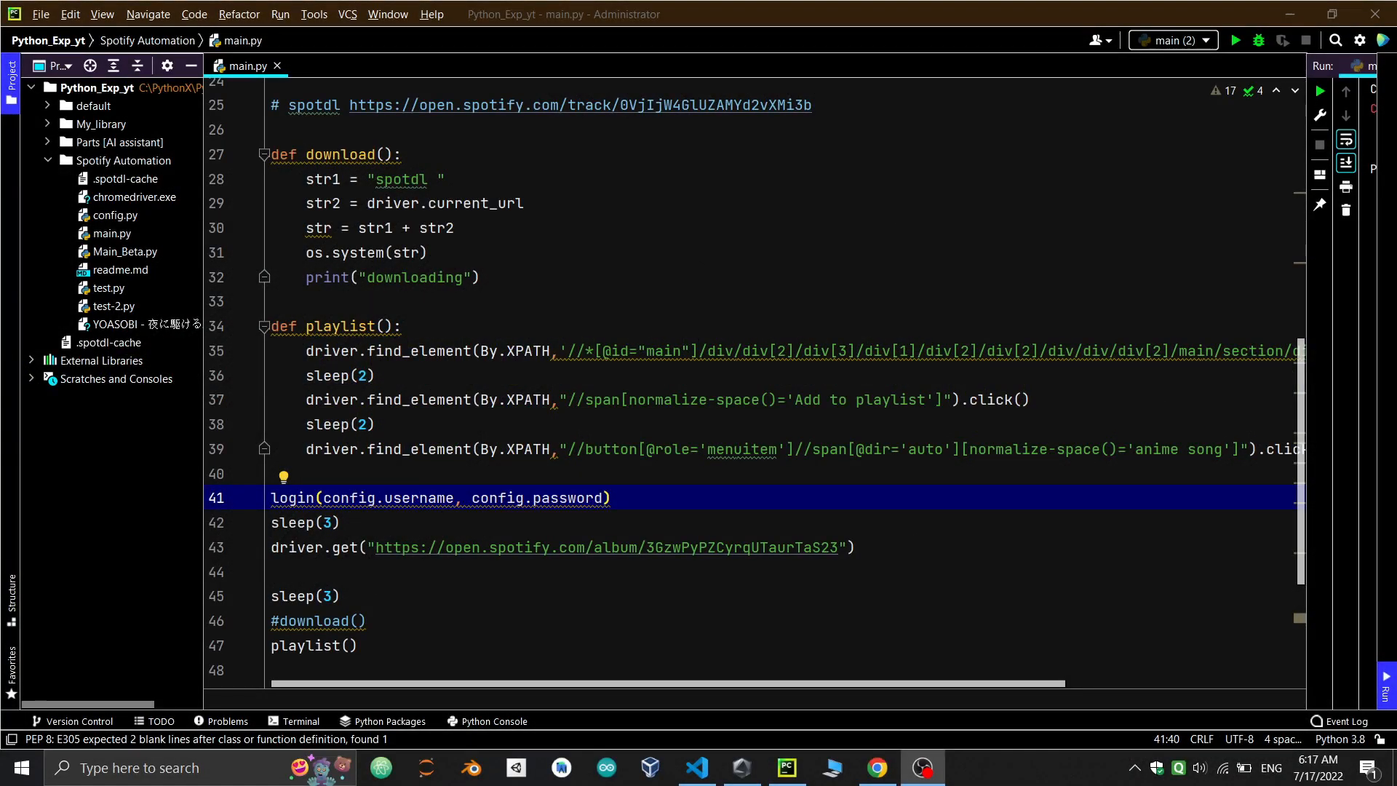
left_click(875, 766)
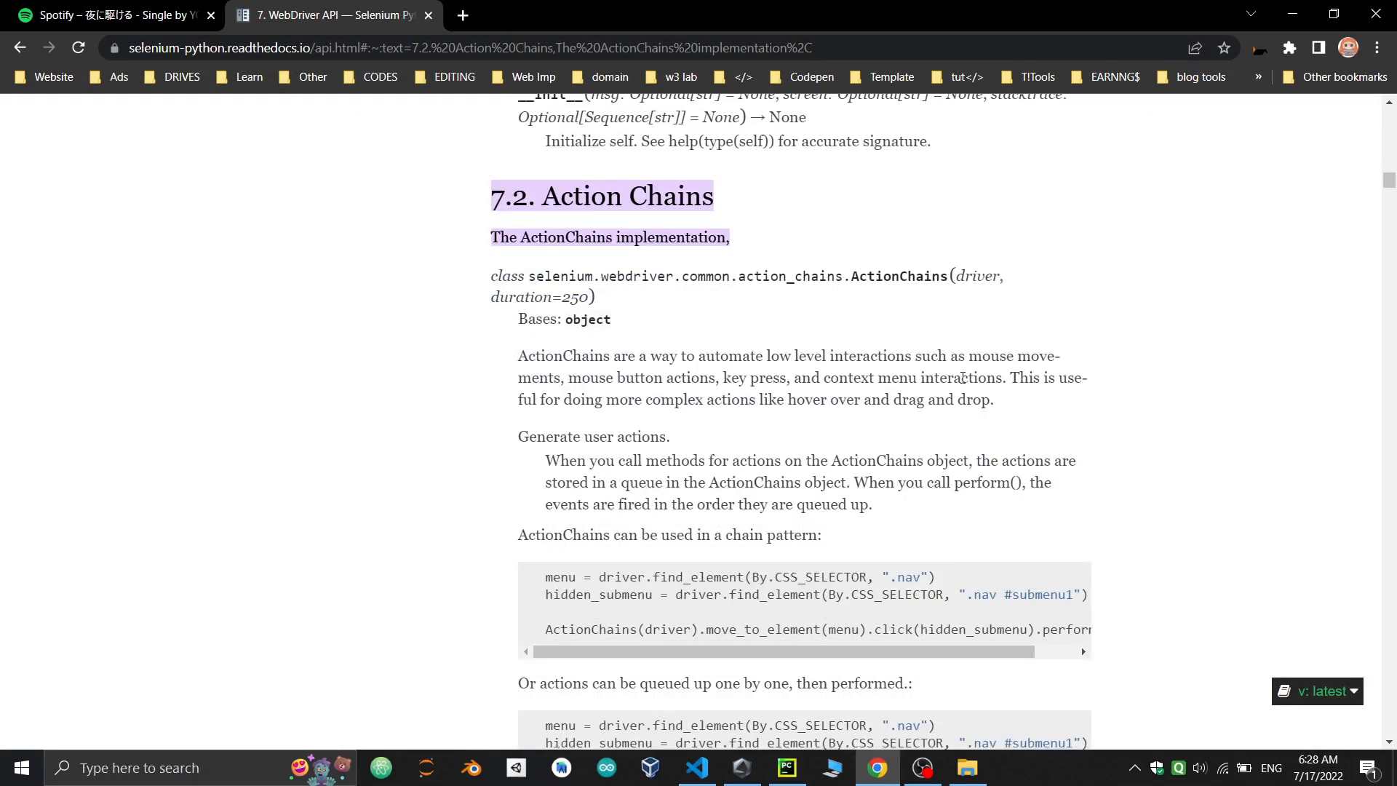
Step: Highlight the hover phrase in Action Chains, view the queued actions example, then return to main.py's imports
double_click(942, 399)
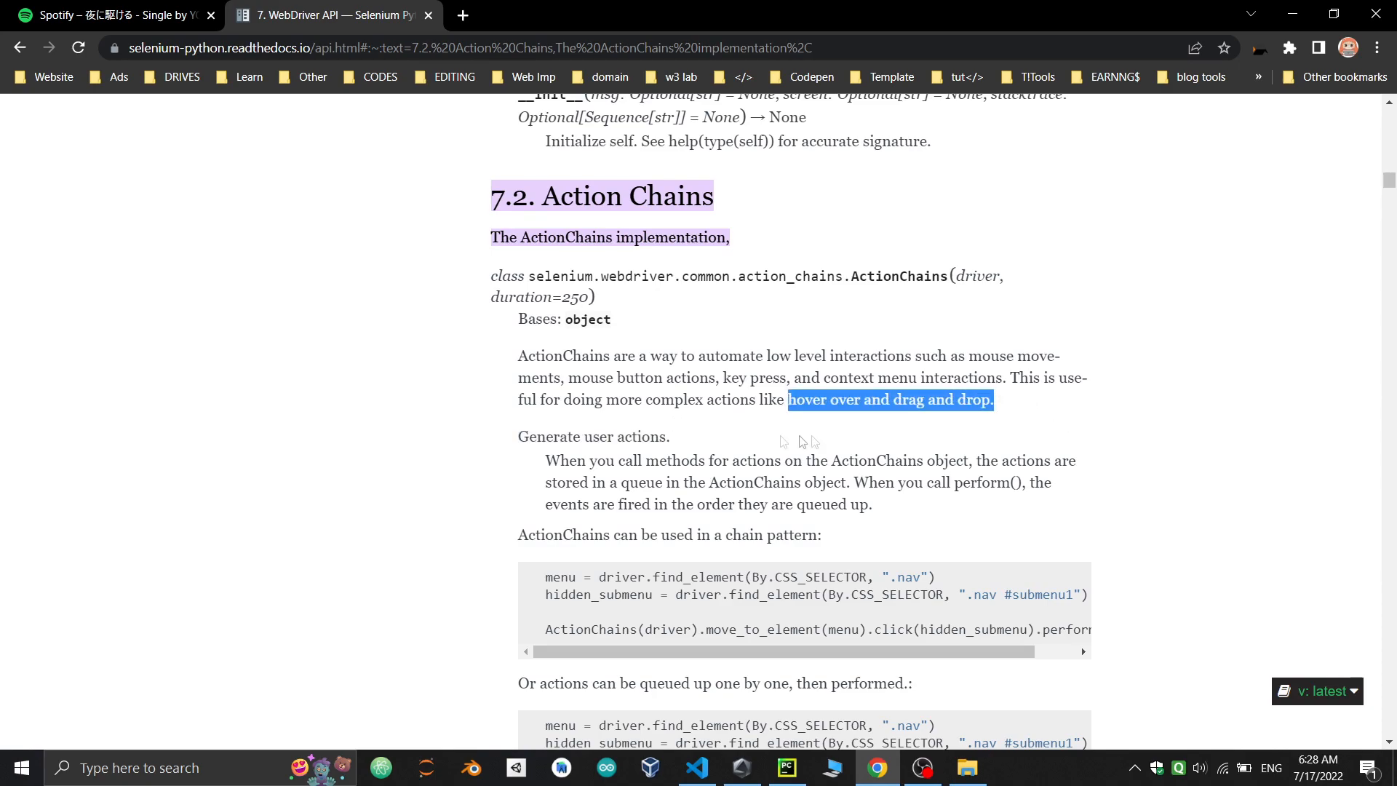
scroll("down", 3)
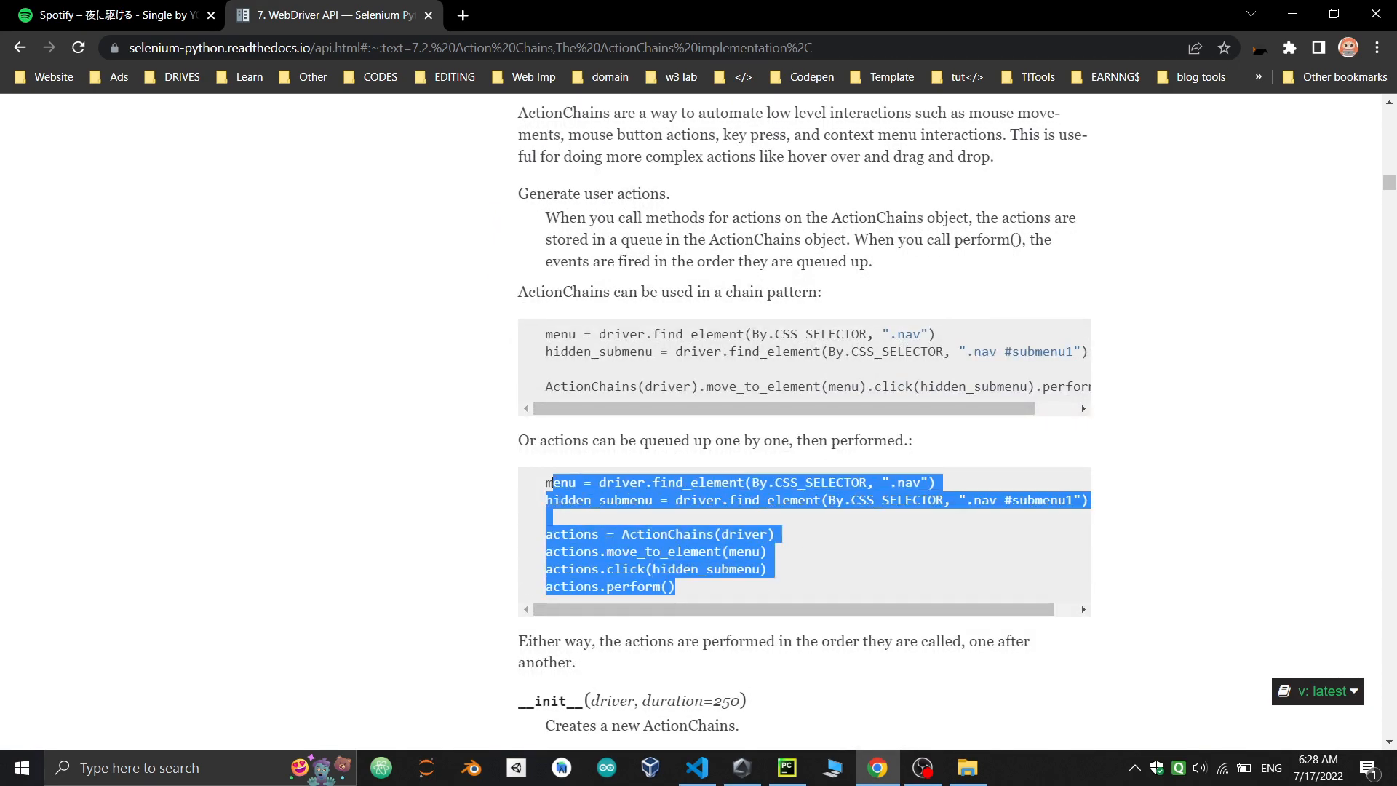
left_click(959, 575)
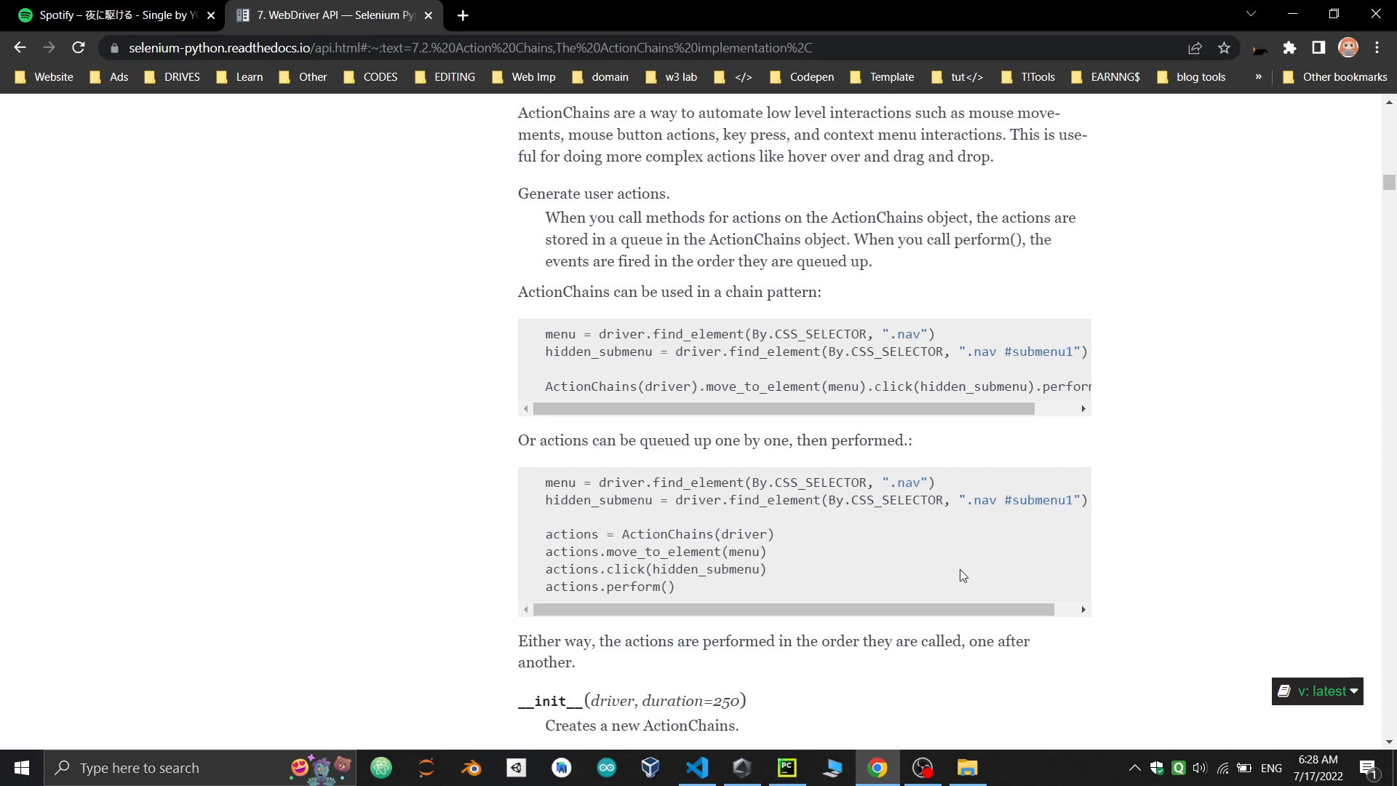
left_click(784, 767)
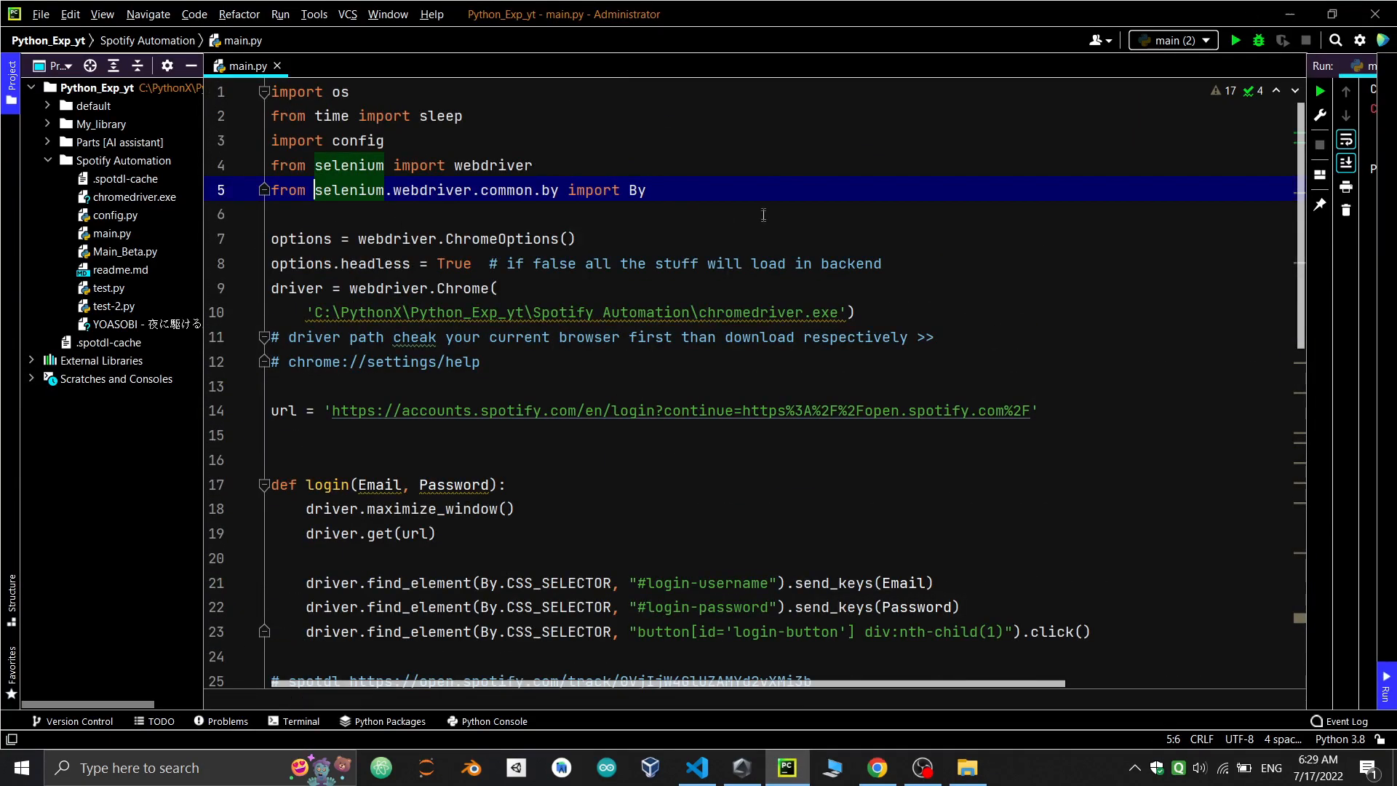
Step: Begin a from-import line and check the Add to playlist submenu in the browser
type("from selenium.webdriver import")
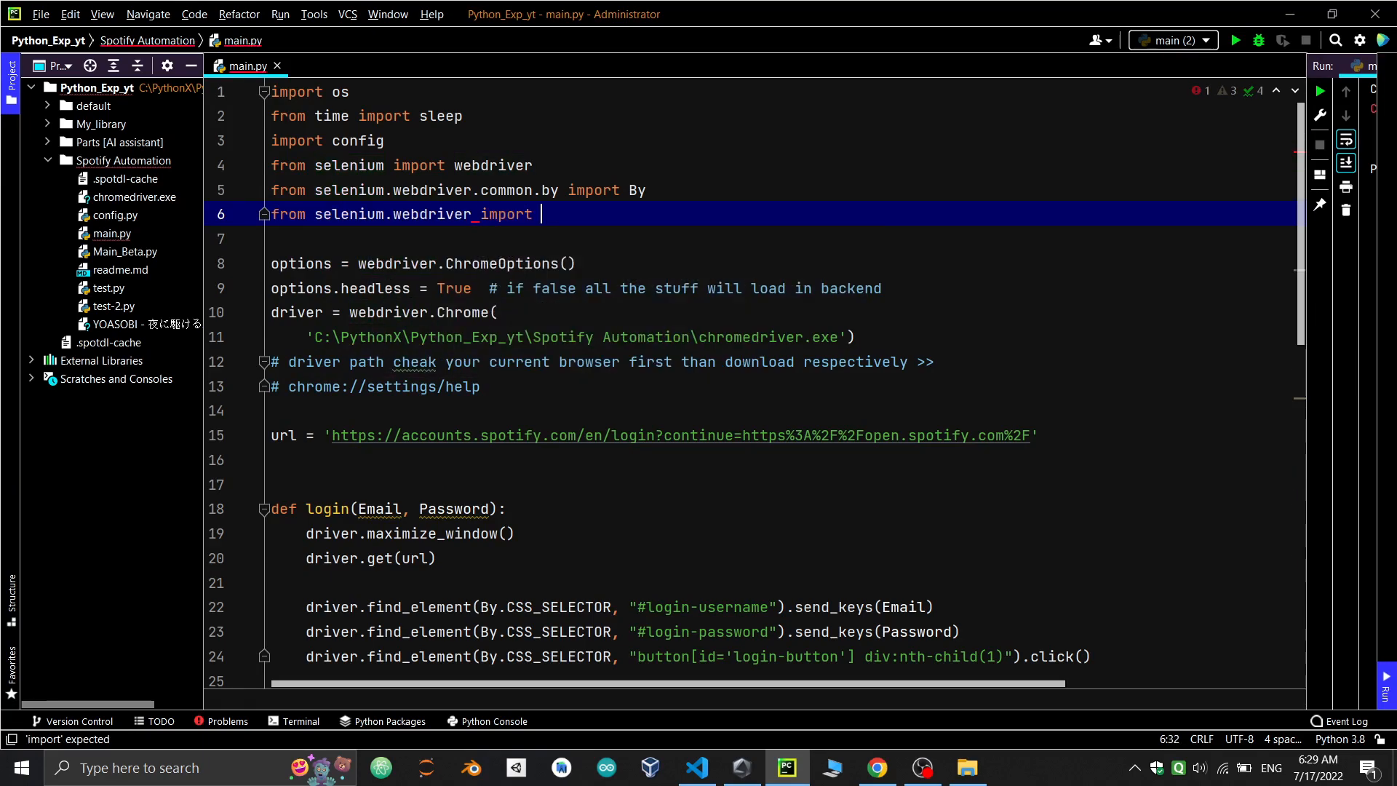
scroll("down", 3)
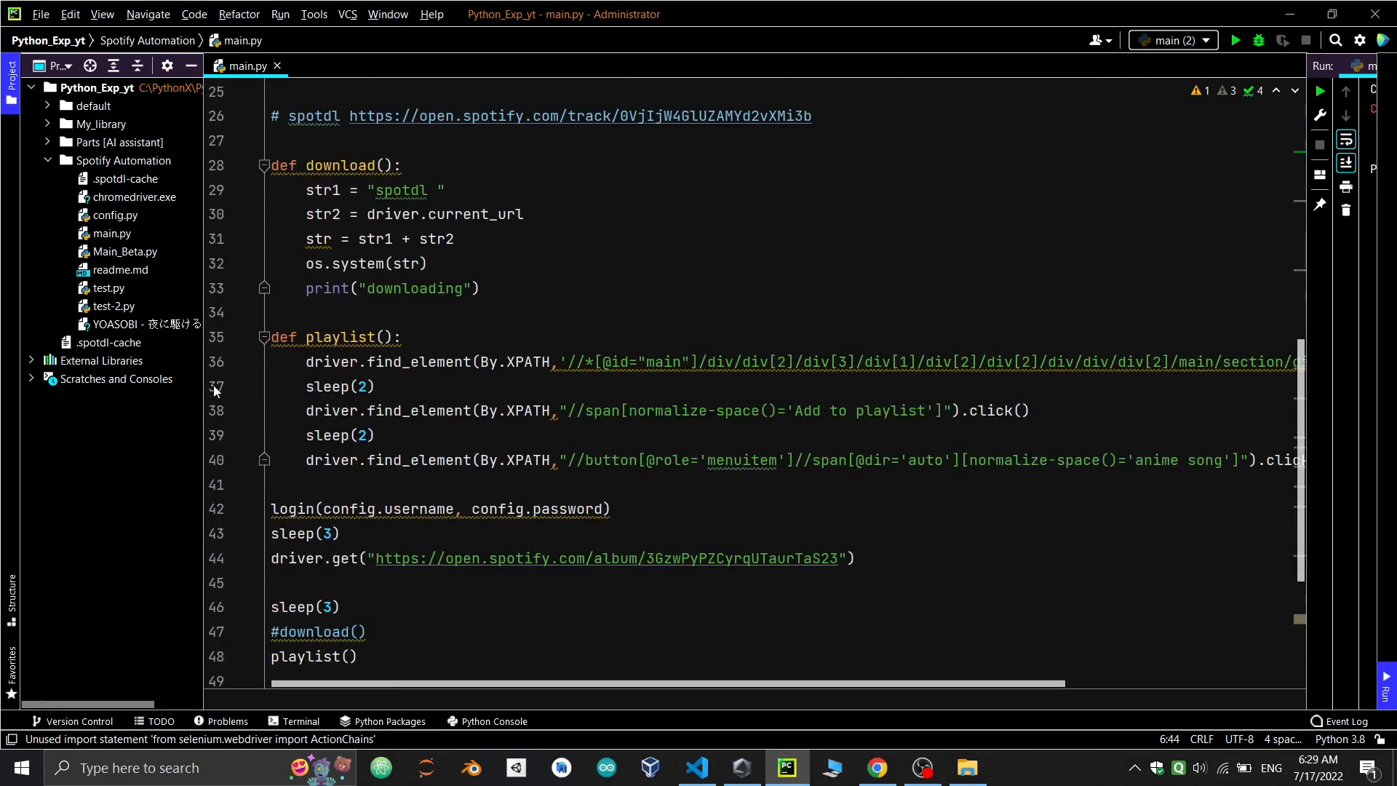
left_click(876, 766)
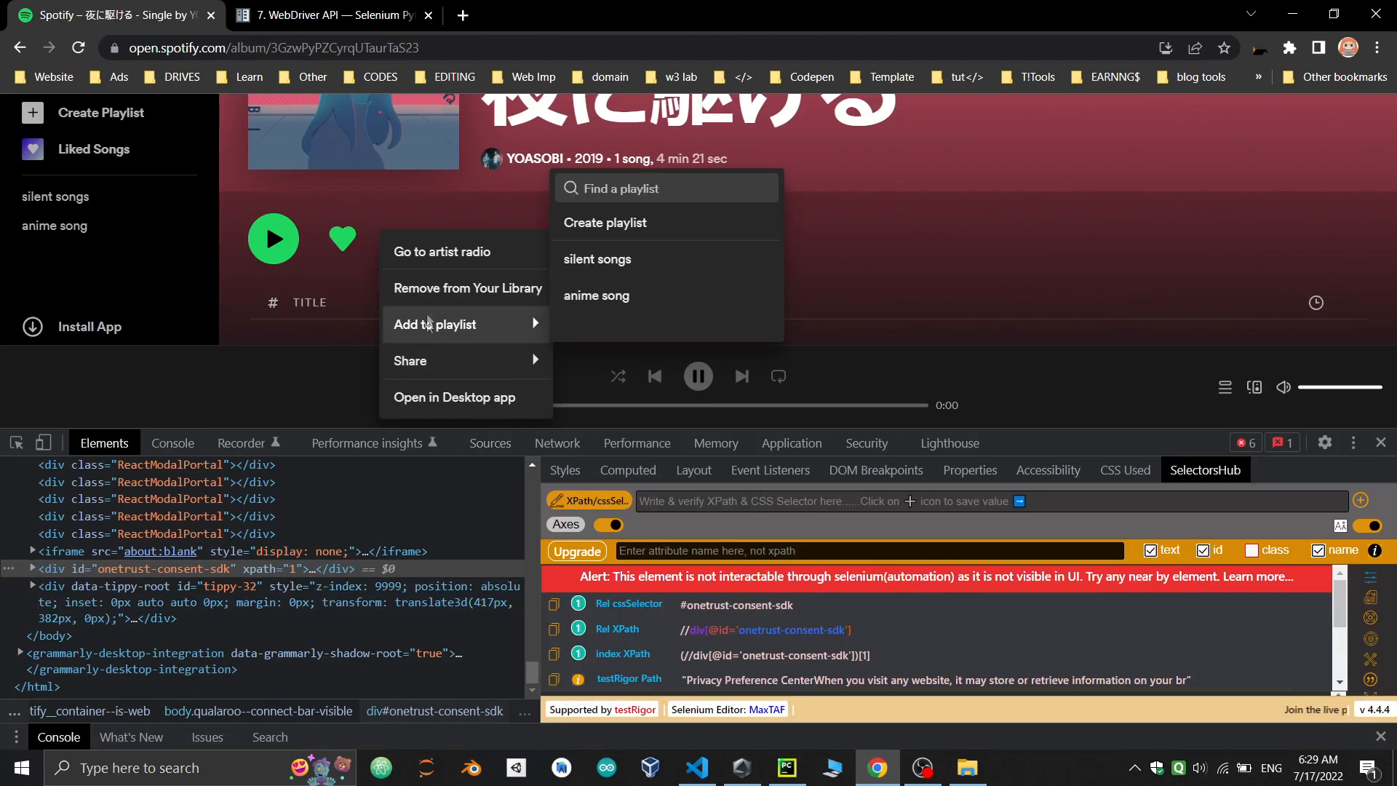
left_click(782, 767)
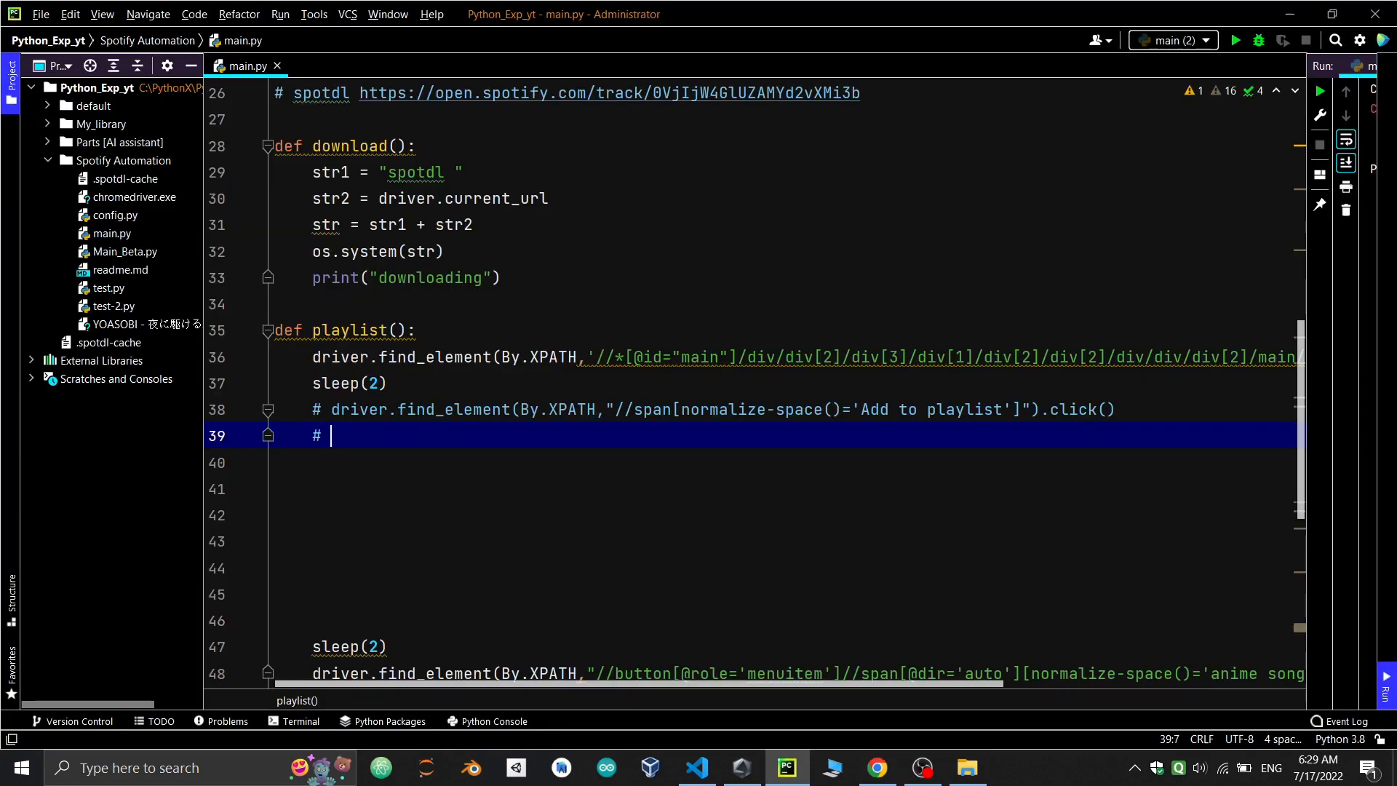
Step: Under a 'Hover to playlist' comment, locate sub_menu by XPATH //span[normalize-space()='Add to playlist']
type("Hover to playlist")
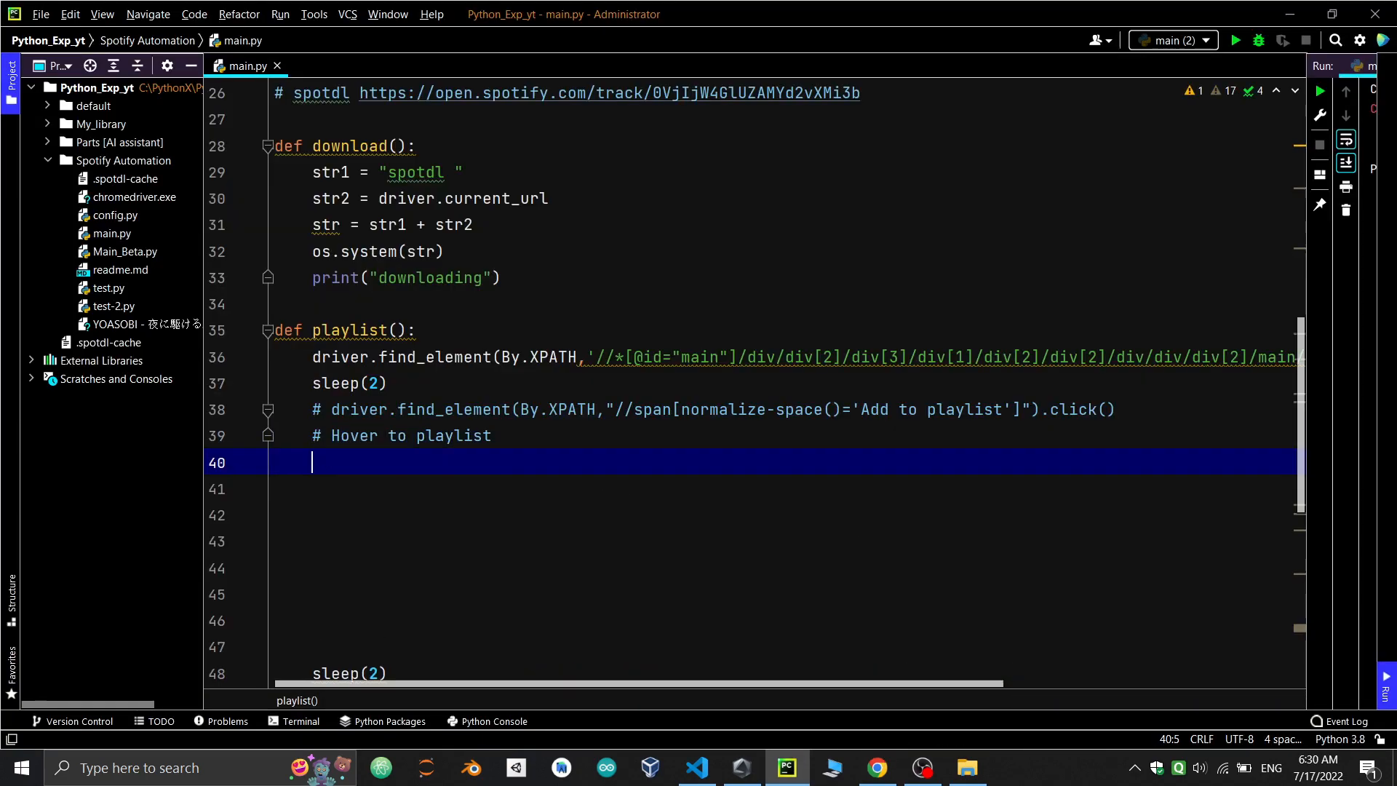
type("sub_menu =")
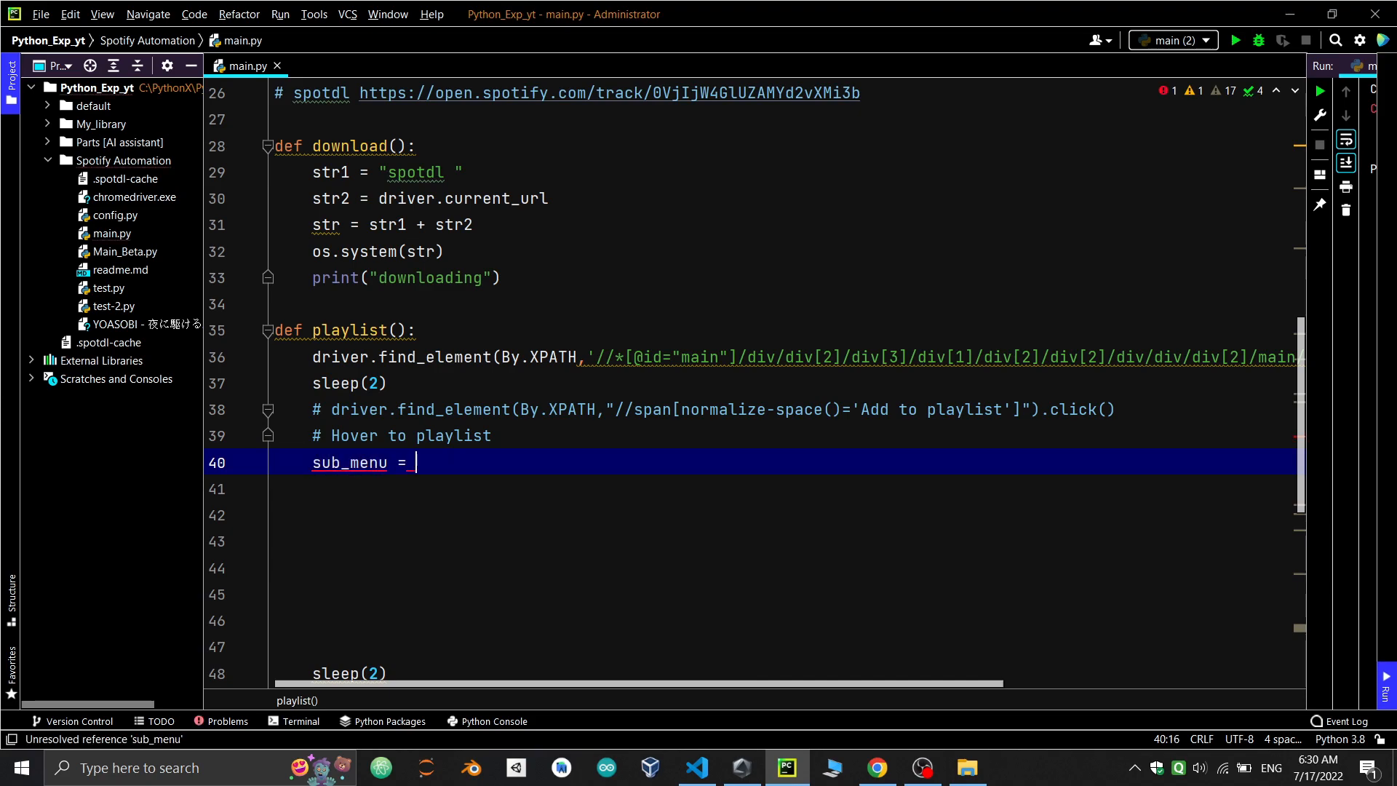
type("driver.find_element(")
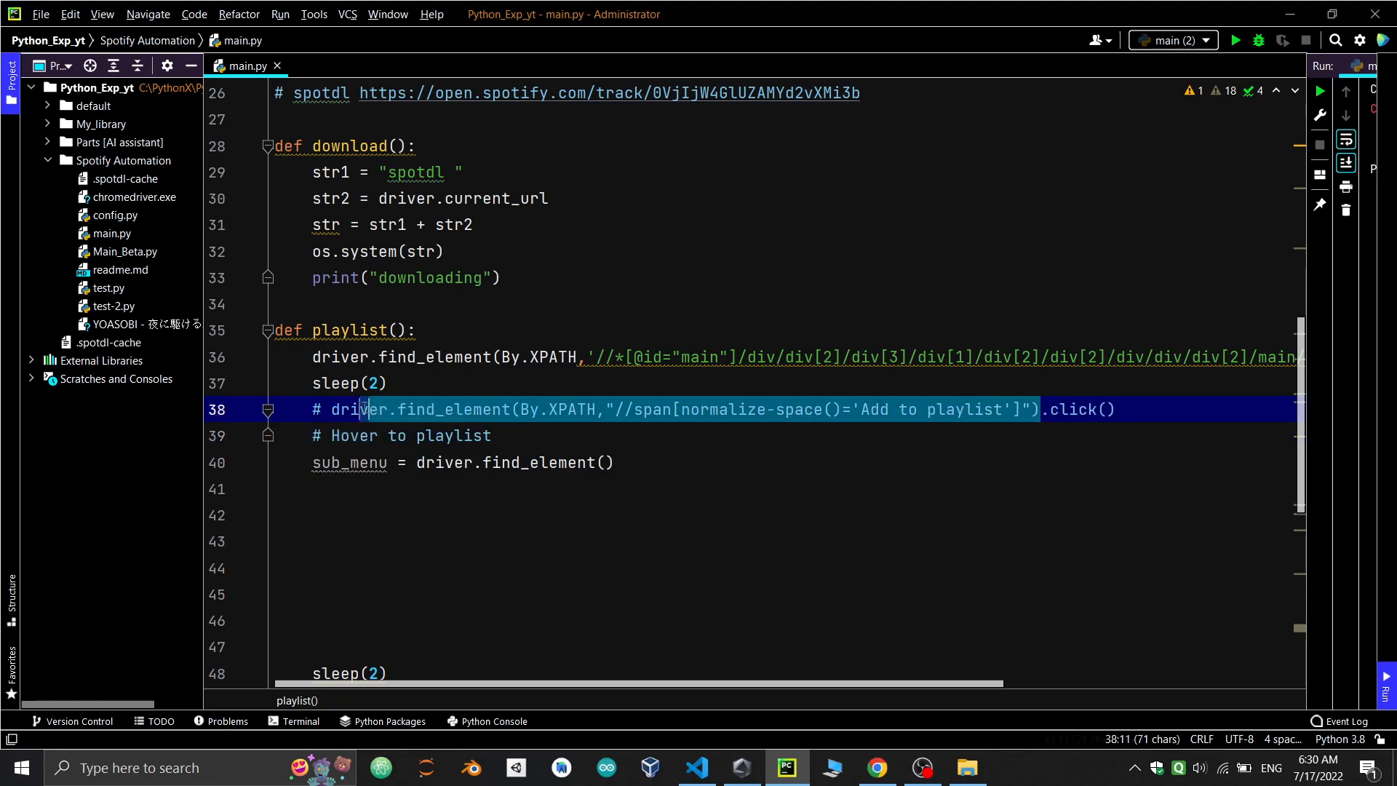
type("By.XPATH,\"//span[normalize-space()='Add to playlist']\")")
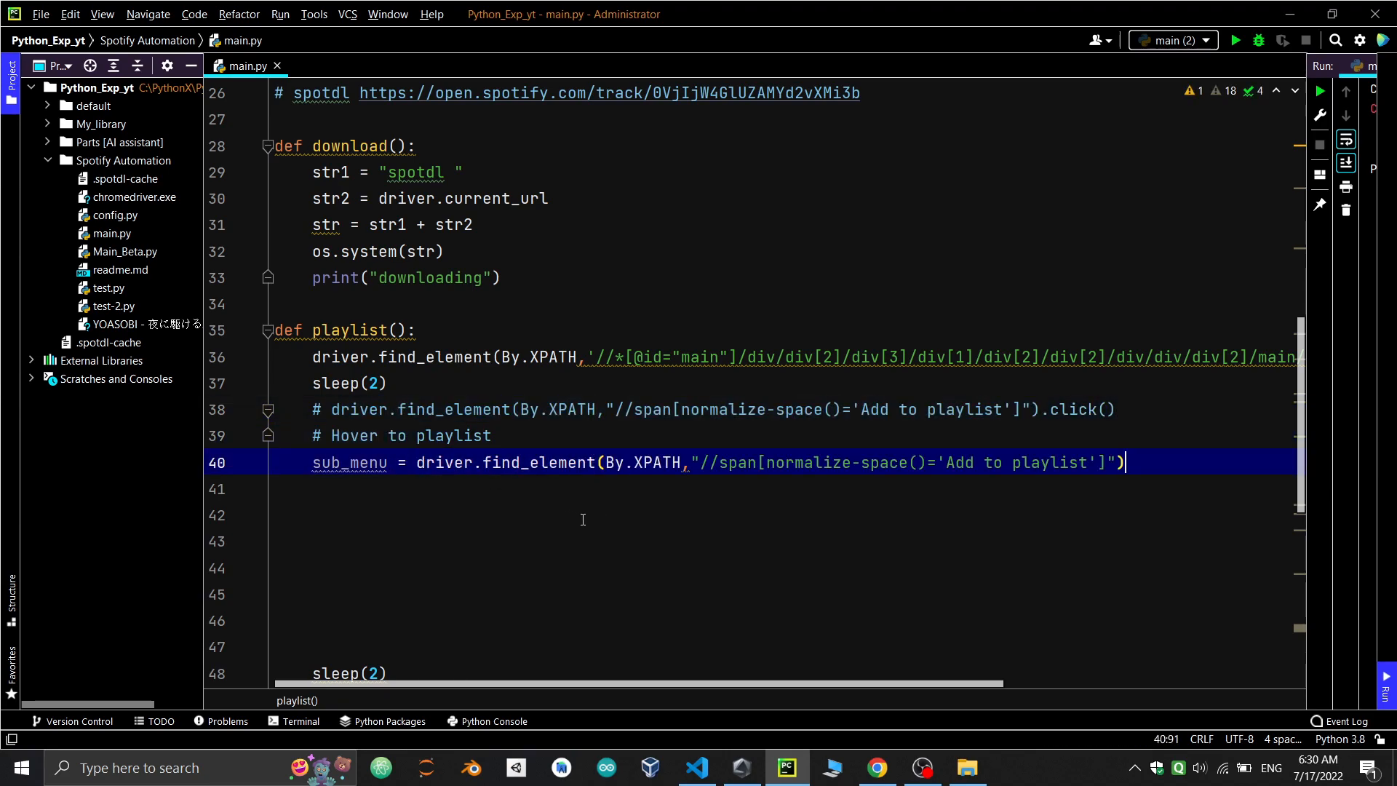
Step: Create chain = ActionChains() and start chaining the hover action on it
type("chain")
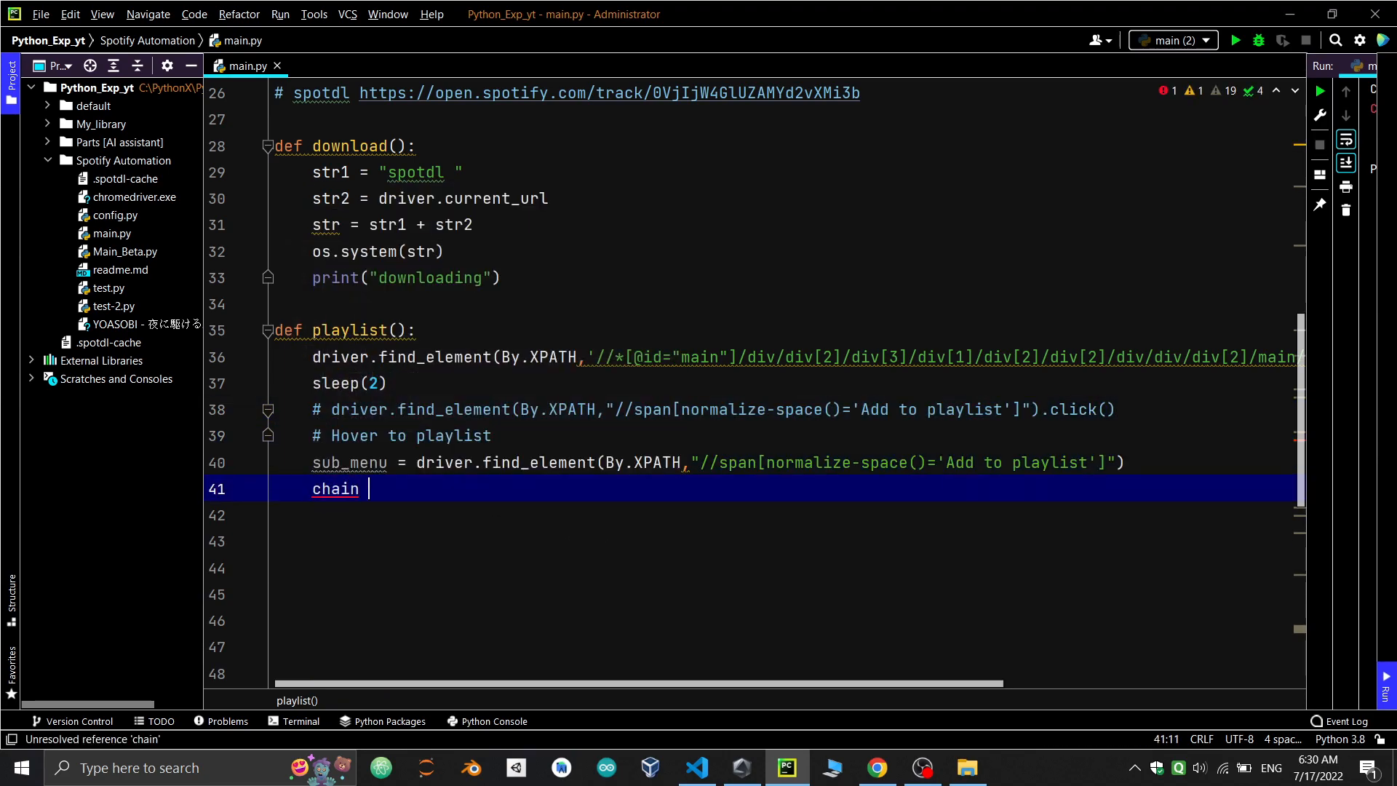
type("= ActionChains()")
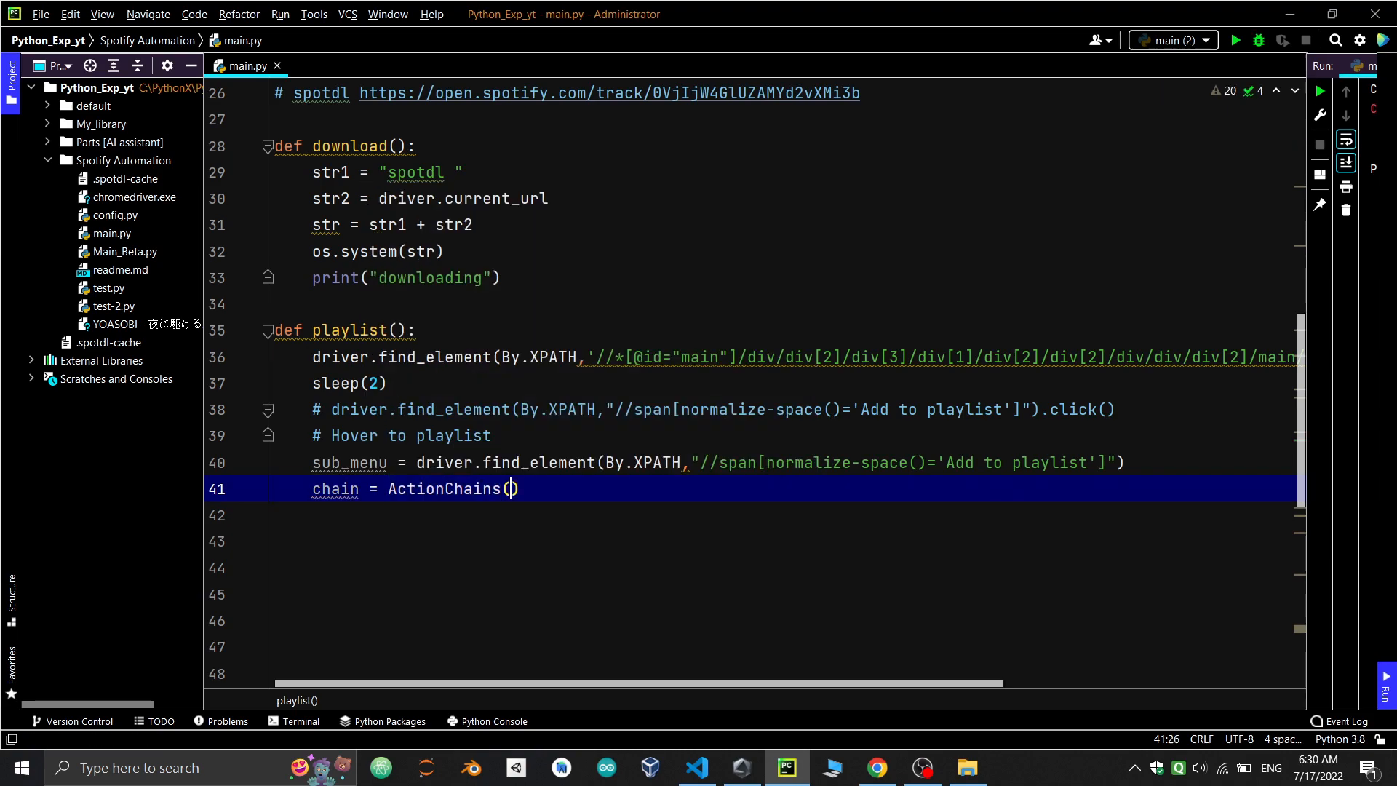
type("chain.move_to_element(sub_menu")
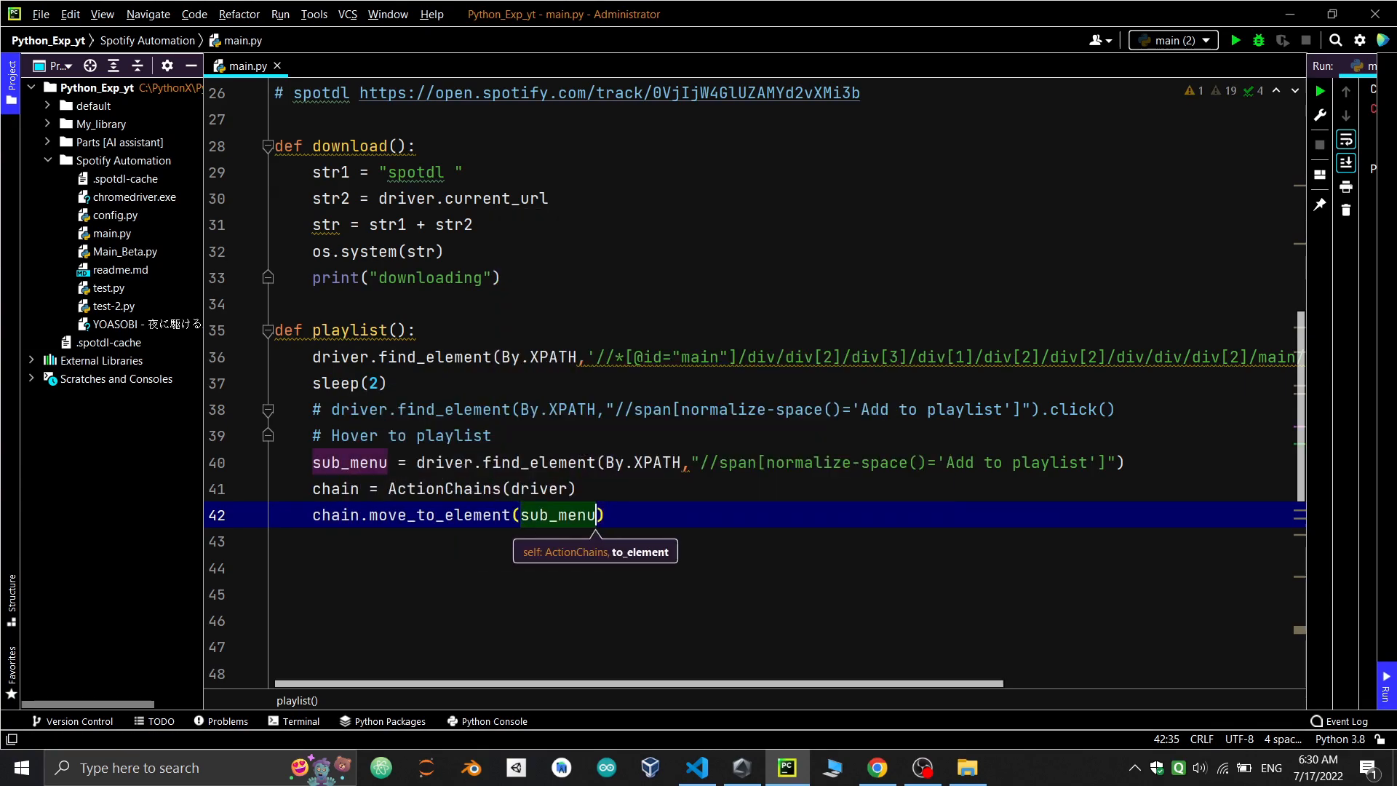
type(".perform(")
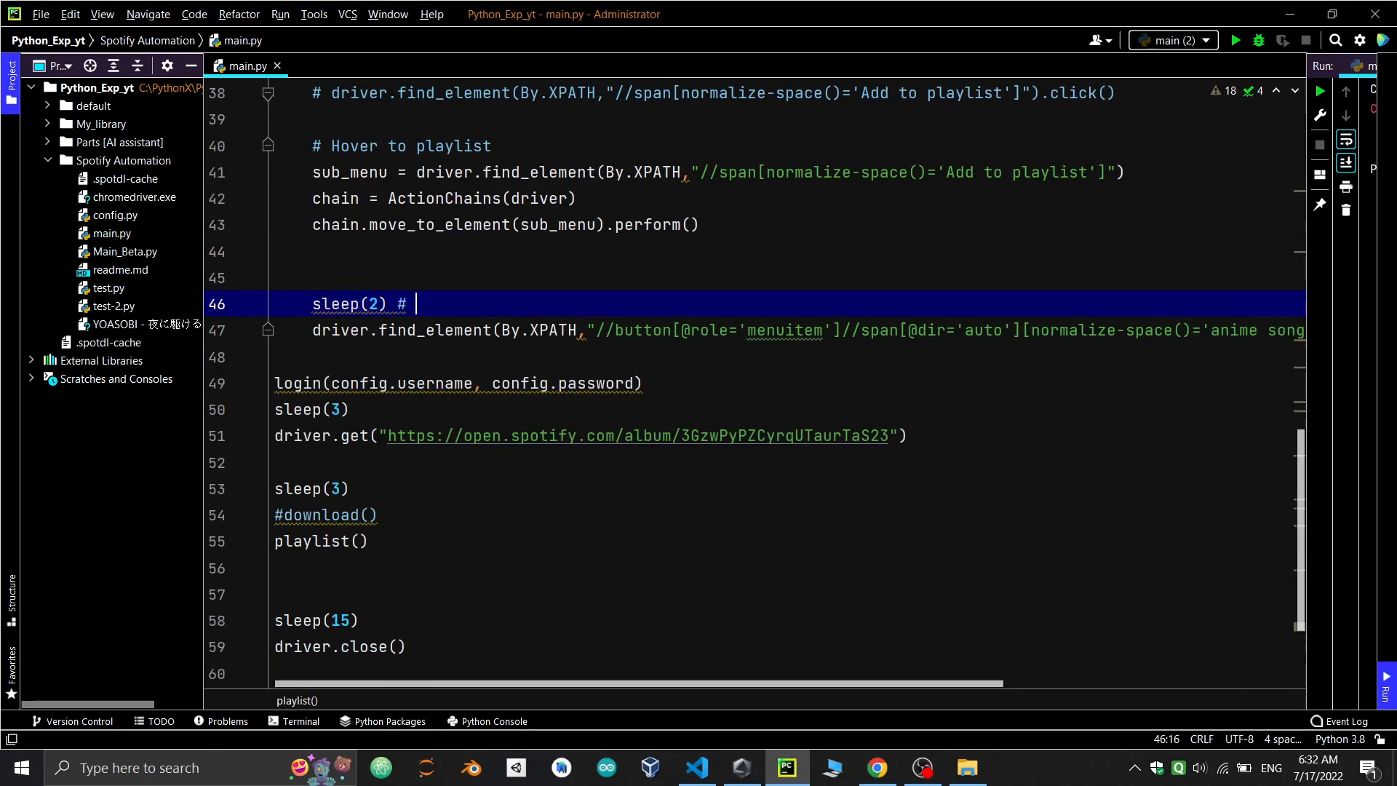
Step: Comment '# if not useed we face error' beside sleep(2), then move to the Waits documentation
type("if not useed")
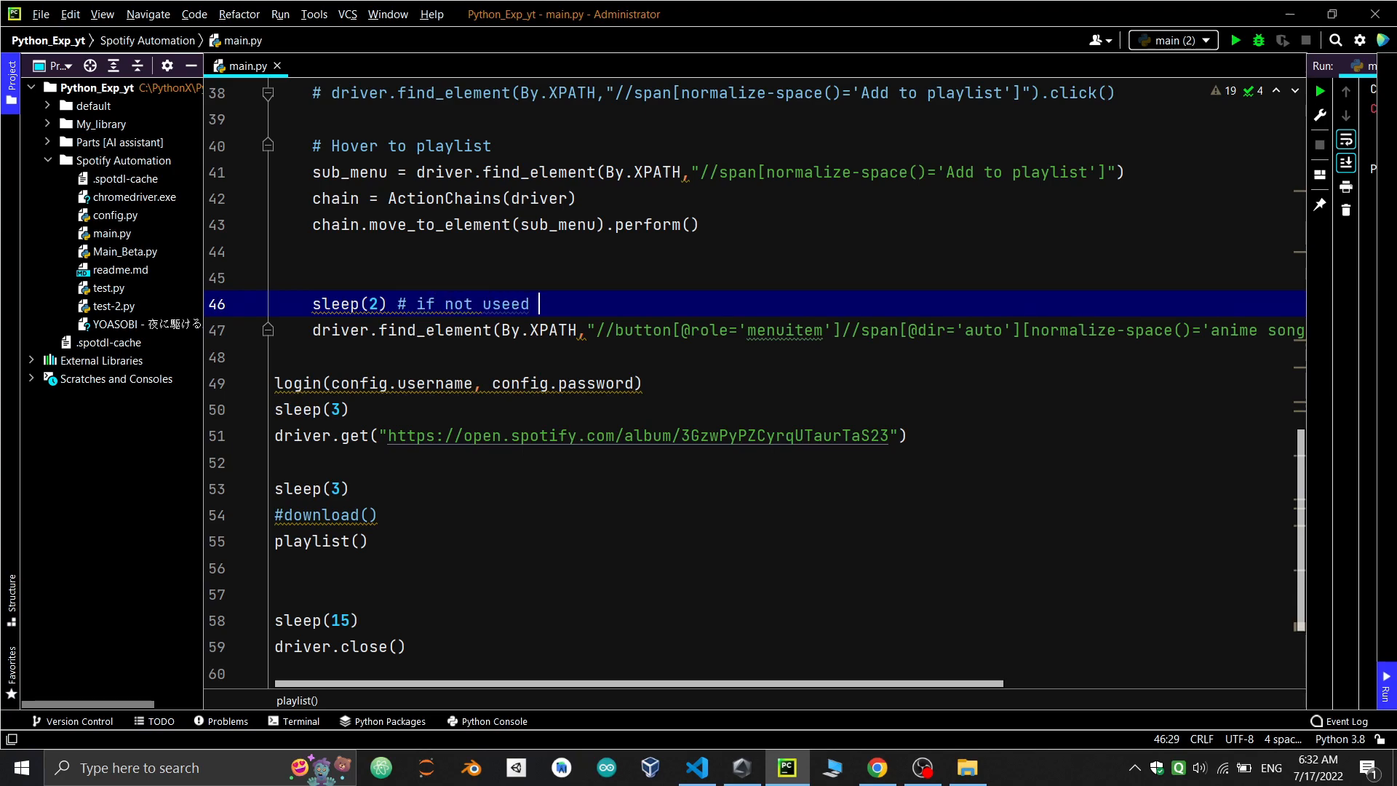
type("we face error")
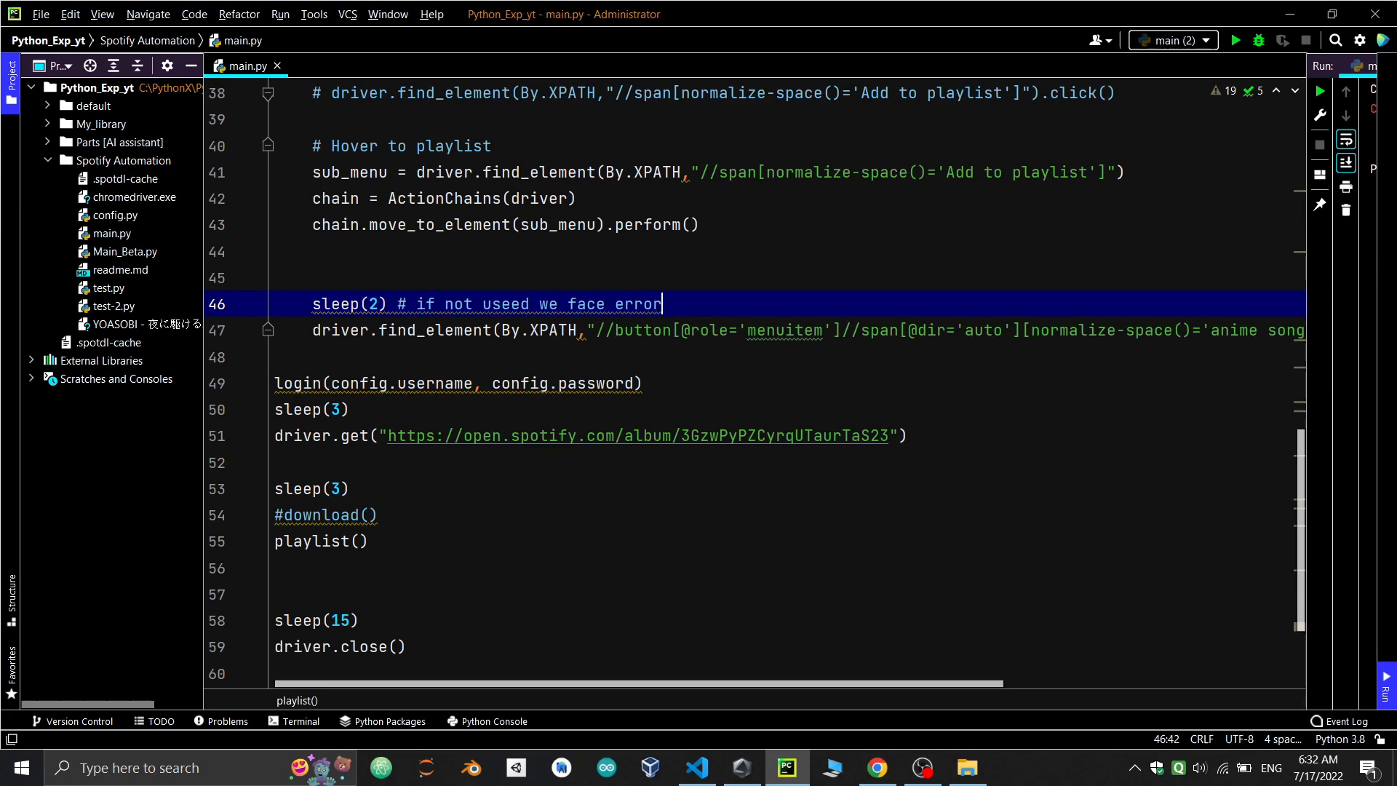
left_click(876, 767)
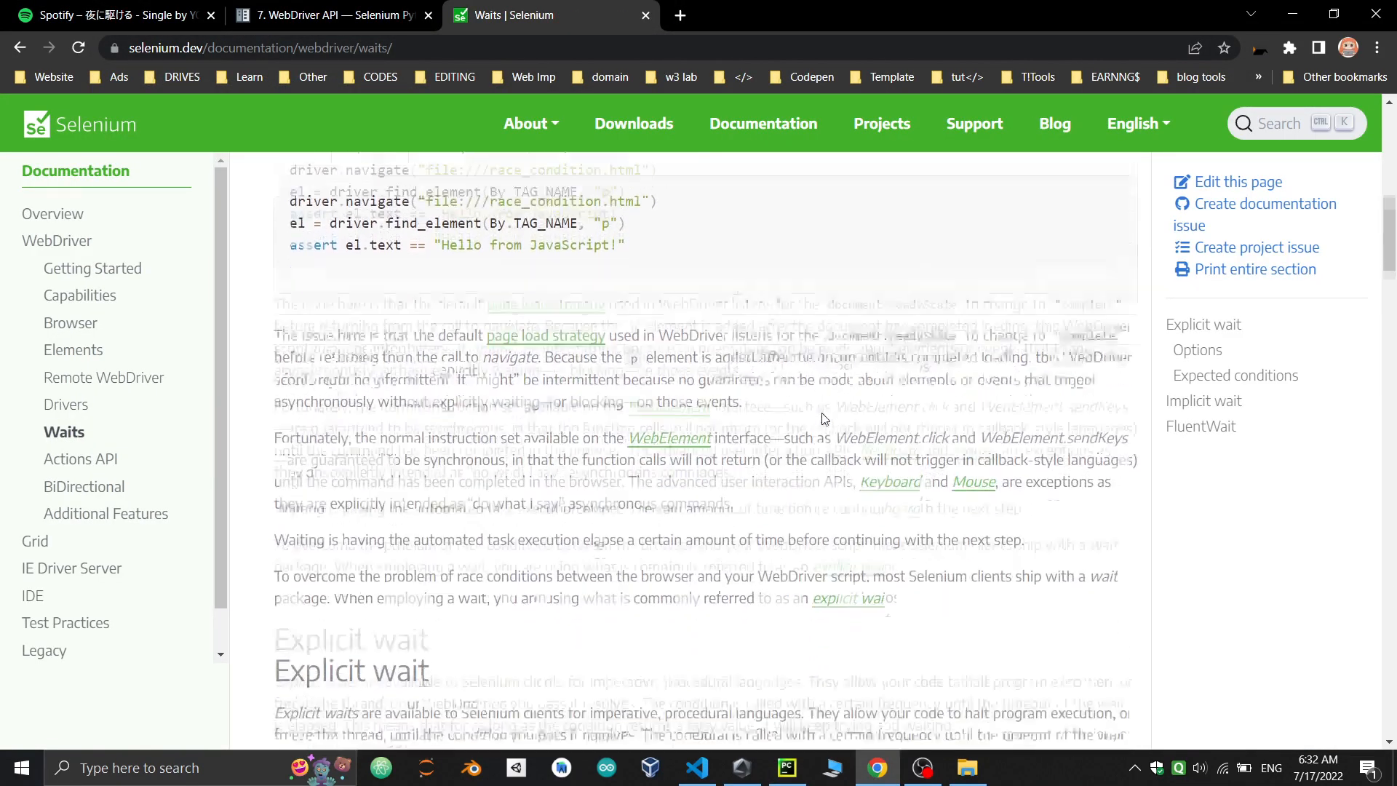
Step: Read Explicit wait in the docs and extend line 7 to 'selenium.webdriver.support.wait import'
scroll("down", 3)
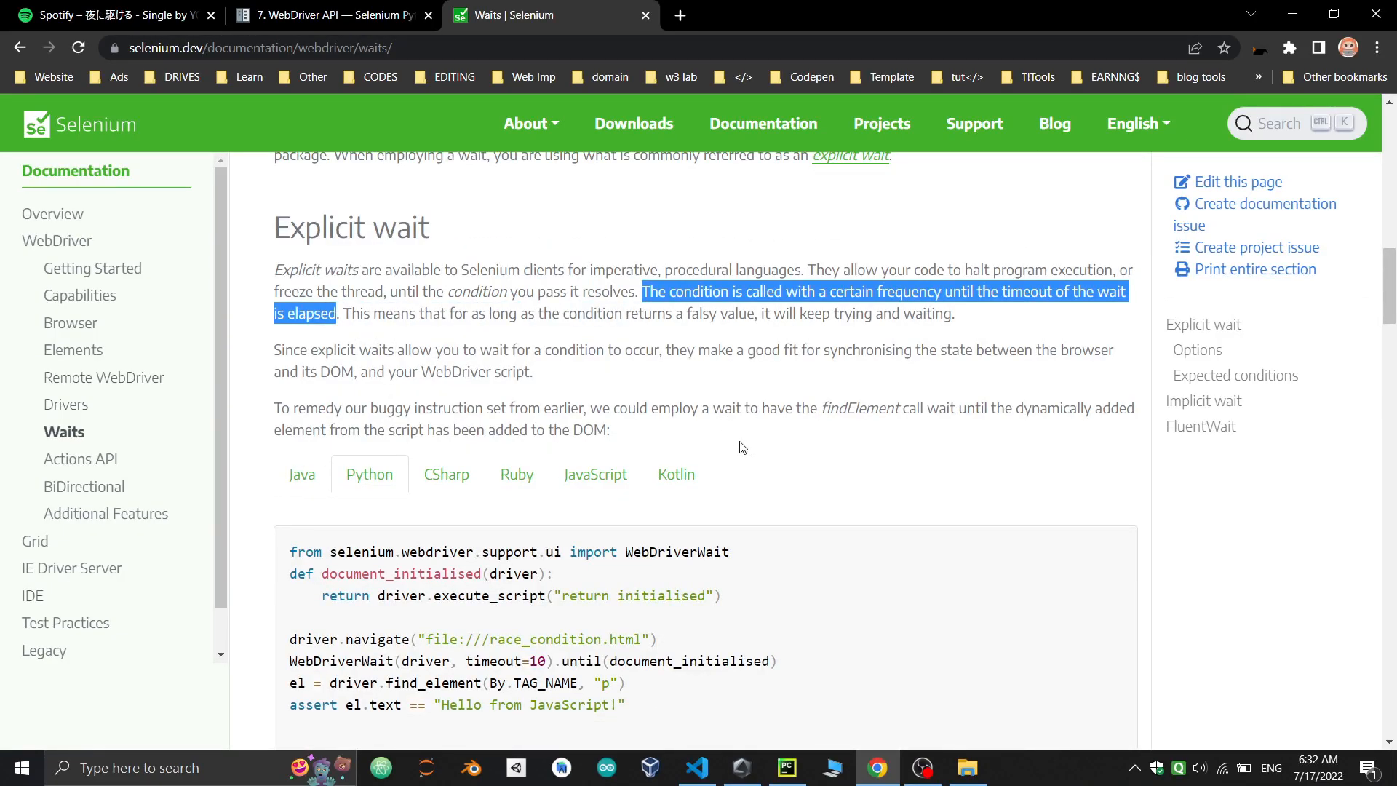
mouse_move(729, 451)
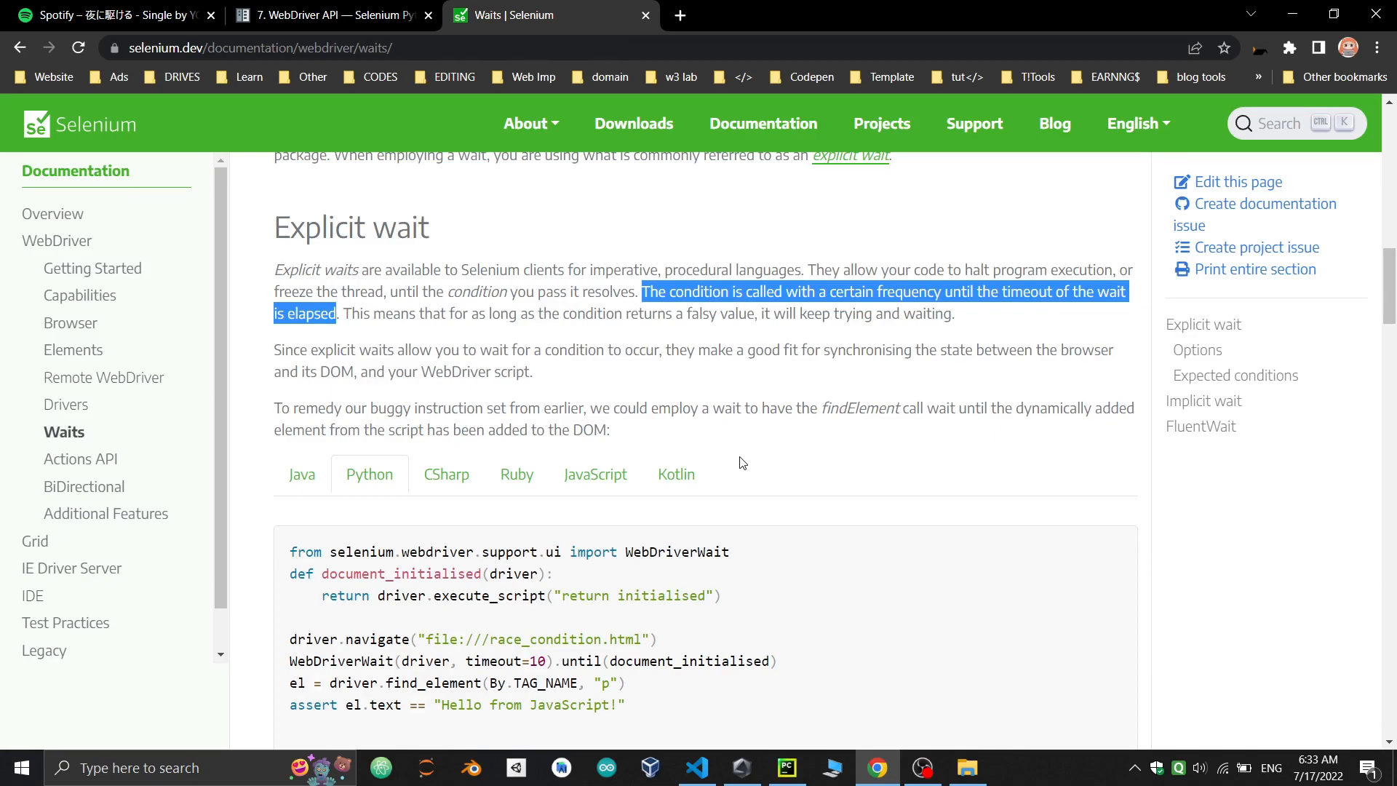
left_click(784, 767)
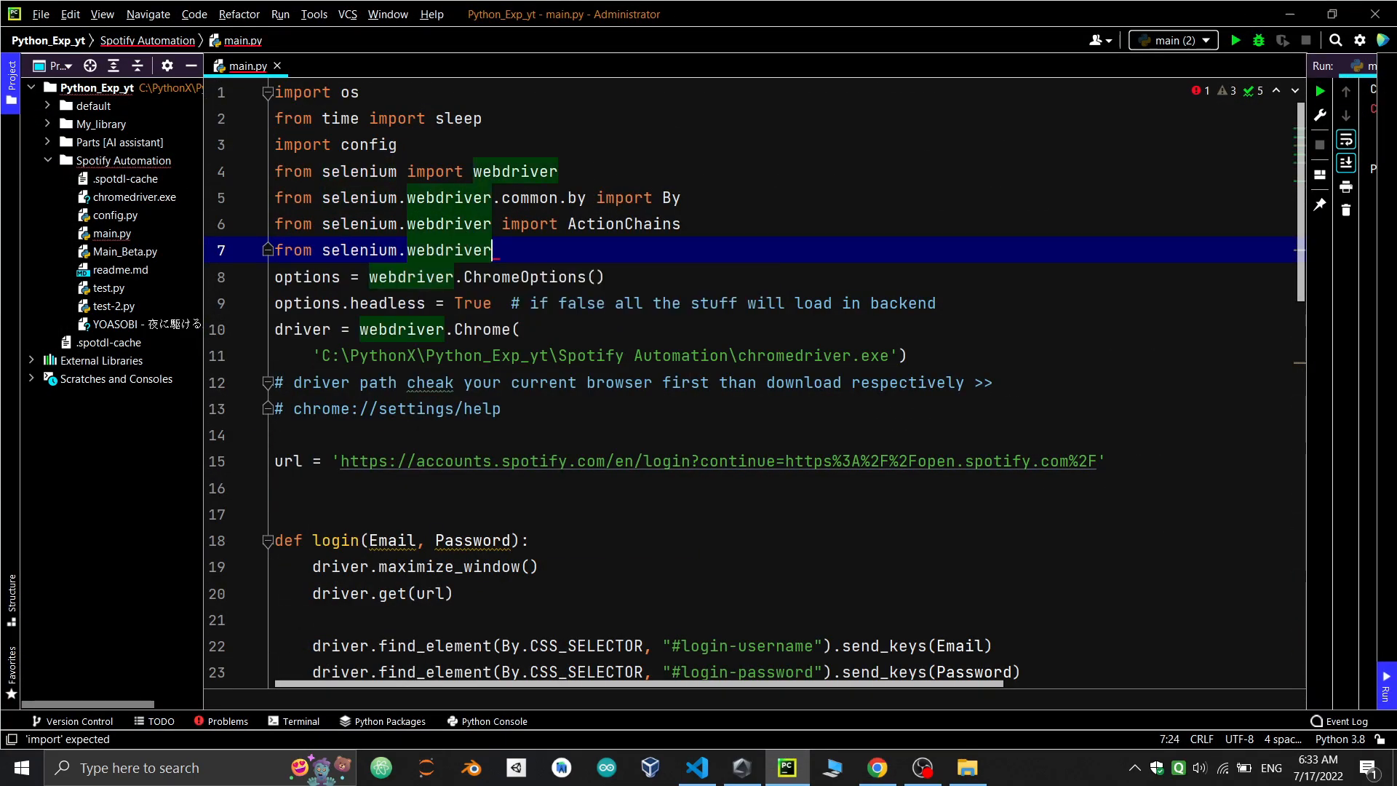
type(".support")
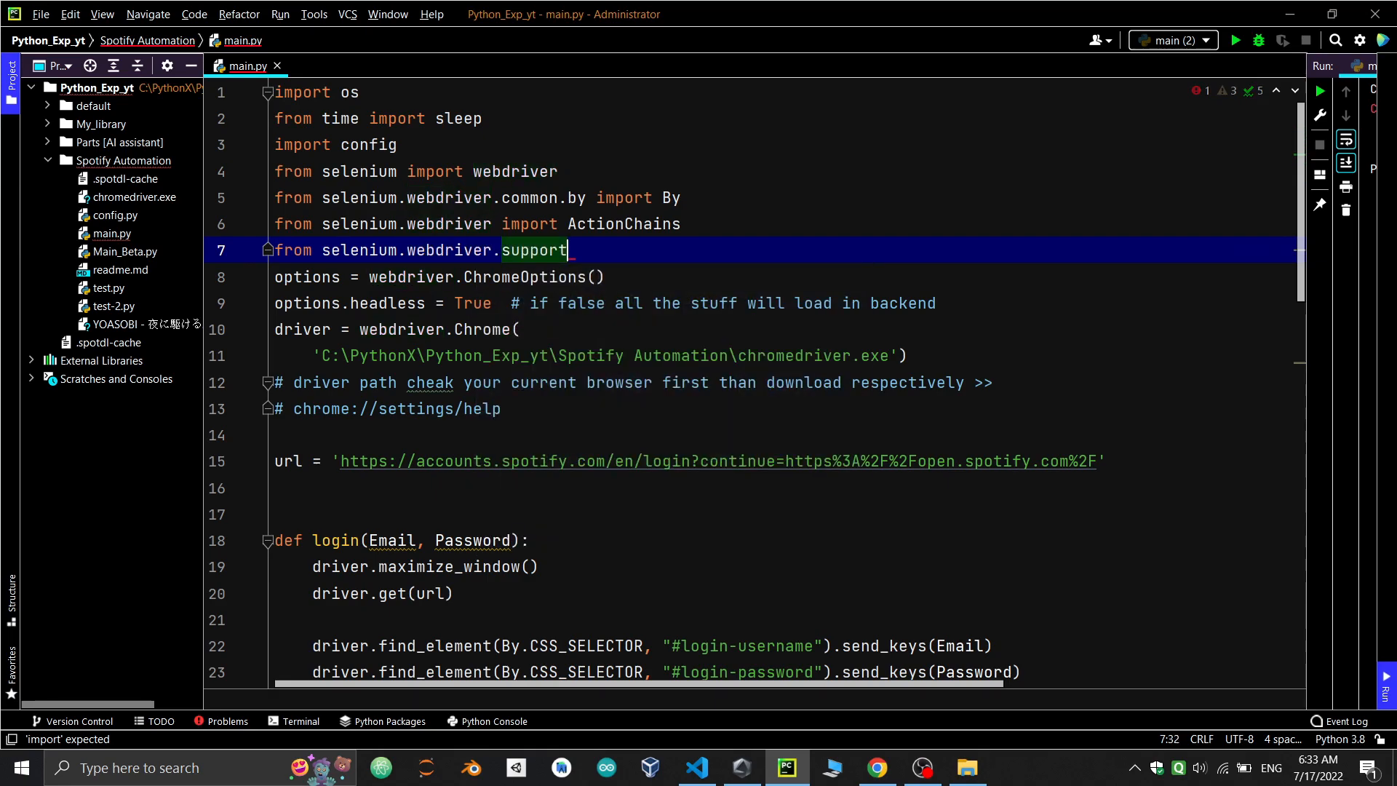
type(".wait import")
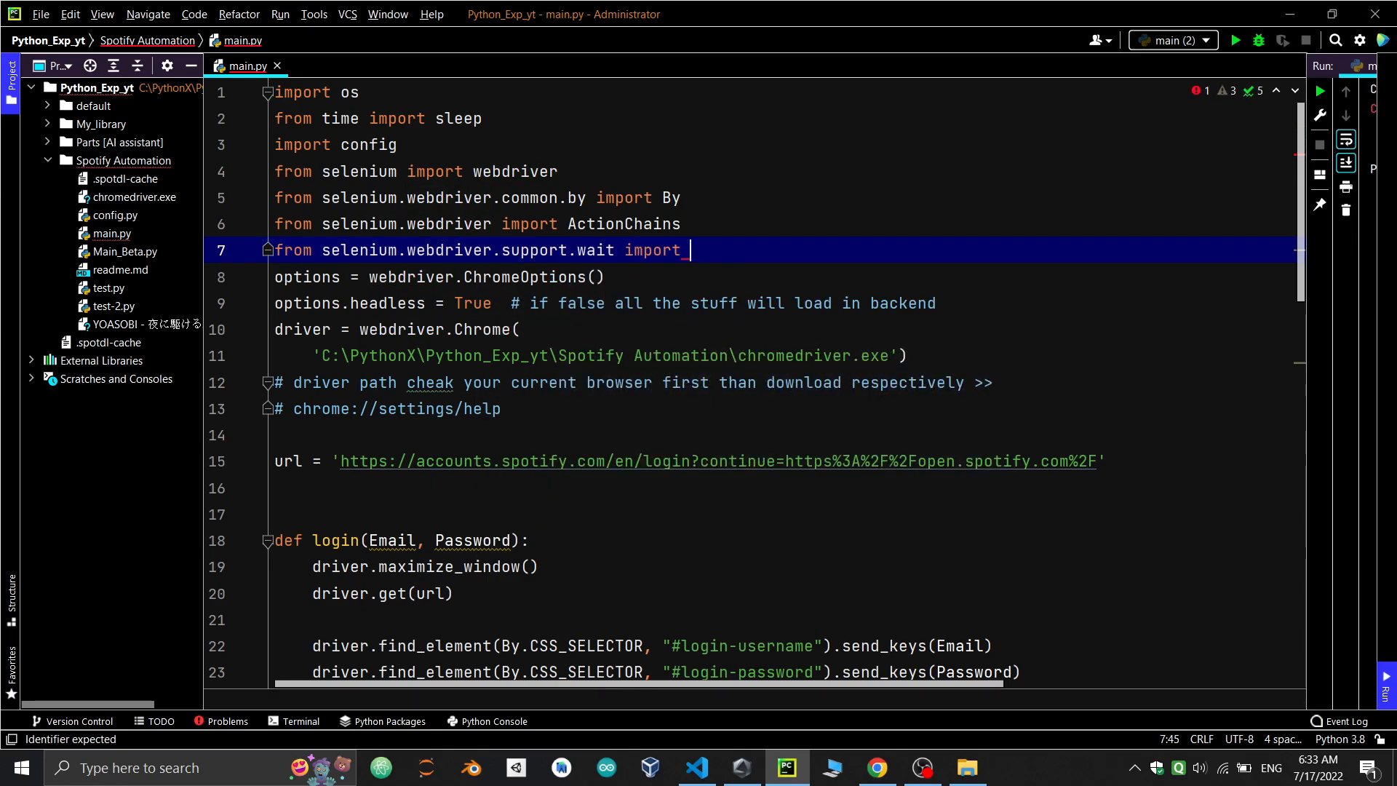
left_click(876, 766)
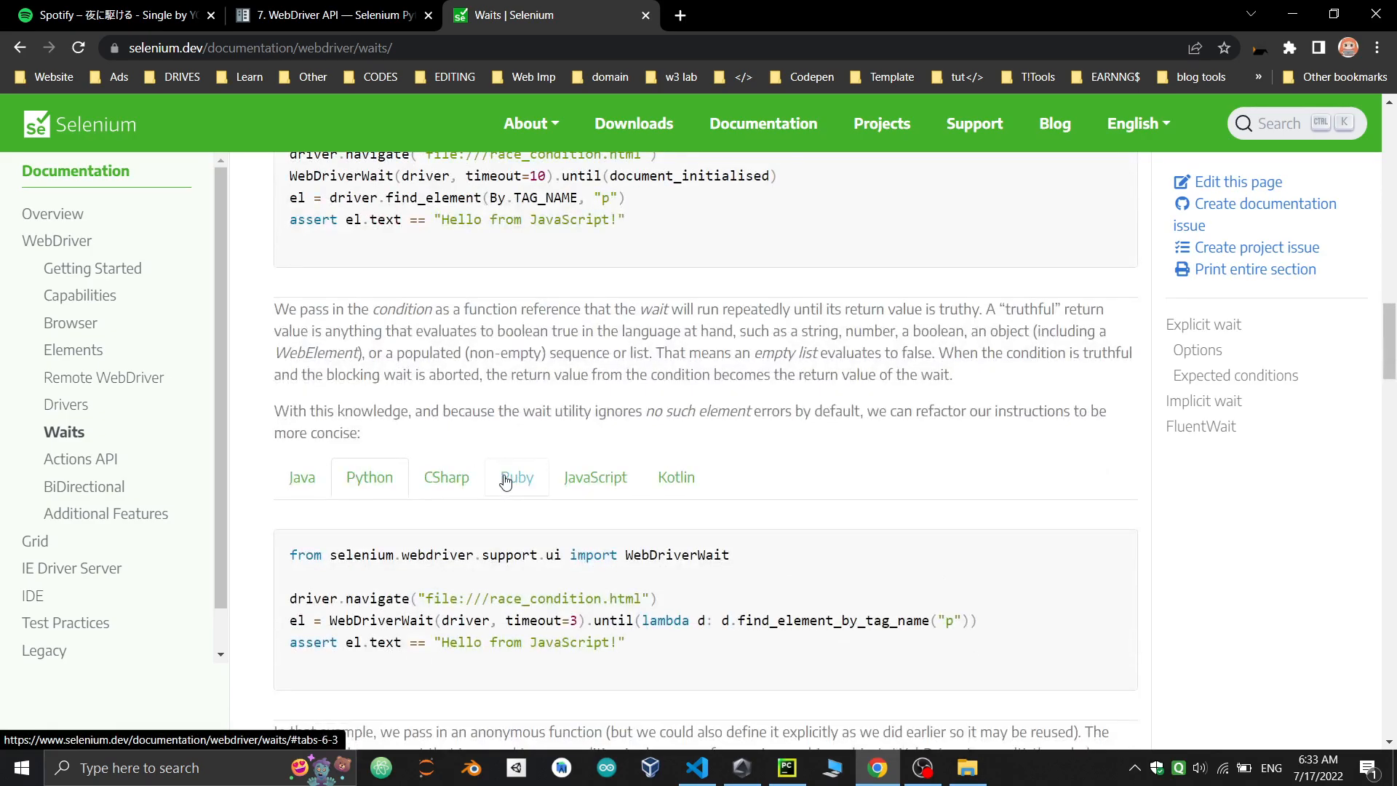
Step: Scroll to the Expected conditions section, then return to the script with WebDriverWait imported
scroll("down", 3)
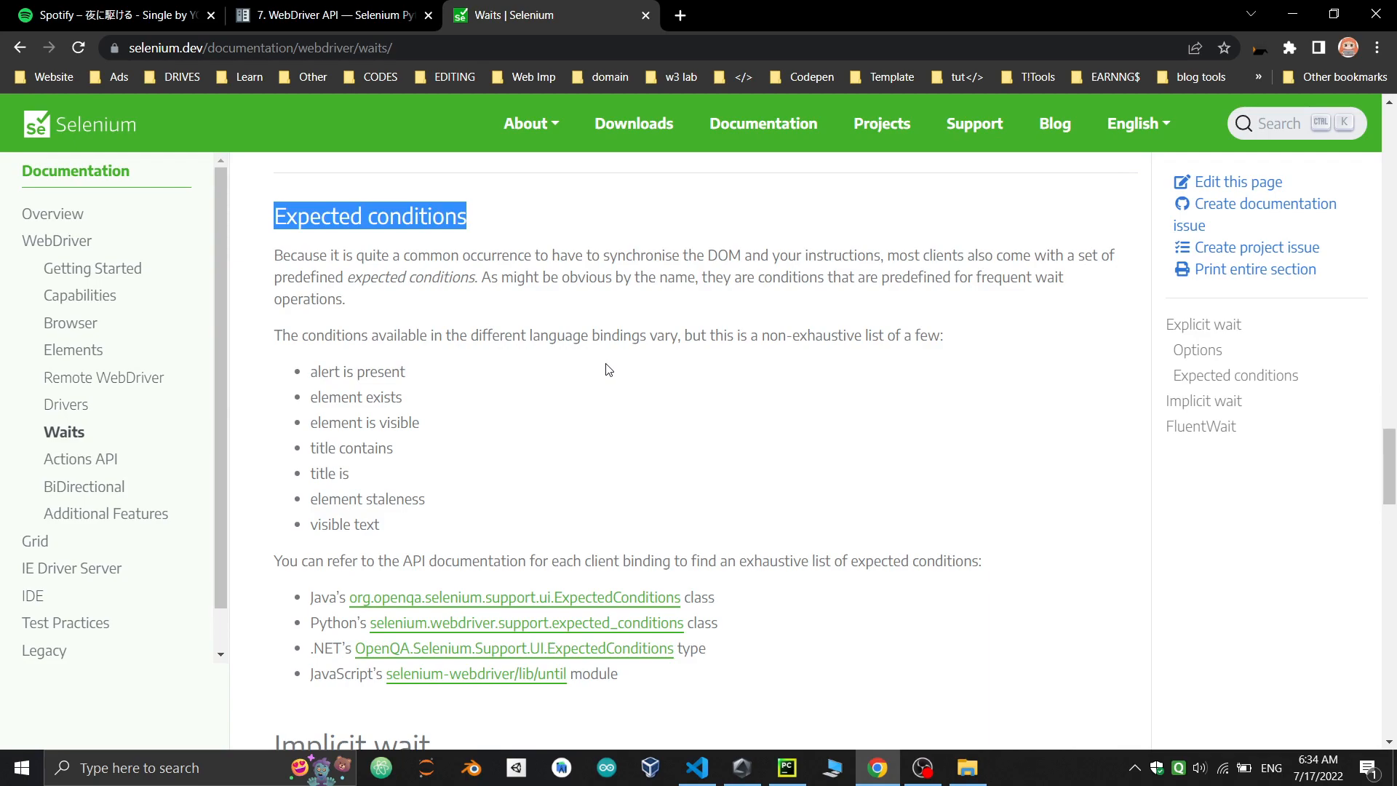
left_click(784, 766)
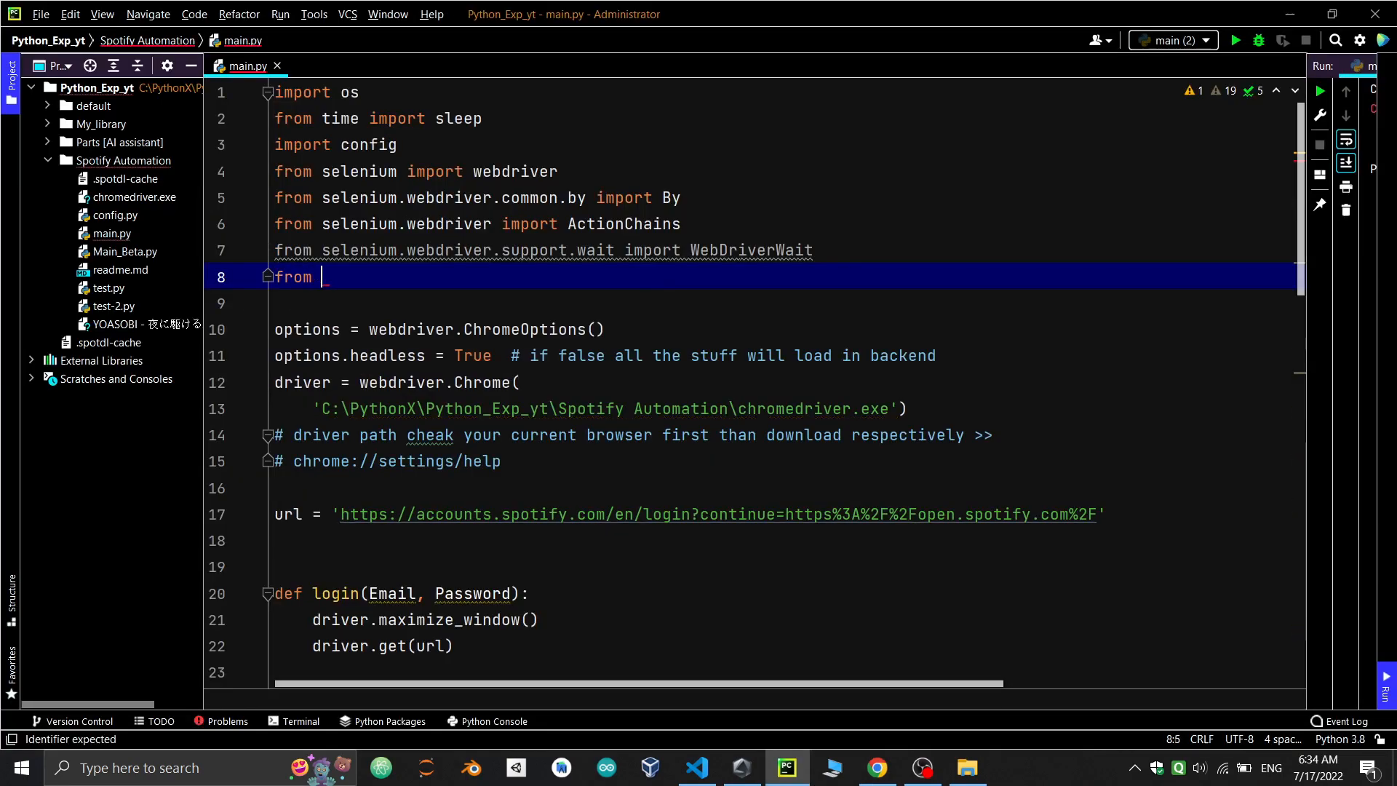
Step: Import from selenium.webdriver.support and write wait.until(EC.element_to_be_clickable((By.XPATH, ...))).click() for anime song
type("selenium.webdriver.support i")
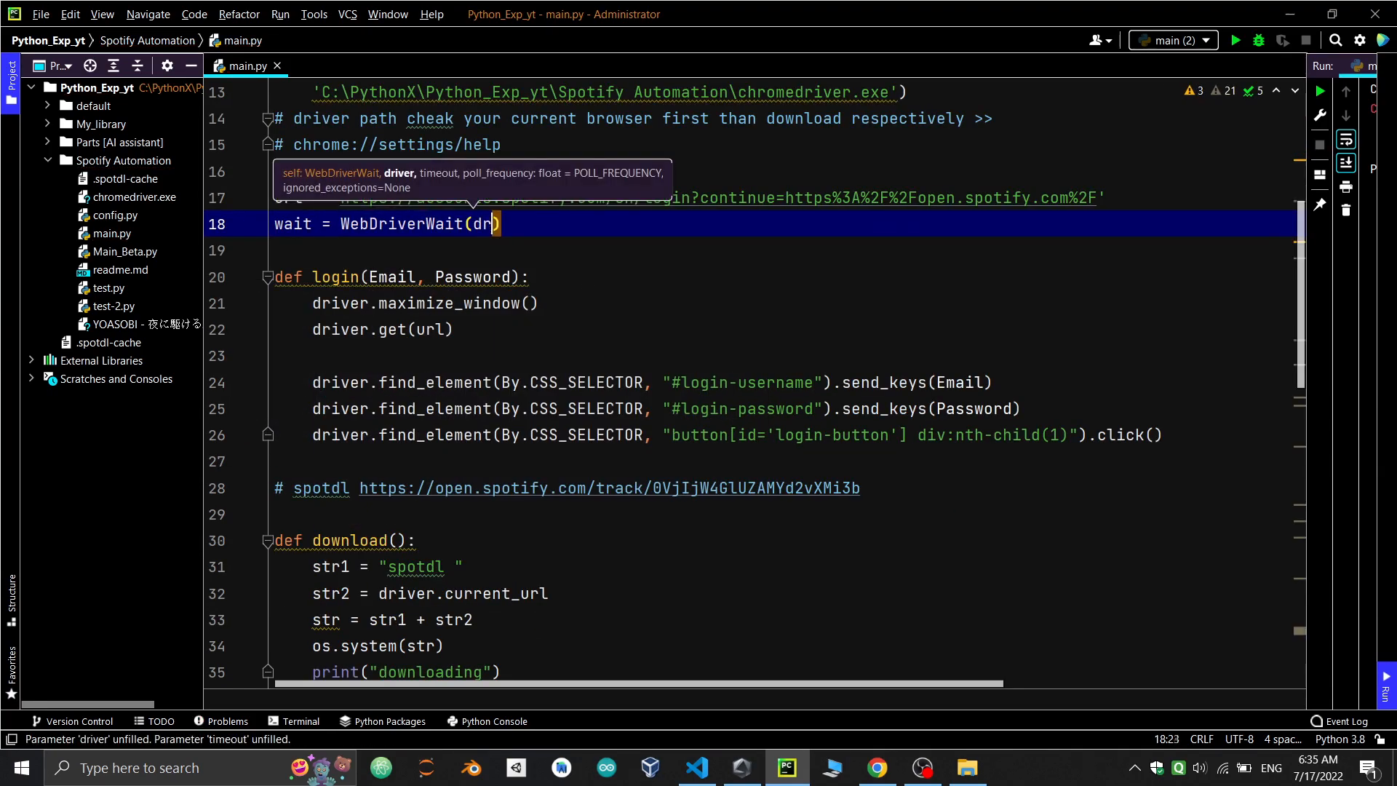
scroll("down", 3)
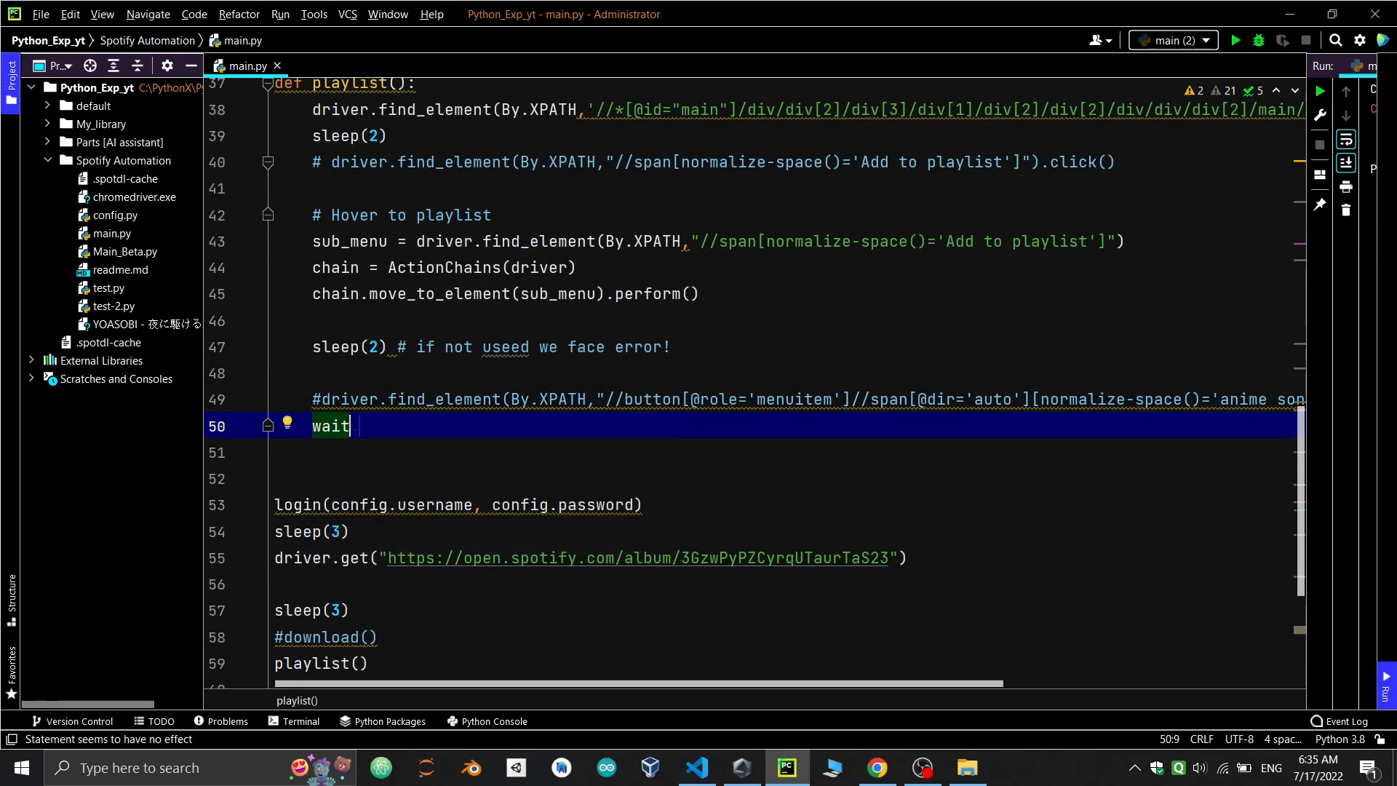
type(".until(EC.element_to_be_clickable(")
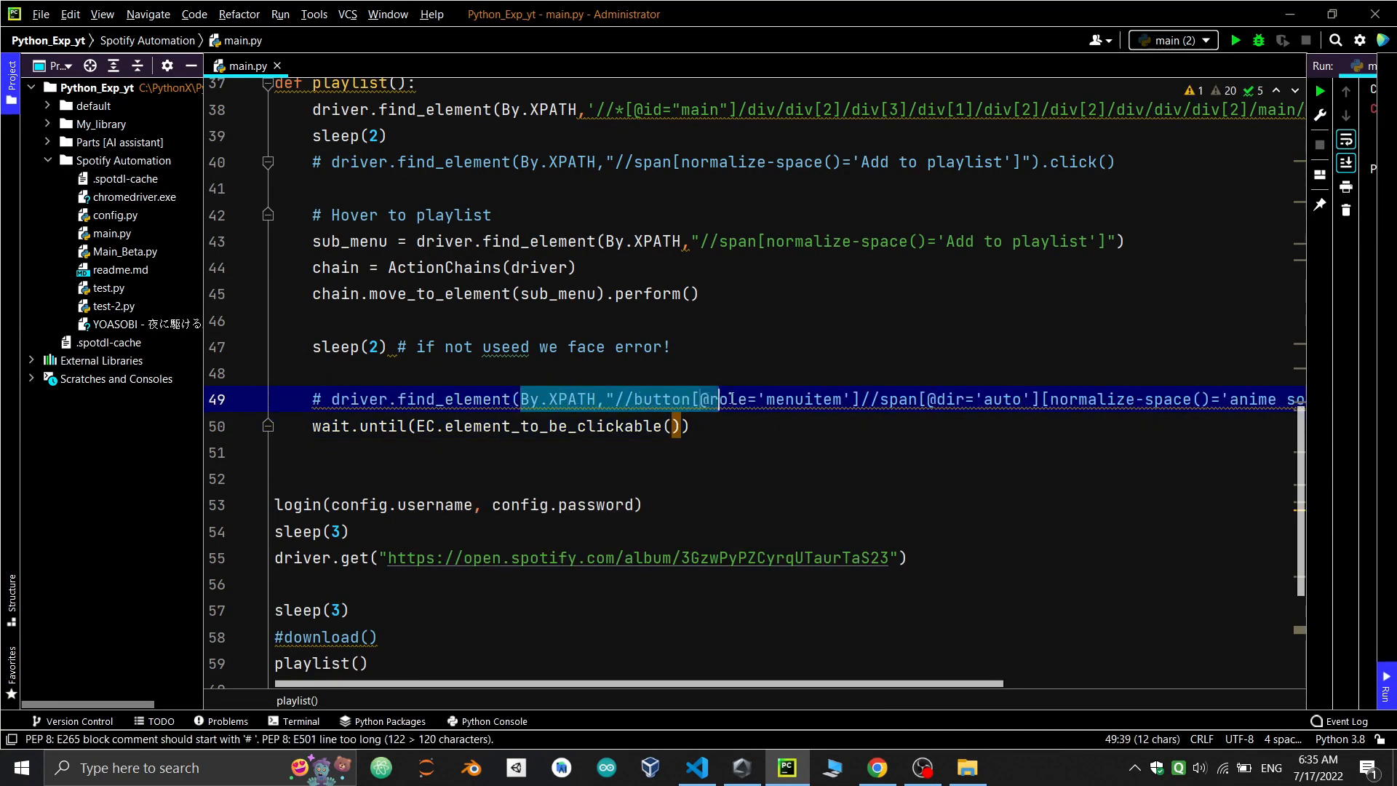
scroll("right", 3)
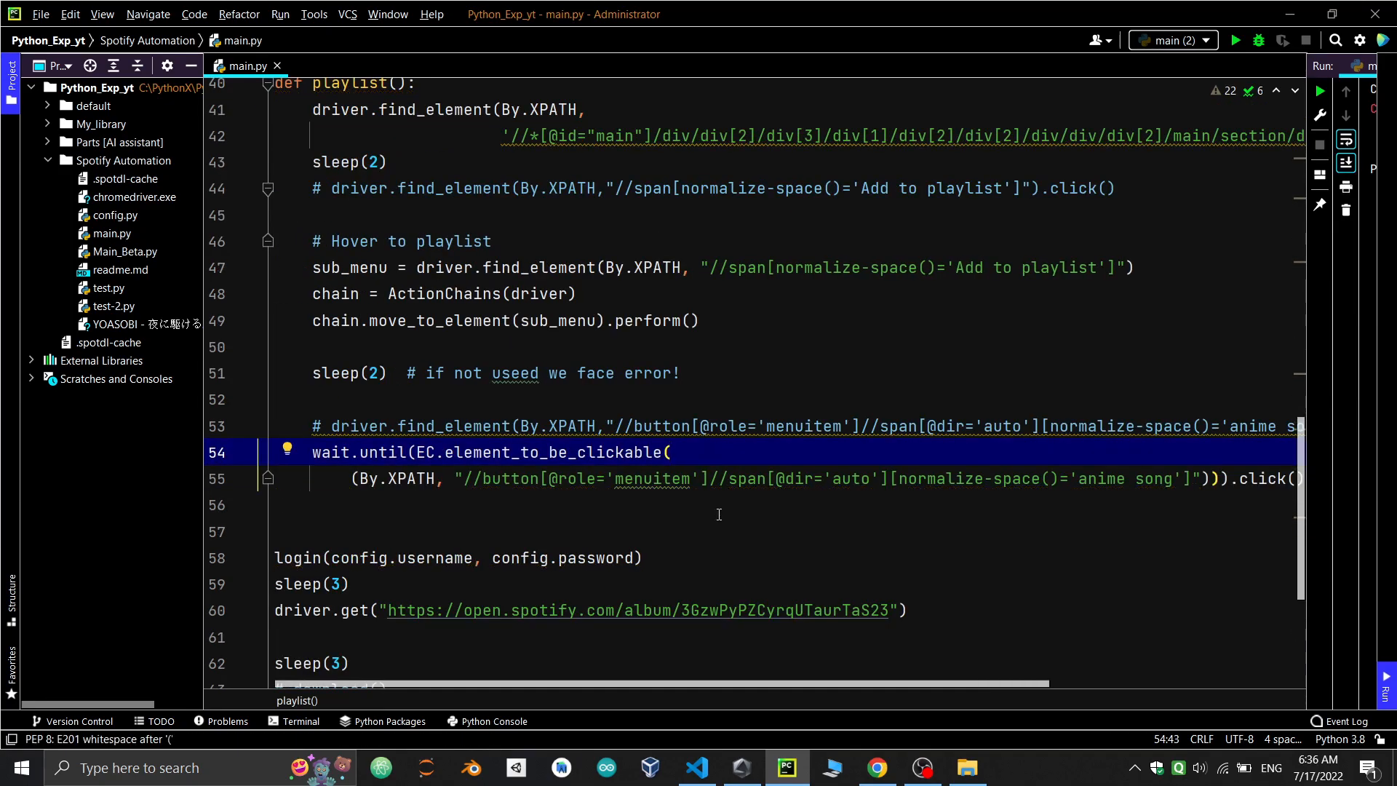
scroll("up", 3)
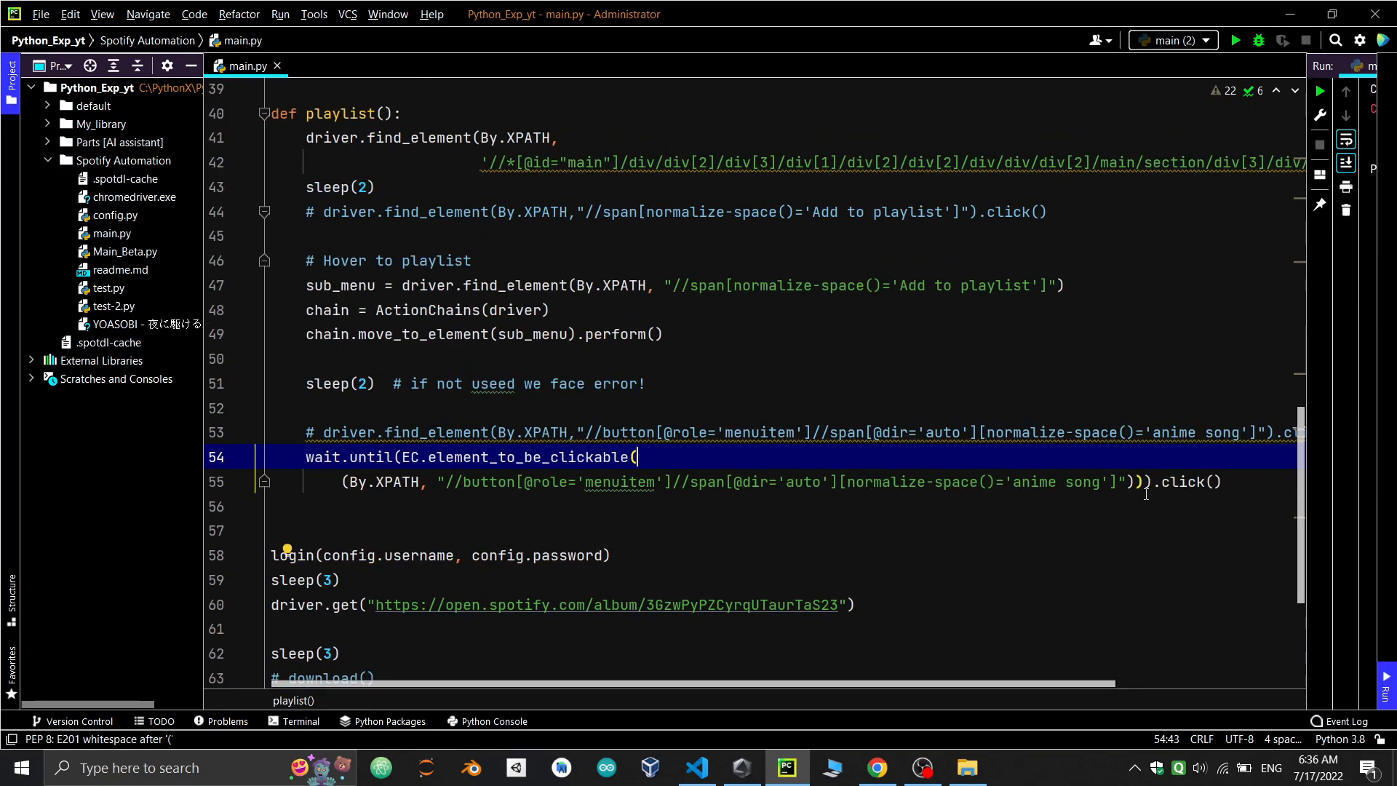
Step: Add a print line reporting the song was 'Added to anime songs play' list
type("print(")
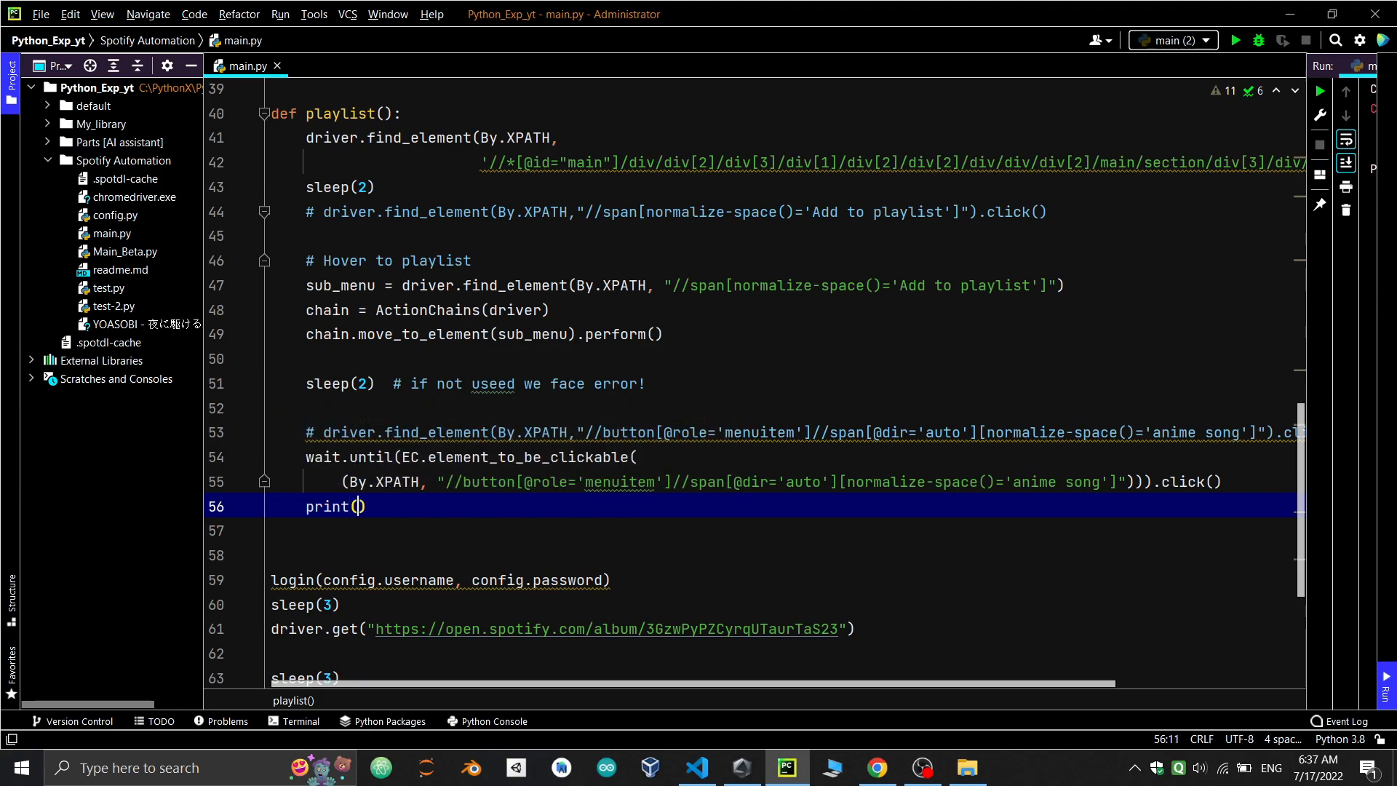
type("\"+\"")
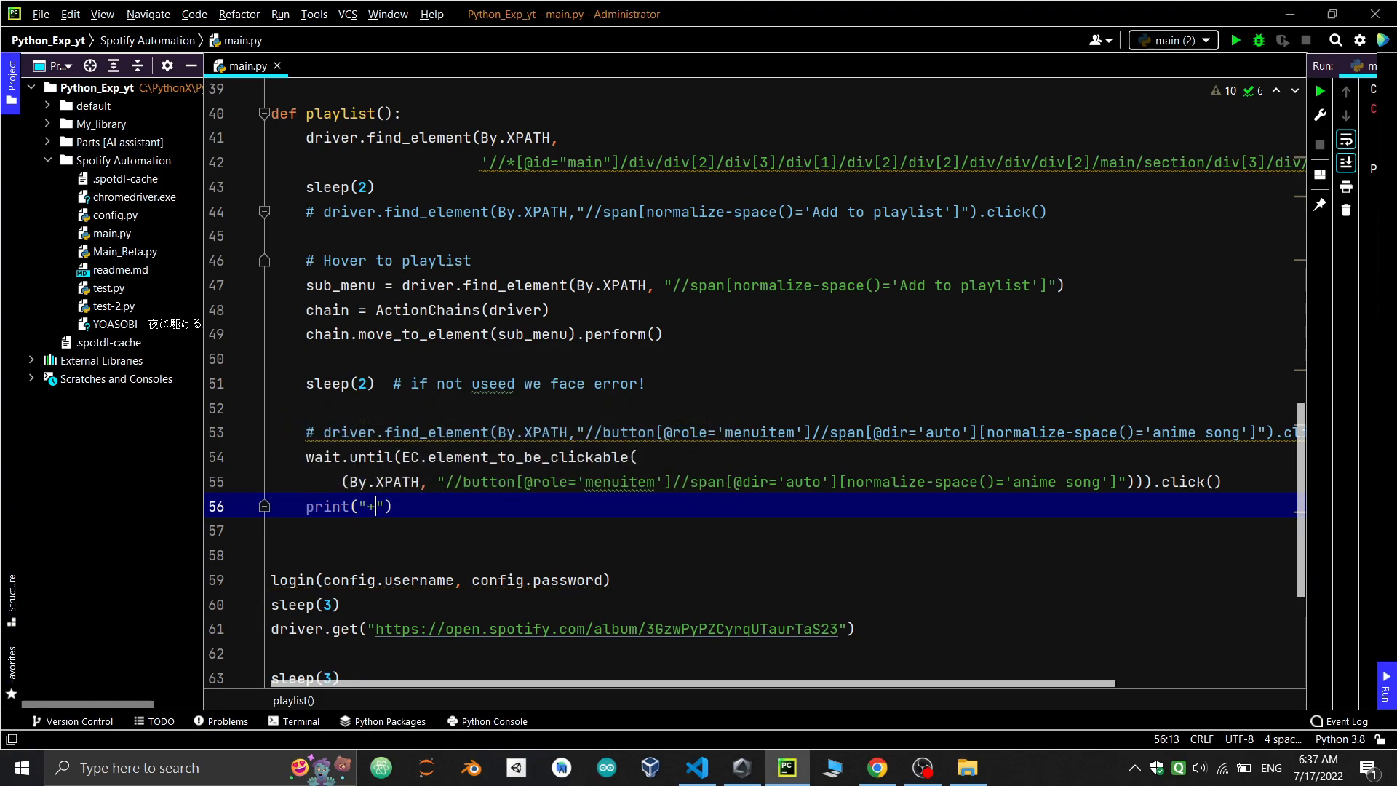
type("A")
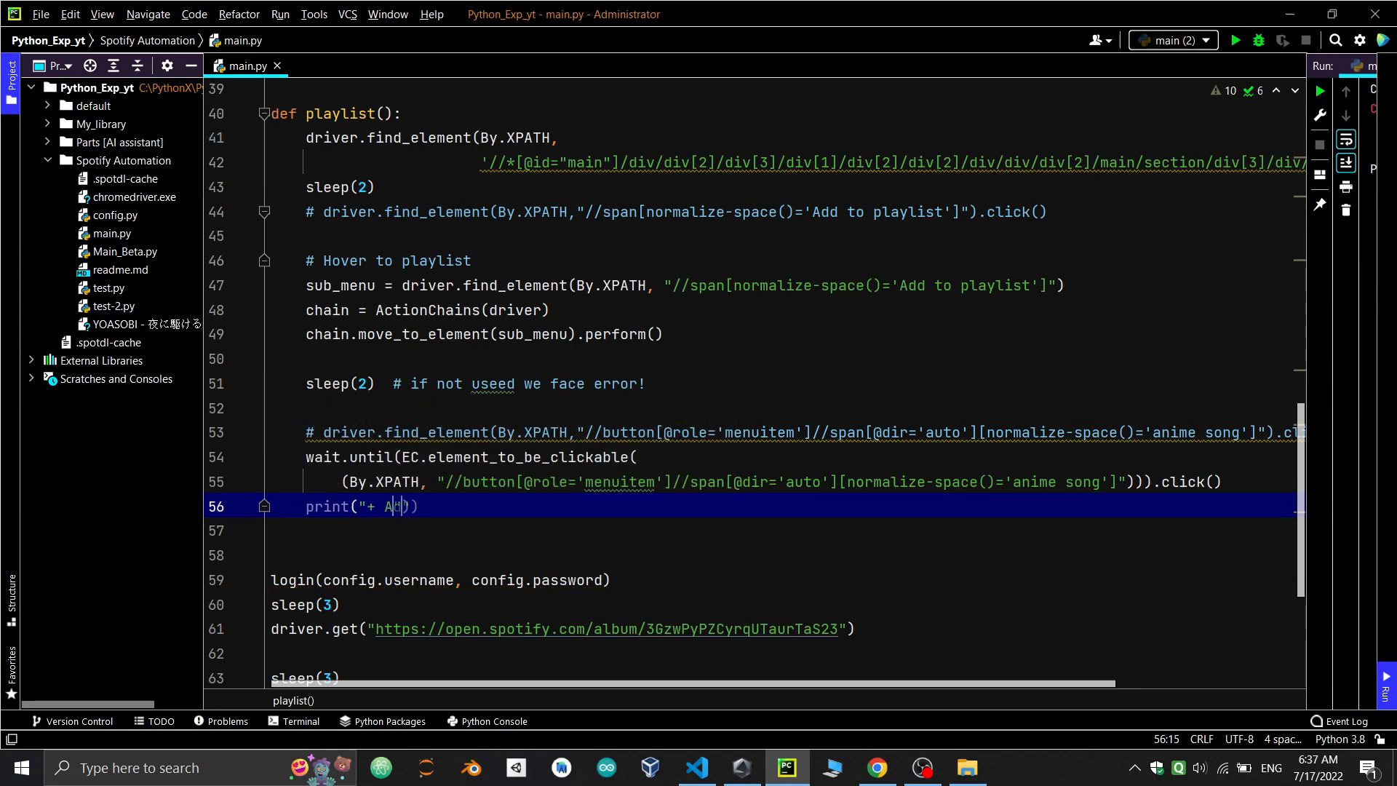
type("dded to an")
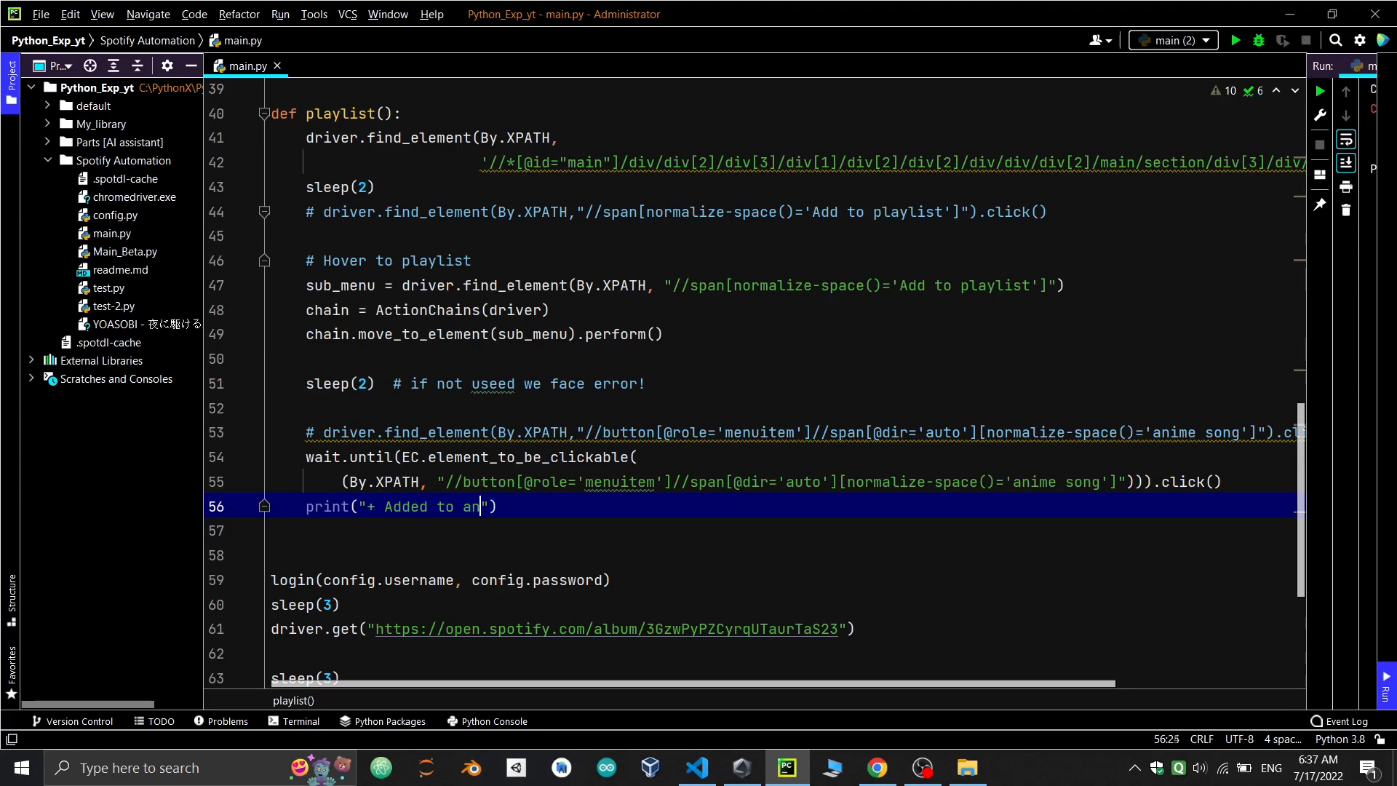
type("ime songs")
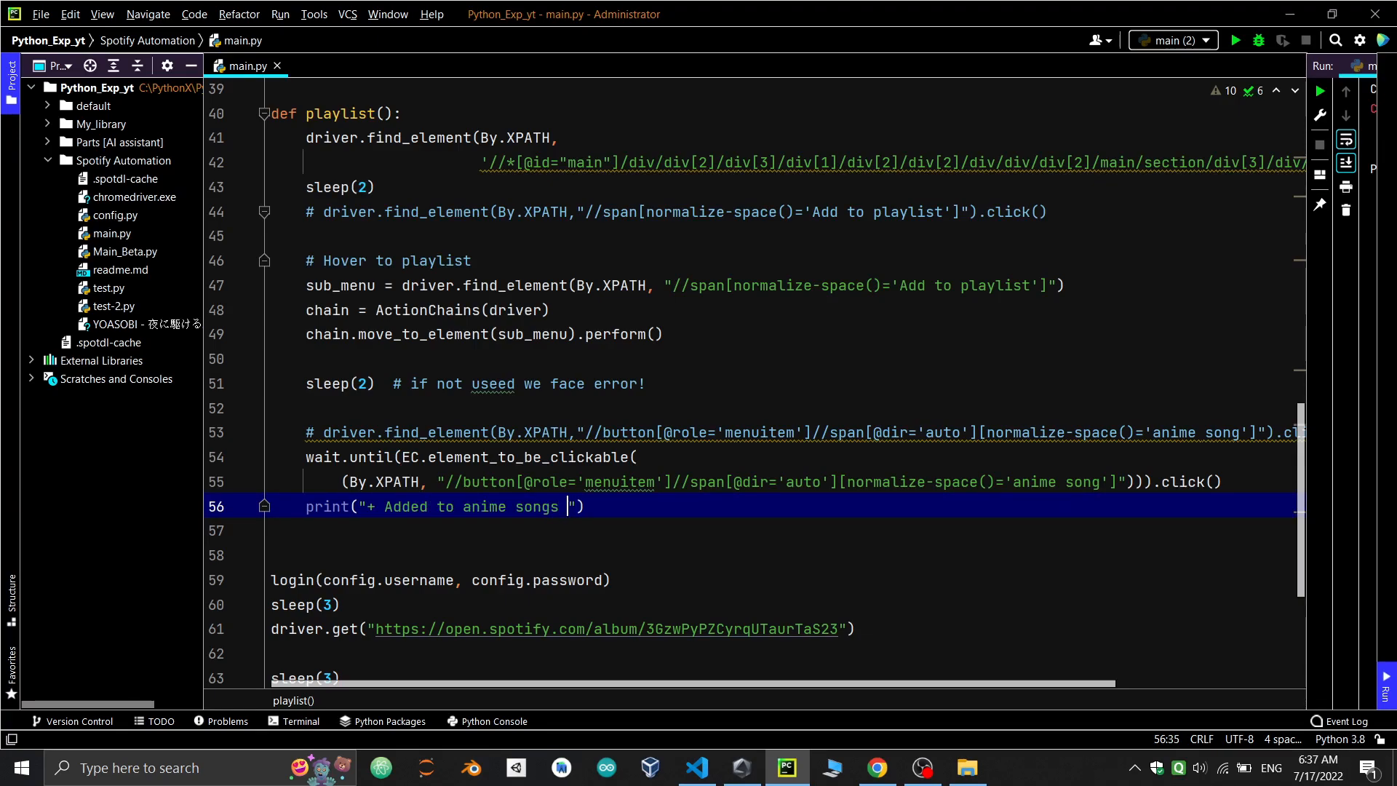
type("play")
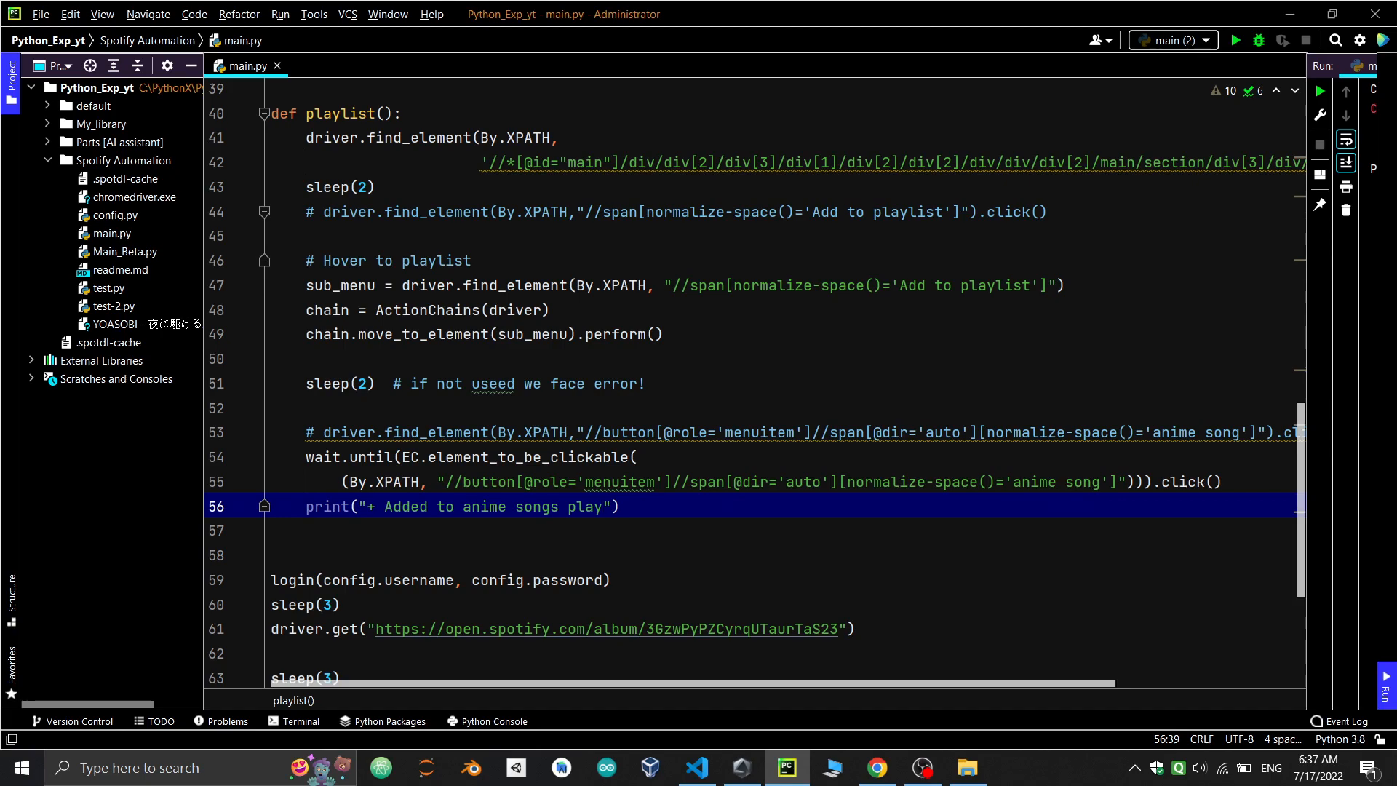
Step: Tidy playlist() with the '# Add song in anime_song playlist' comment above the wait click
scroll("up", 3)
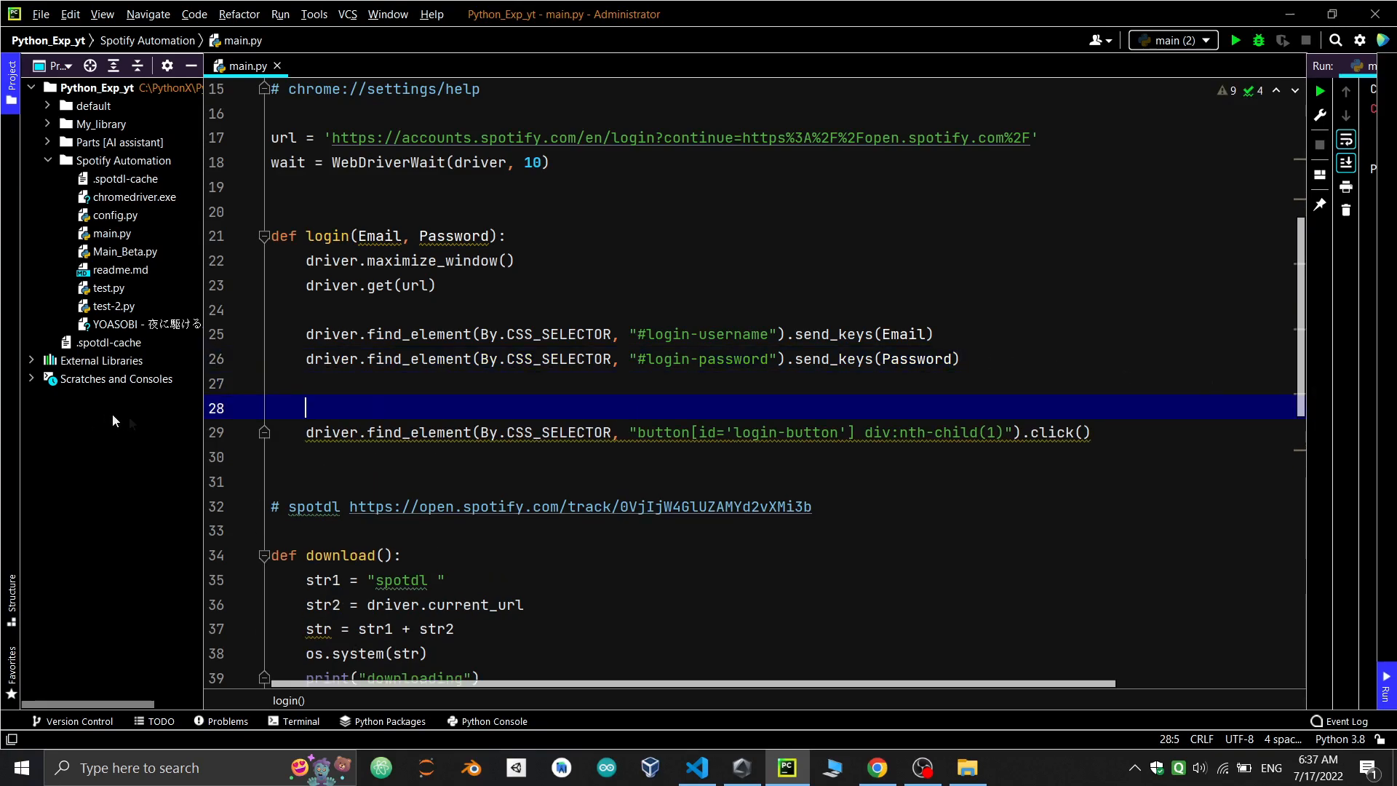
type("wait.until(EC.element_to_be_clickable((By.XPATH,\"//button[@role")
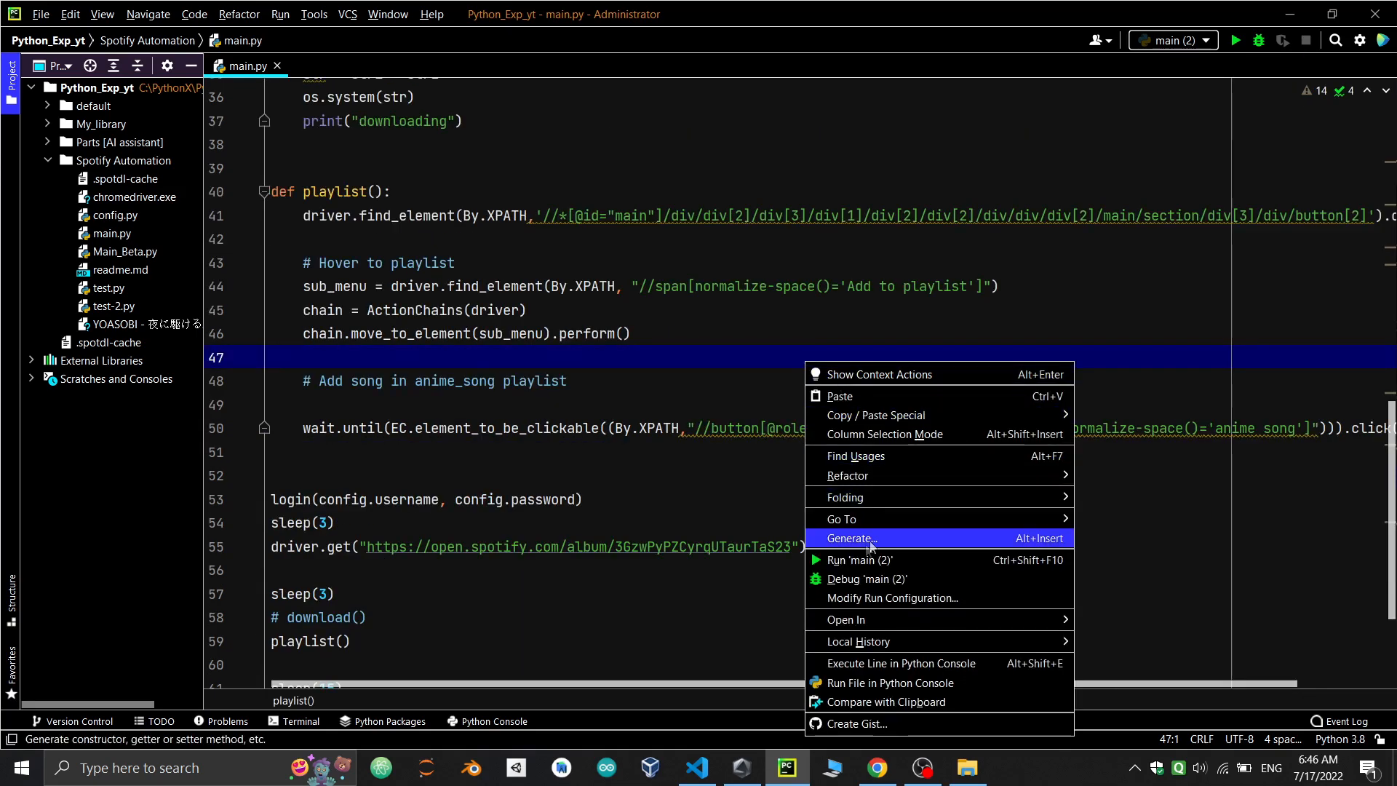
Step: Run 'main (2)', let Chrome log in and open the YOASOBI single, then choose Don't add
left_click(858, 559)
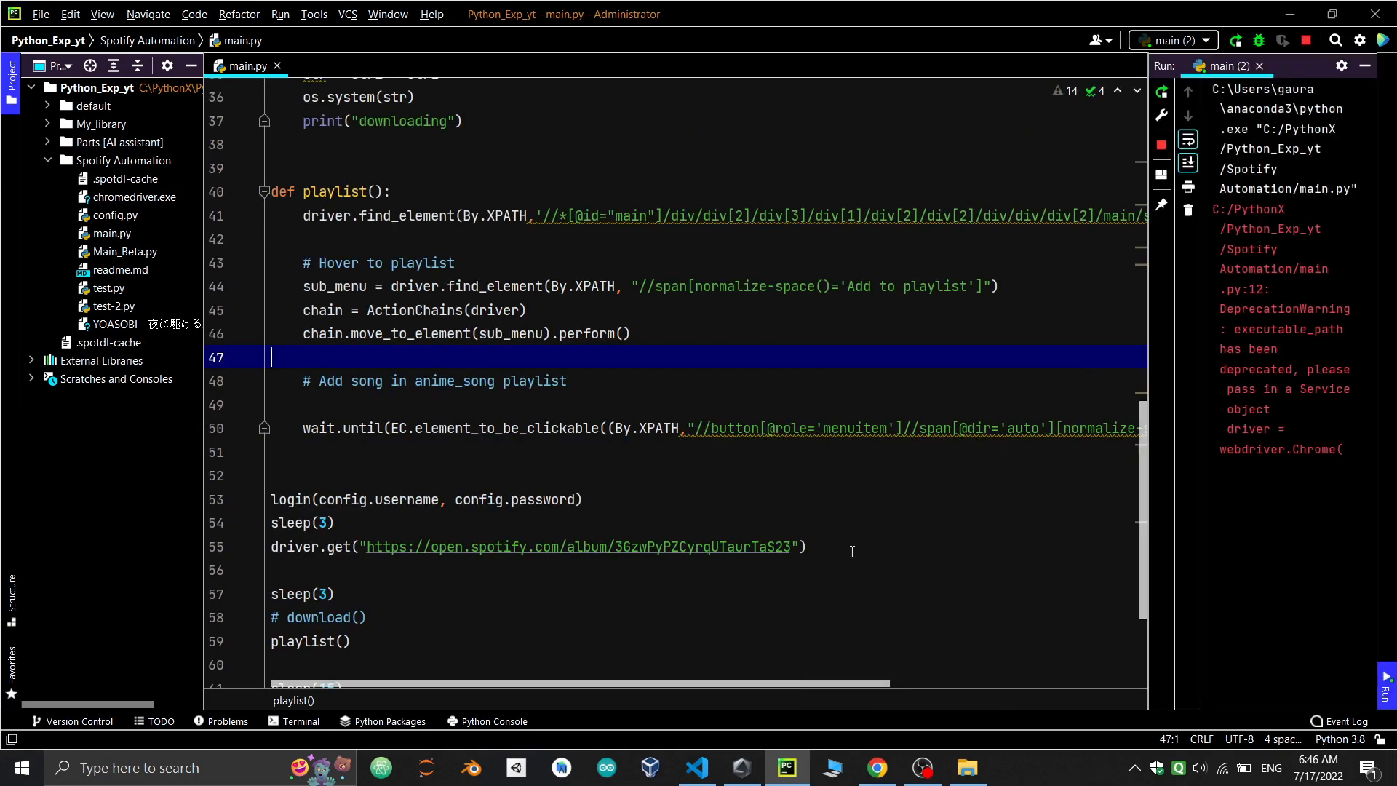
left_click(1234, 41)
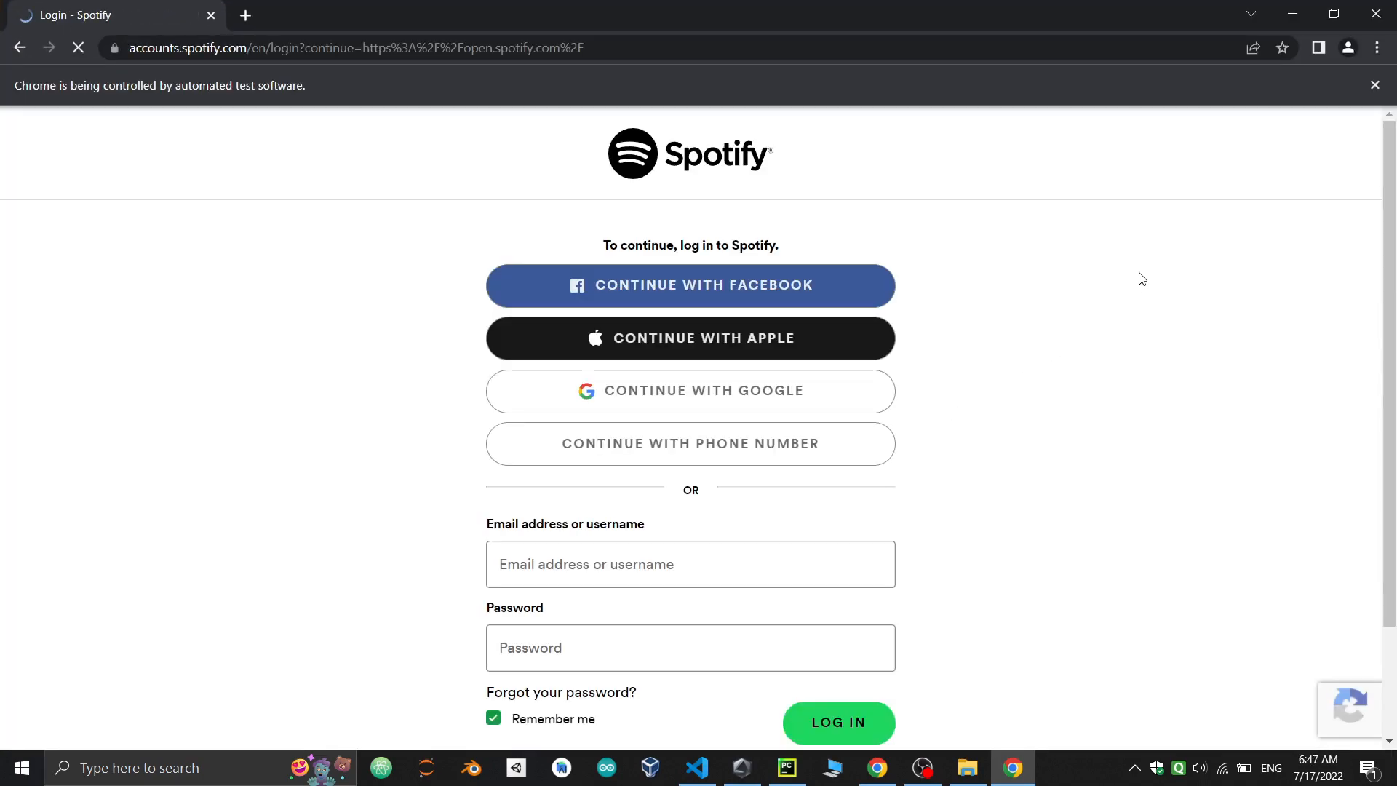
left_click(838, 723)
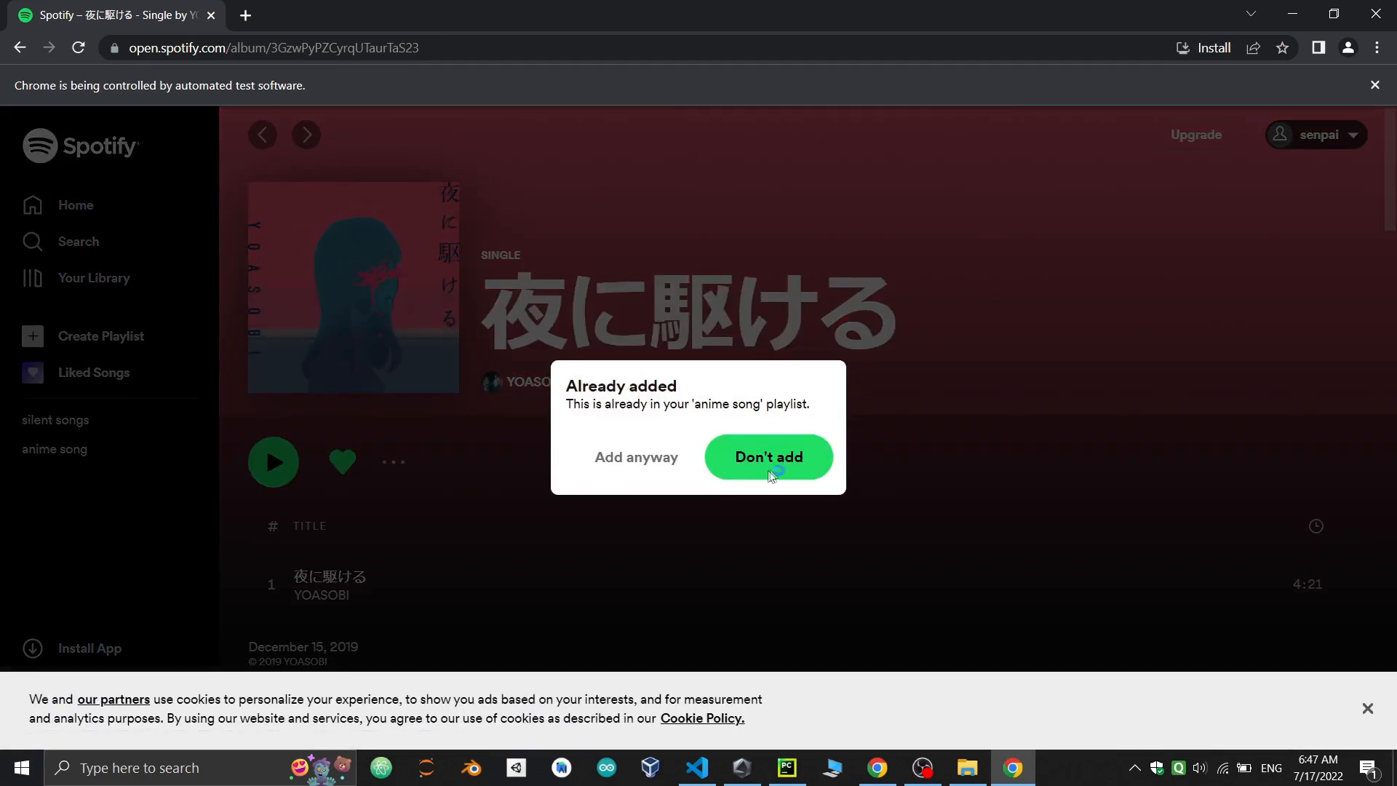
left_click(767, 456)
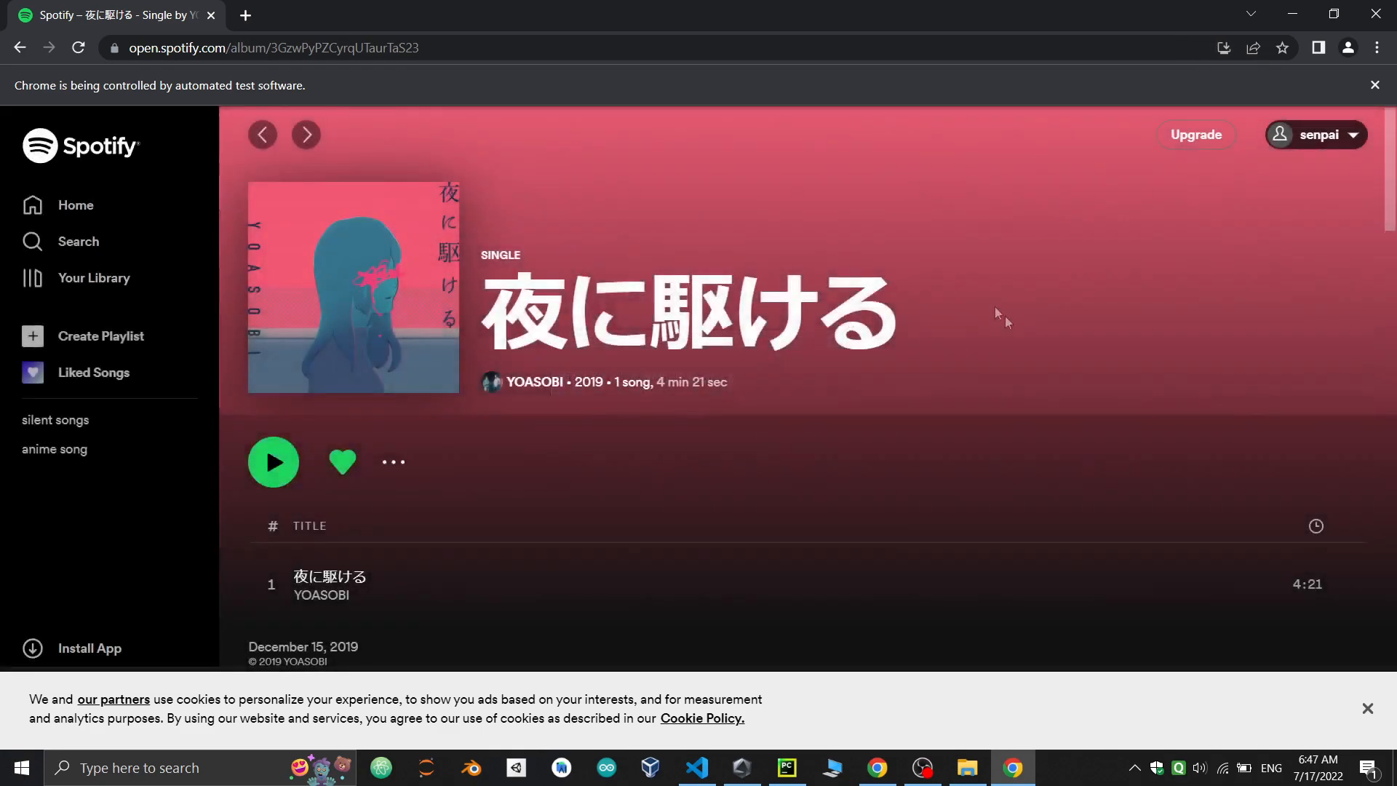
mouse_move(1383, 15)
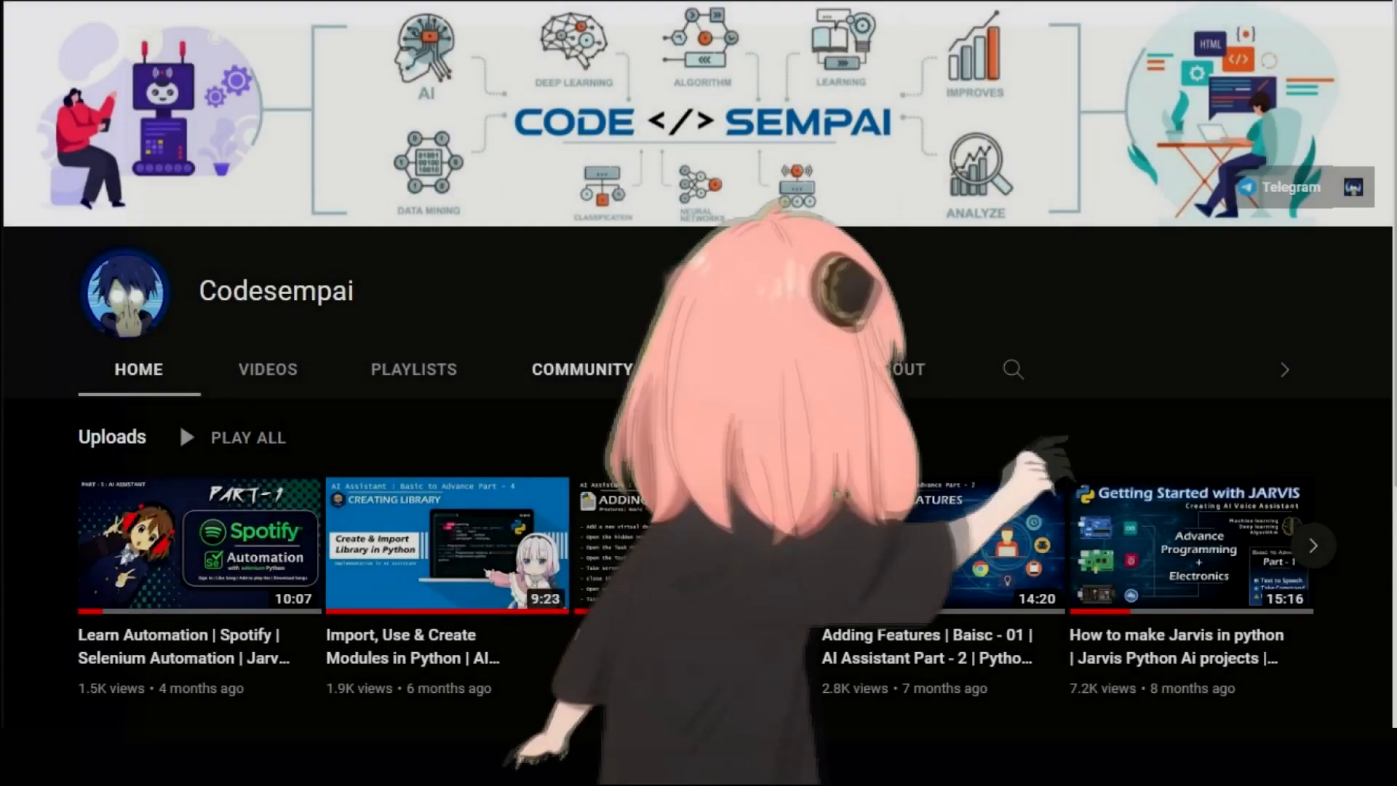
left_click(1176, 303)
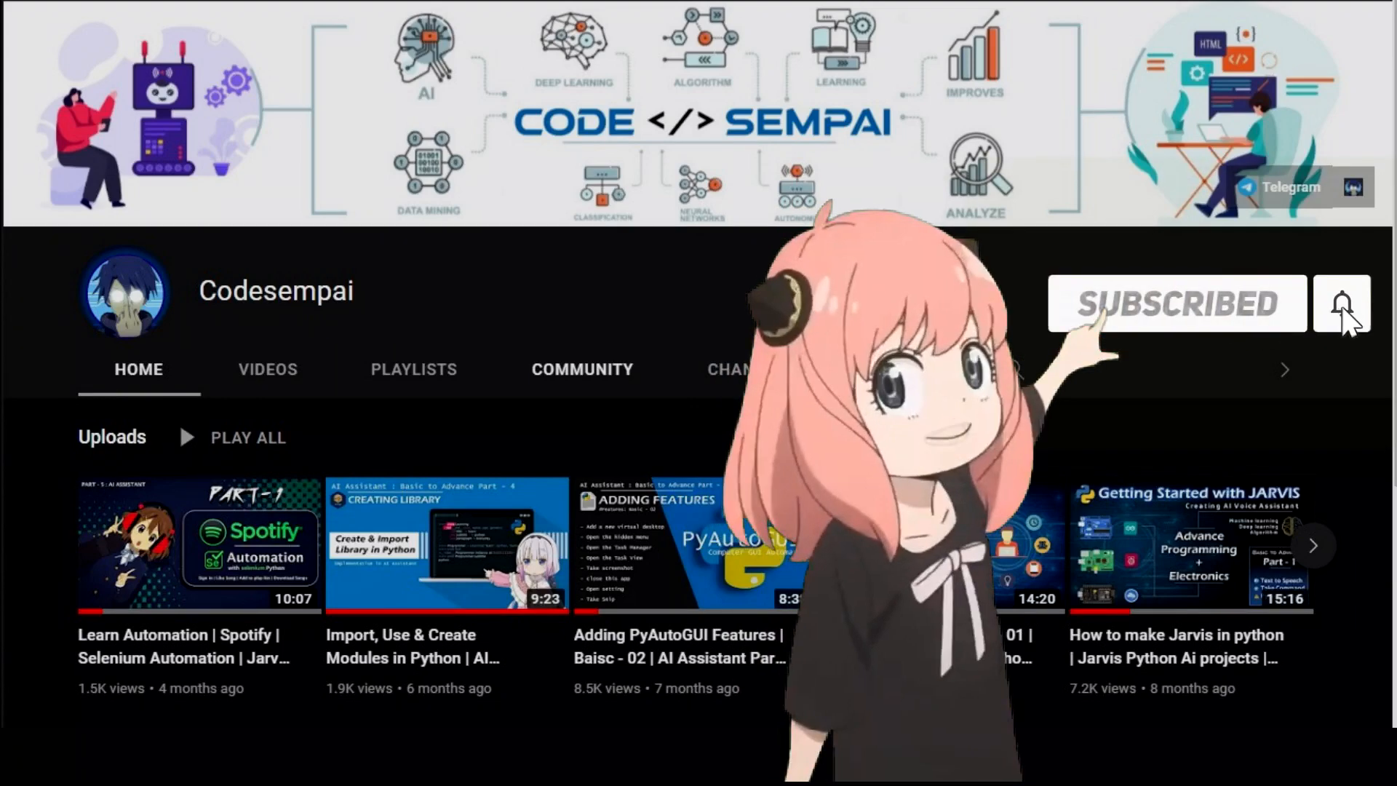